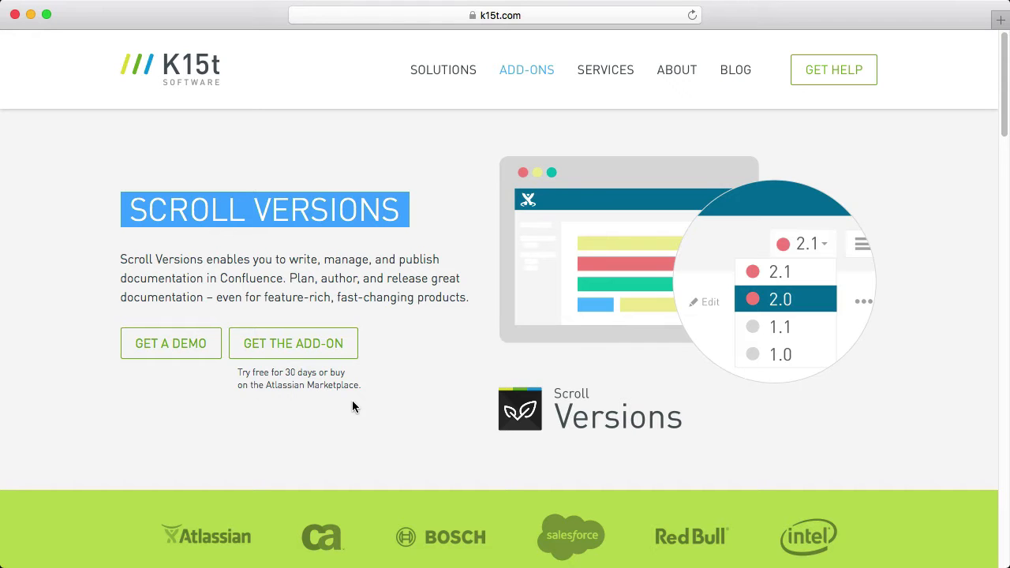
- Reach the Scroll Add-ons overview via Space tools, showing no versions or variants yet
click(294, 344)
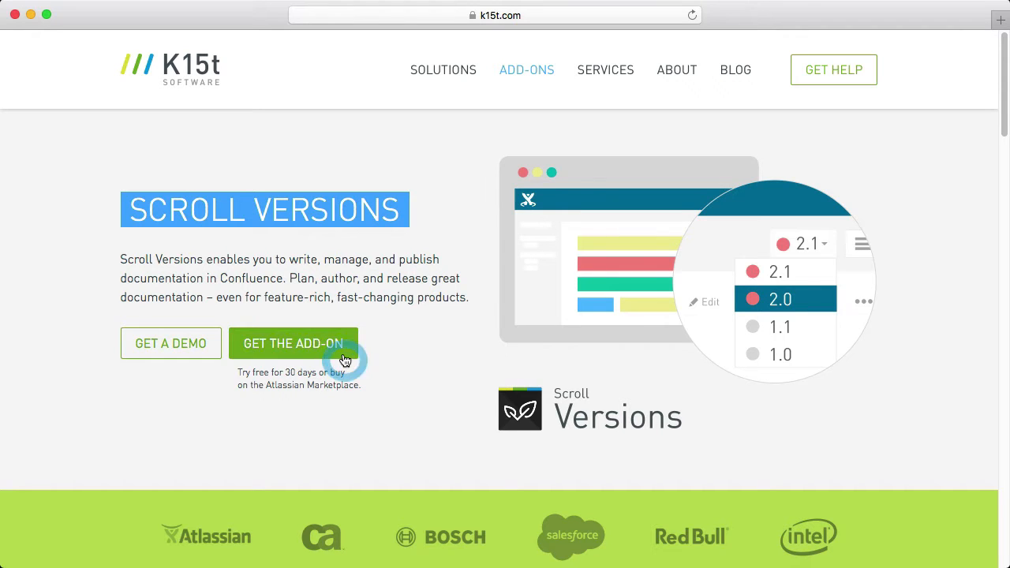
click(293, 344)
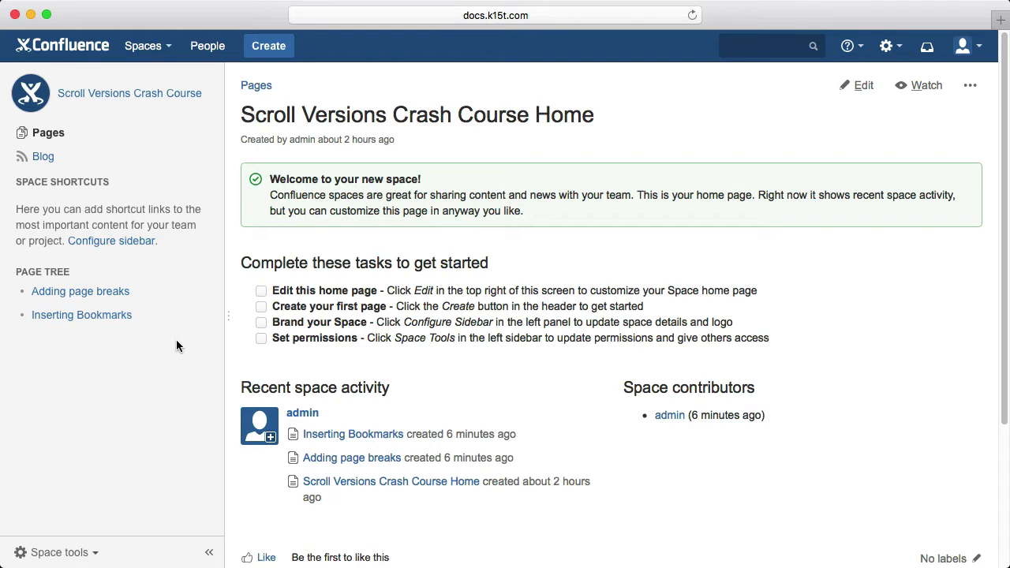
mouse_move(167, 349)
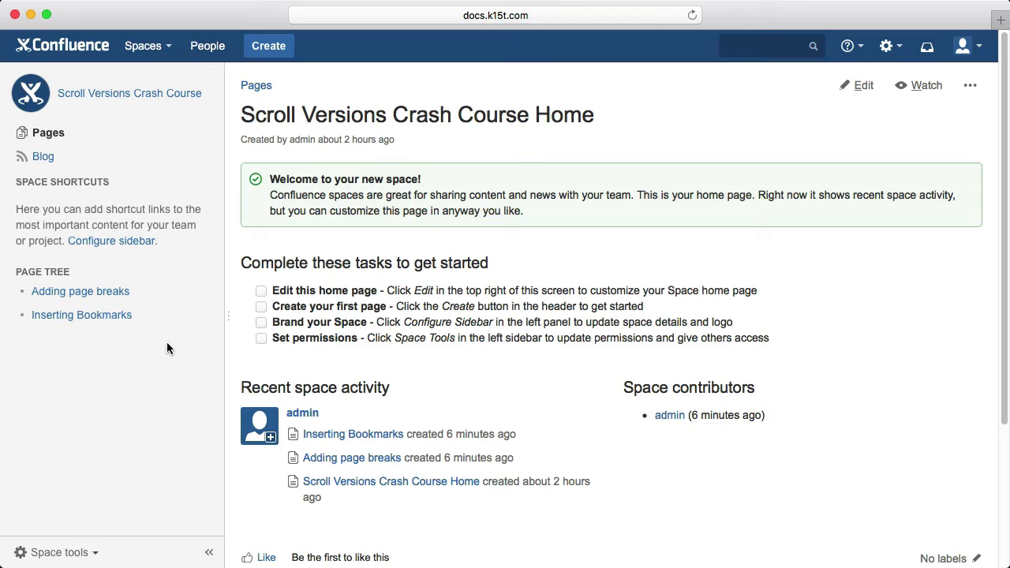
mouse_move(60, 553)
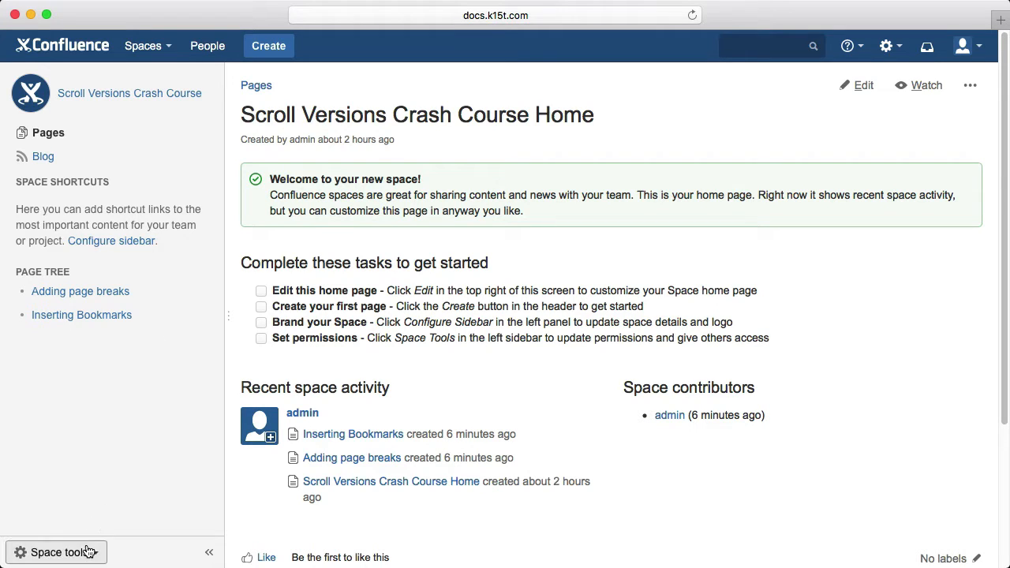
click(57, 552)
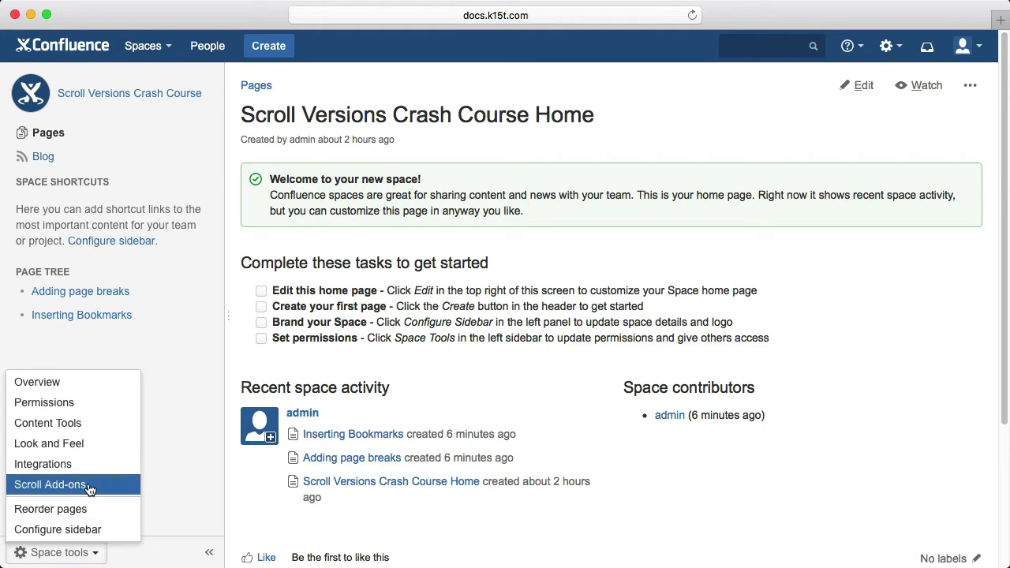
click(50, 484)
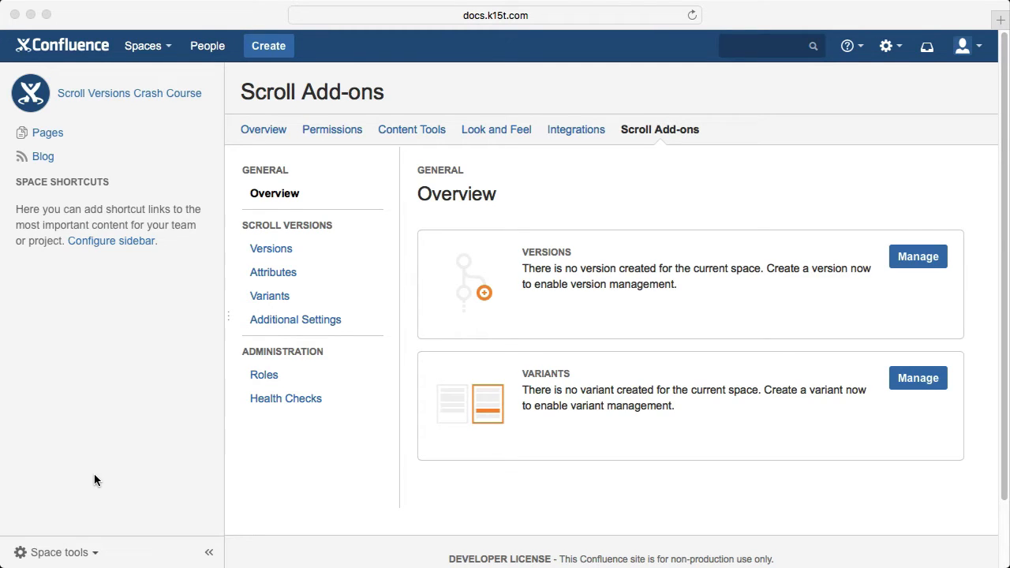
mouse_move(918, 255)
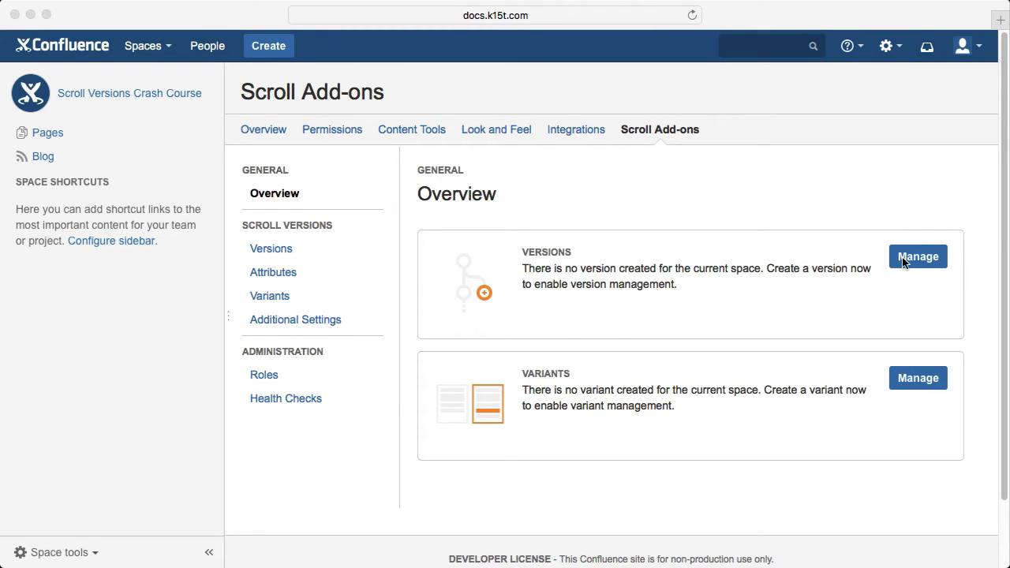
- From Manage Versions, create a new version named 1.0 with description 'Description'
click(919, 255)
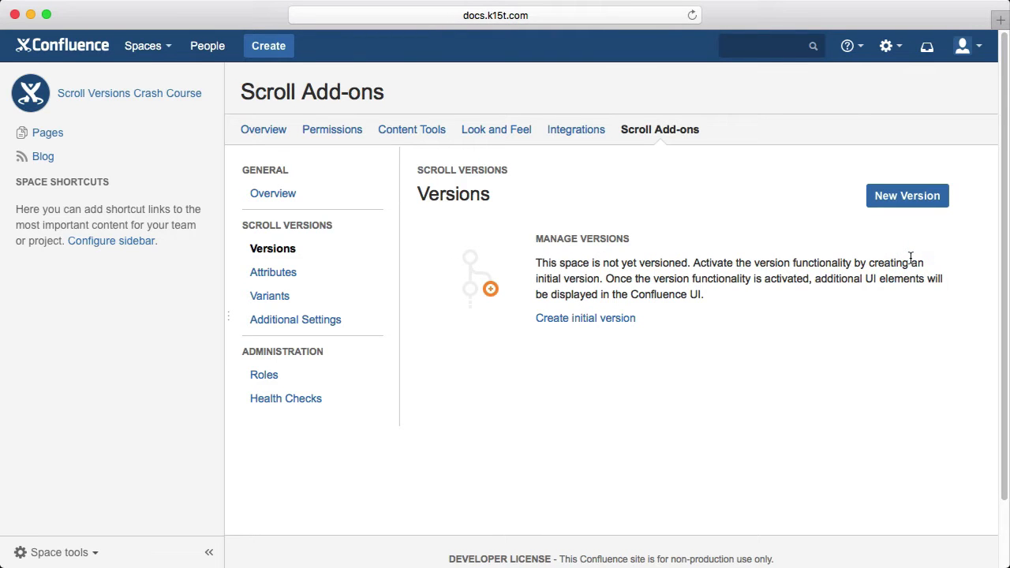
click(906, 196)
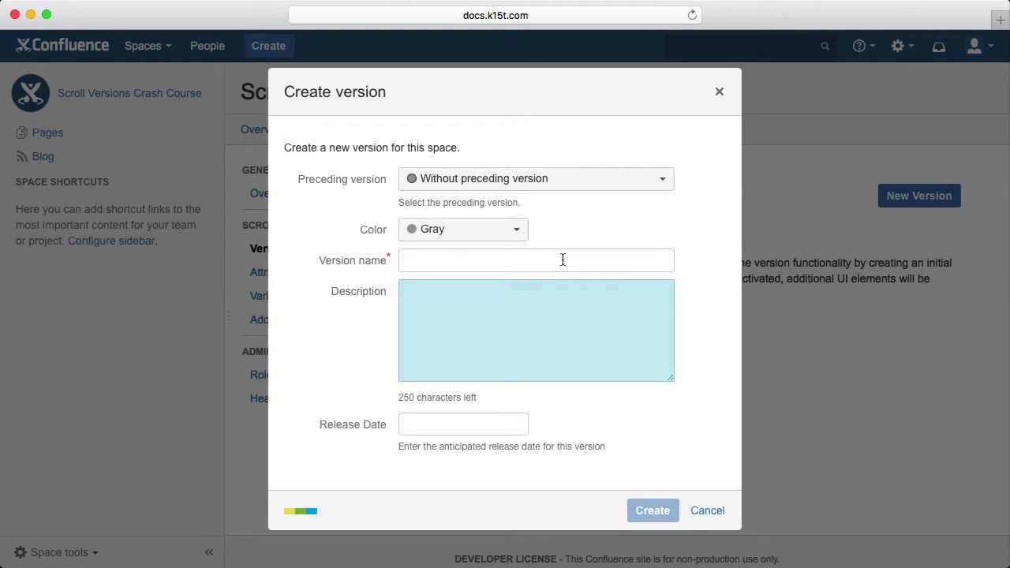
text(1.0)
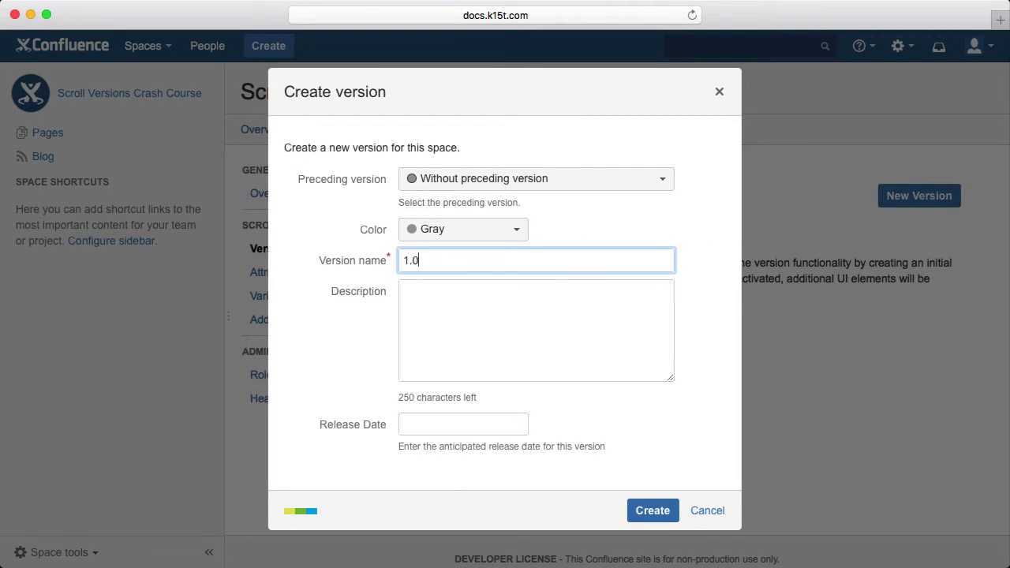
text(Descriptio)
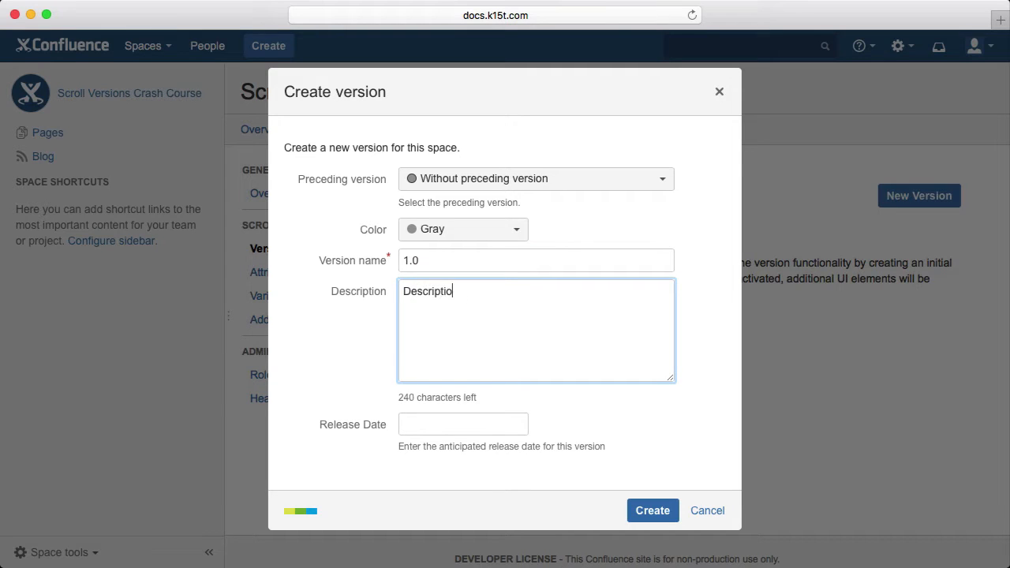
text(n)
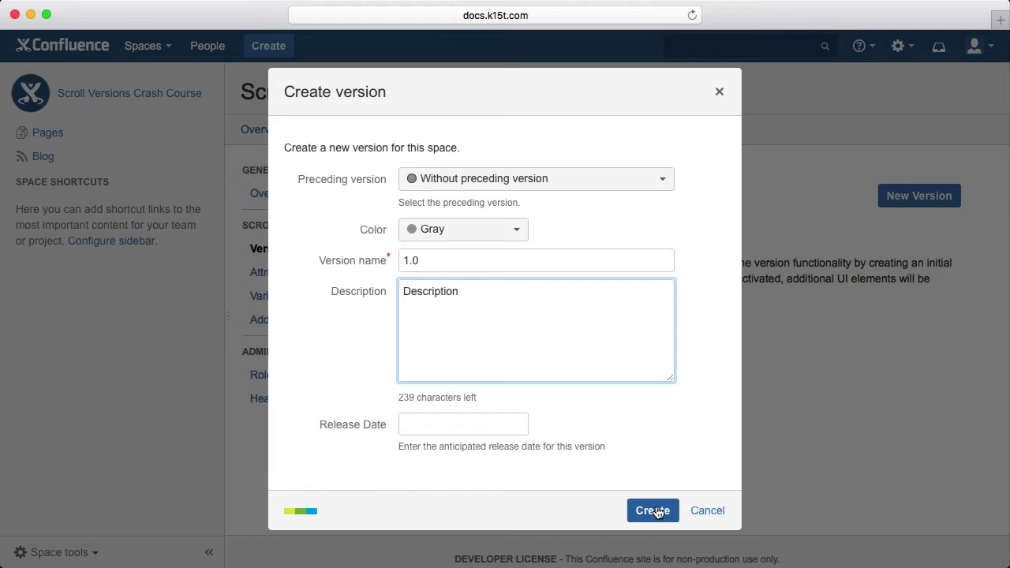
click(652, 511)
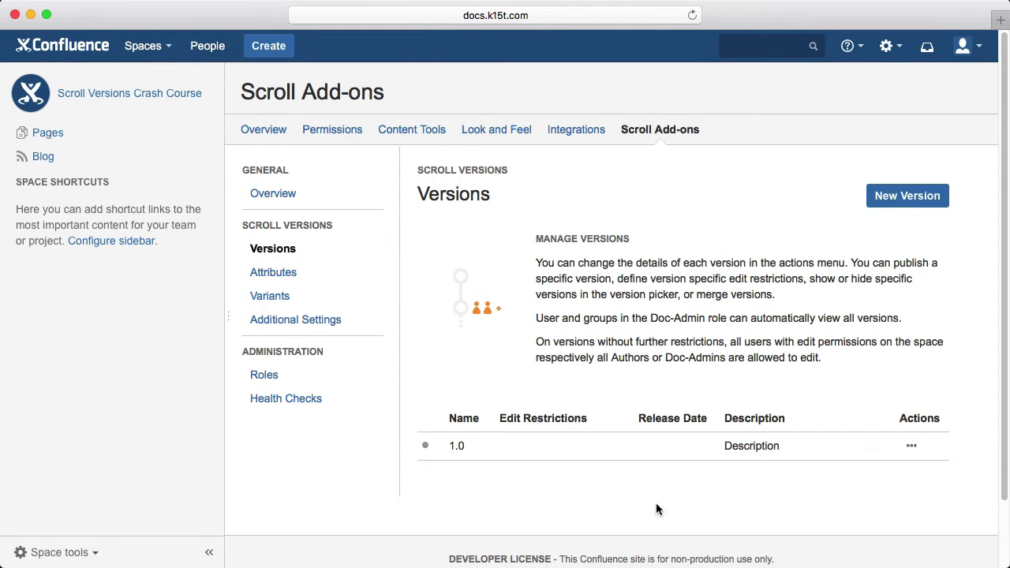
- Create a second version named 2.0 with the colour Brown
click(906, 196)
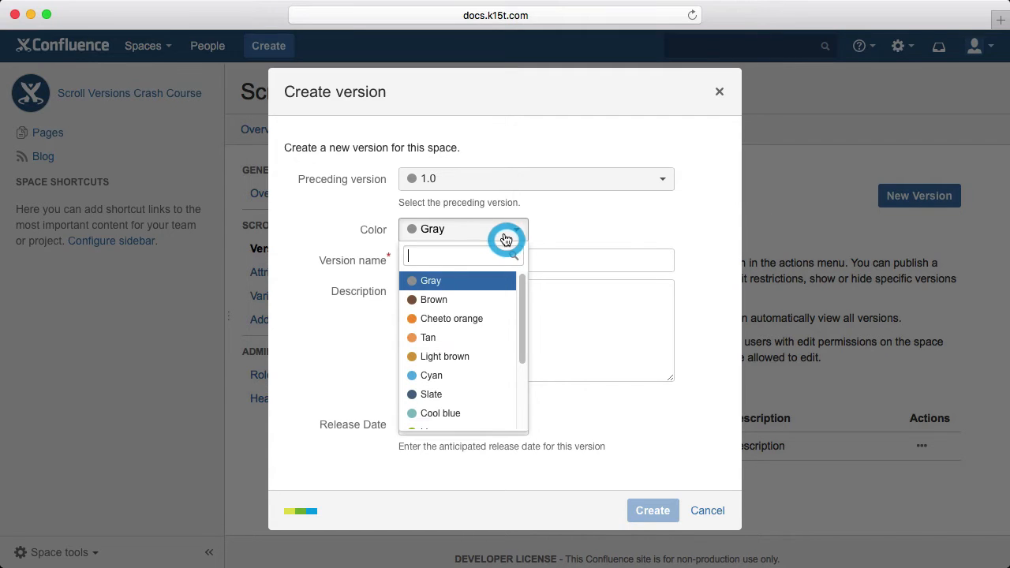
click(432, 300)
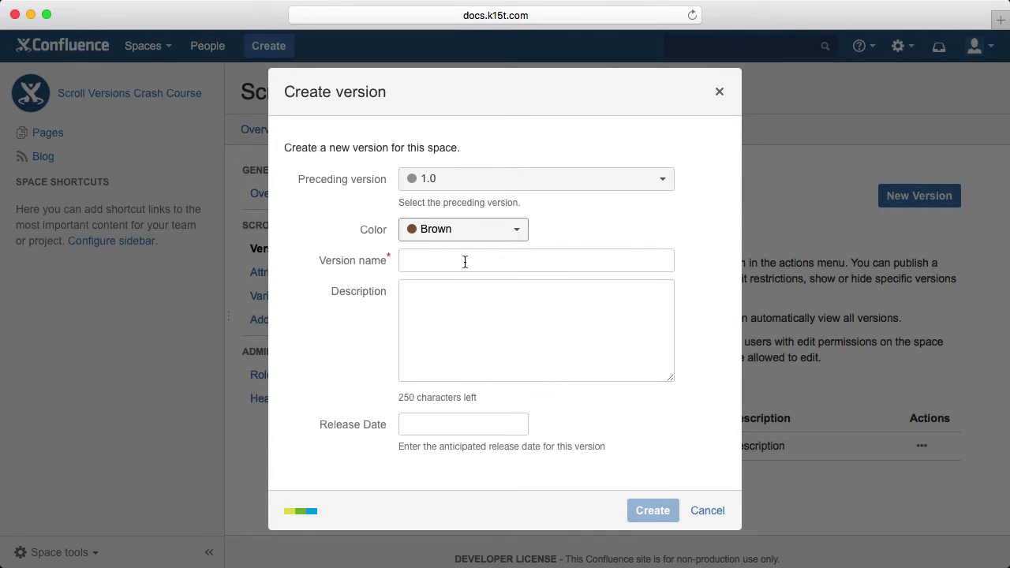
text(2.)
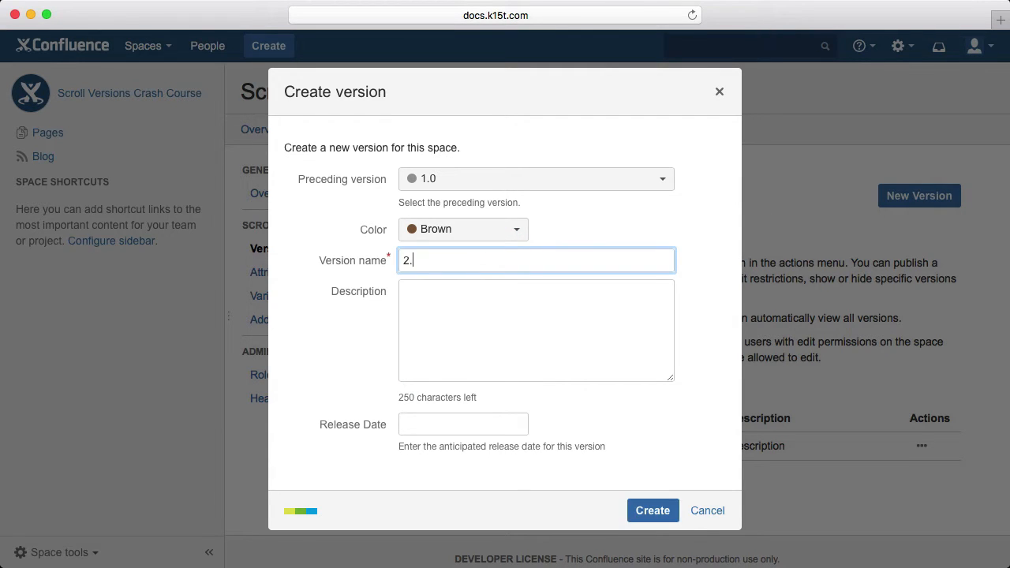
text(0)
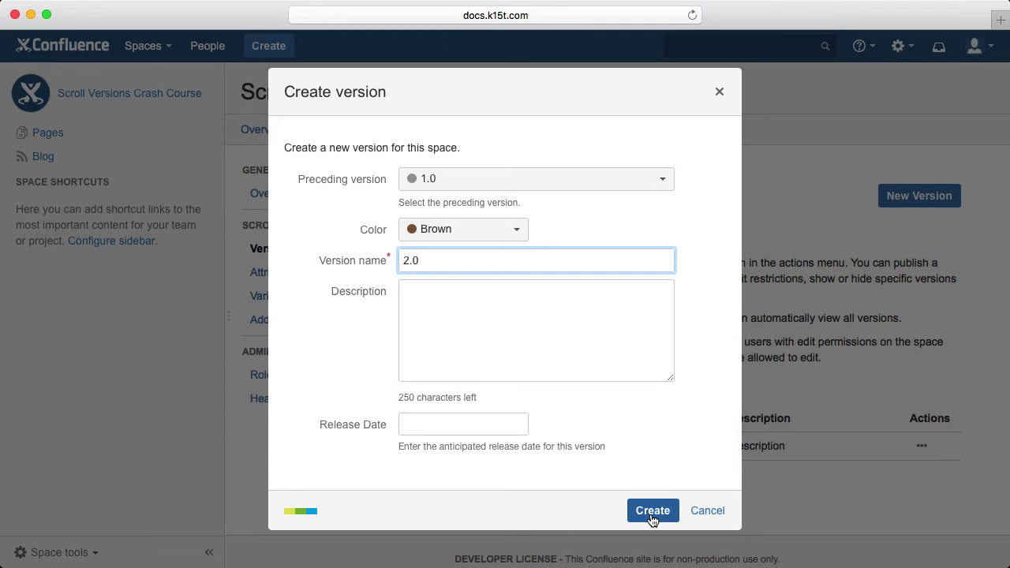
click(653, 512)
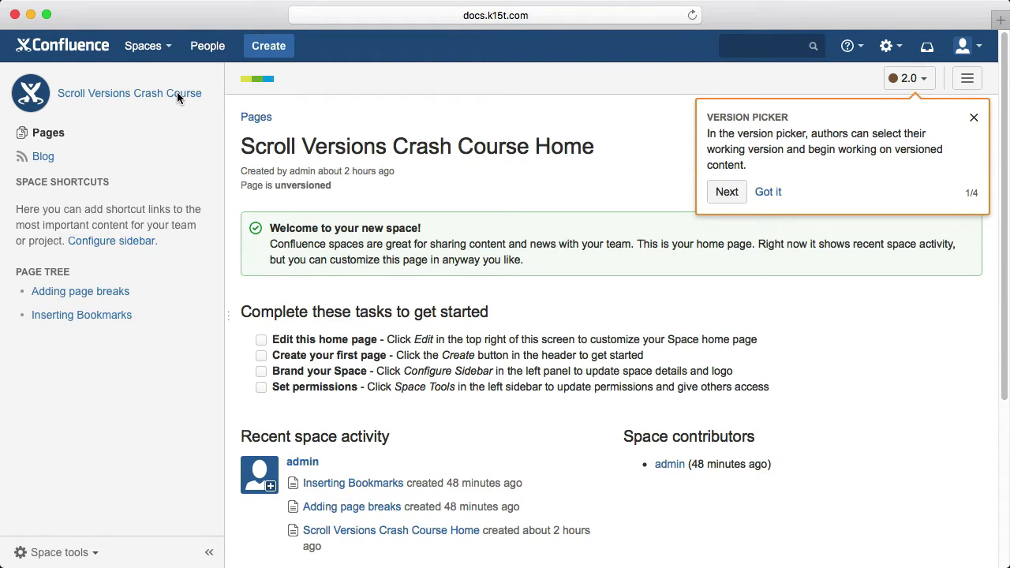
mouse_move(909, 79)
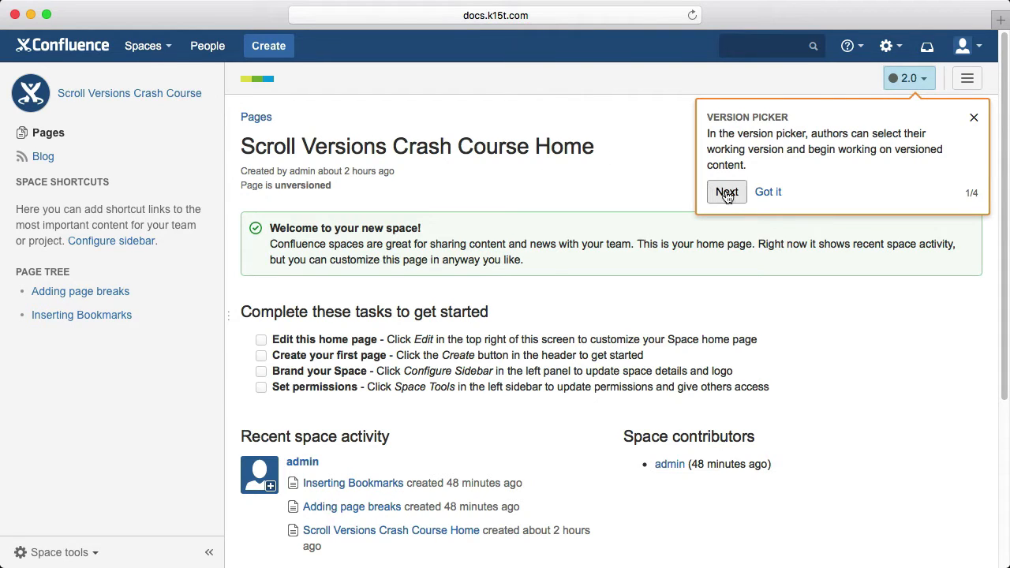
- Step through the Version Picker, Page Byline and Scroll Versions Menu tips and finish with Got it
click(726, 193)
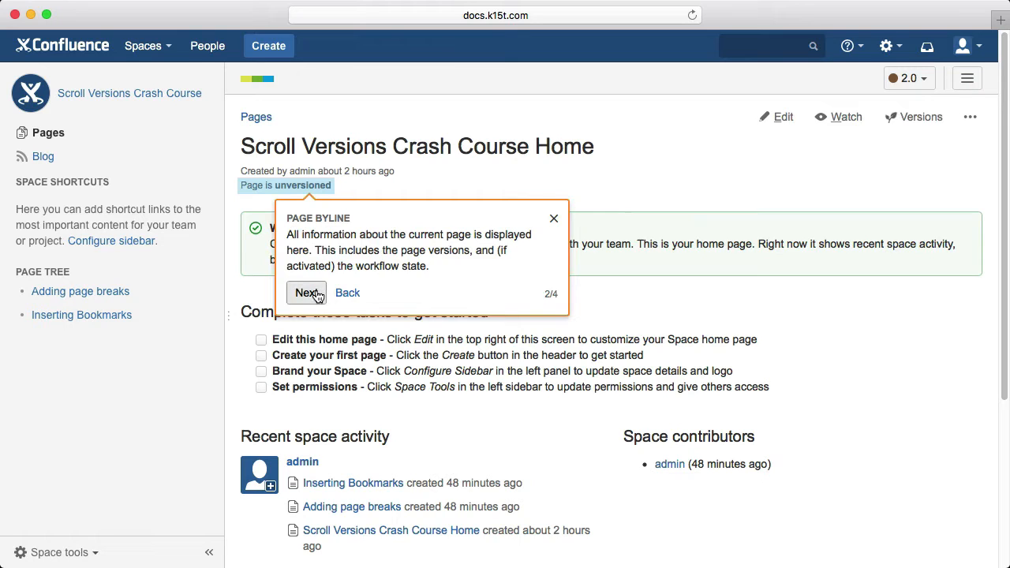
click(307, 292)
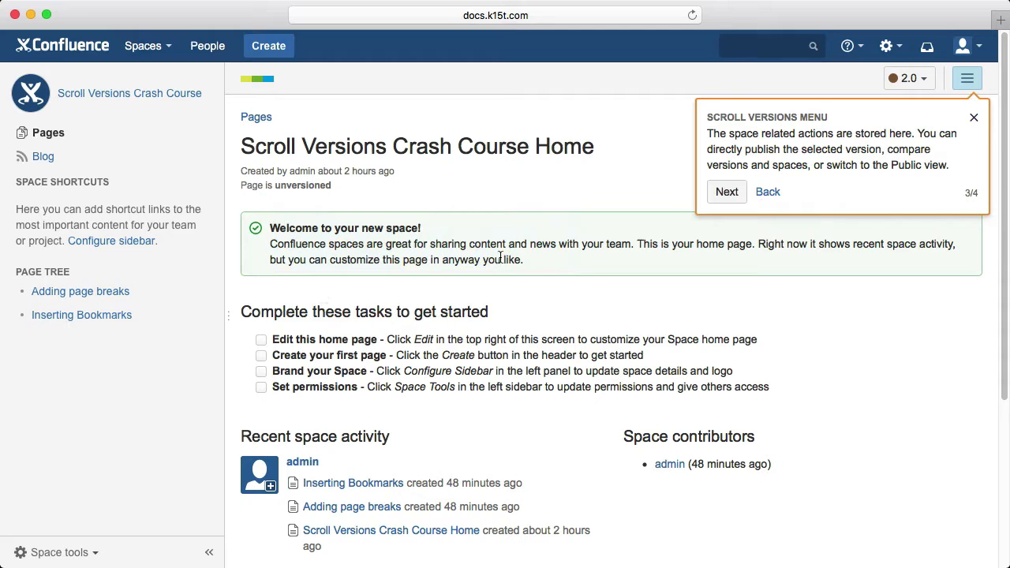
click(726, 192)
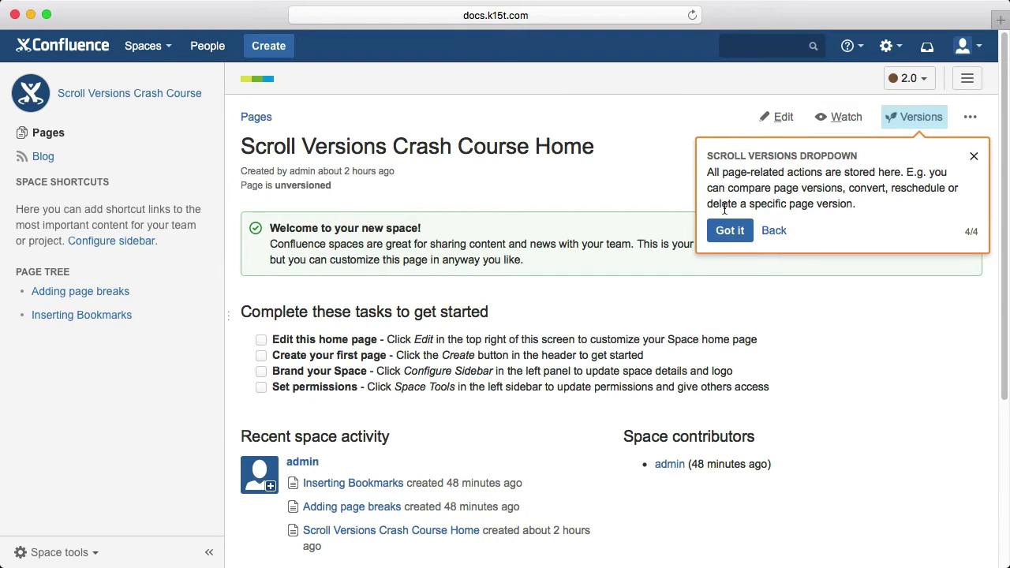
click(729, 231)
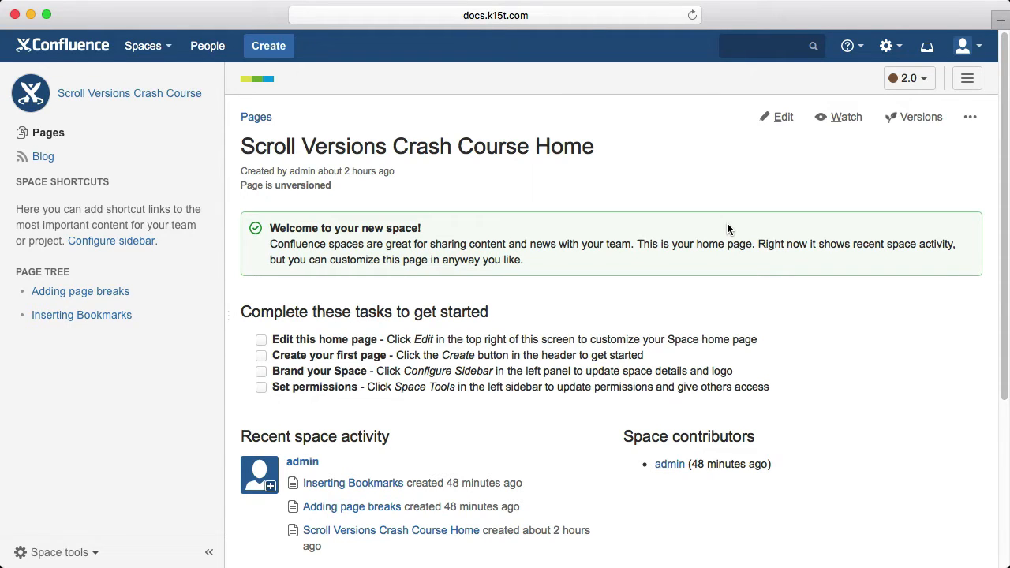
mouse_move(906, 98)
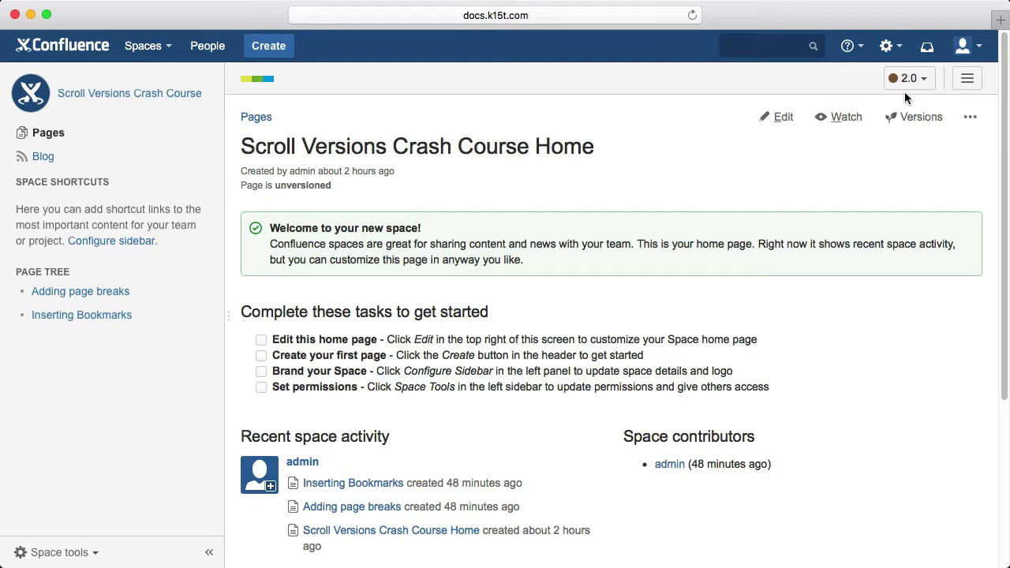
- Start a new blank page in the space and focus its title field
click(908, 78)
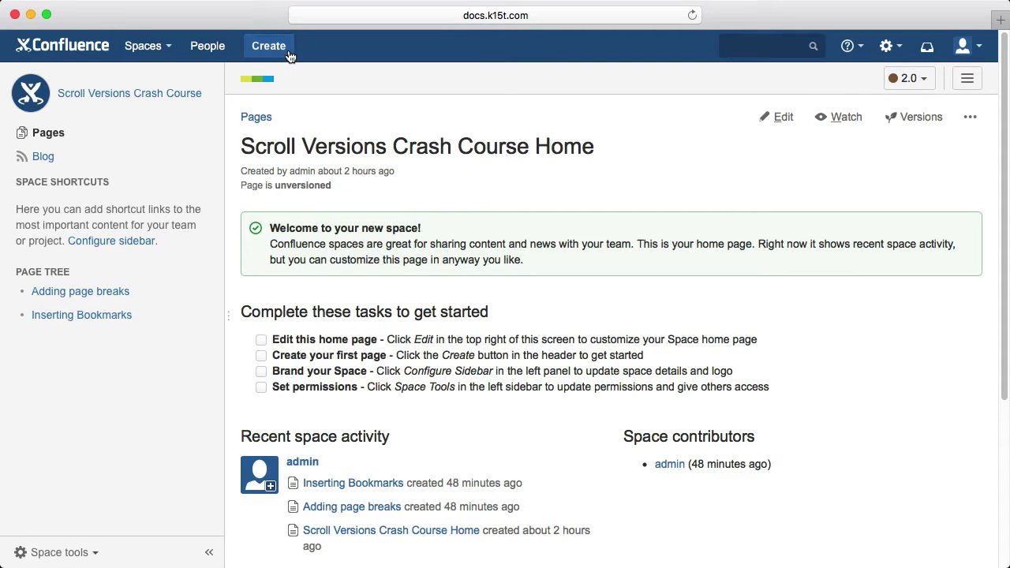
click(268, 44)
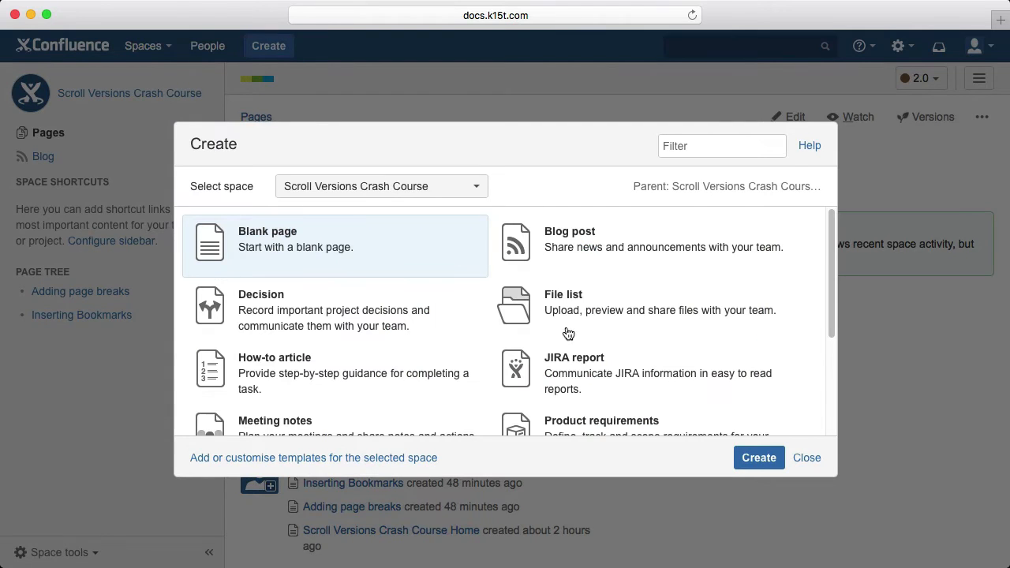
click(757, 457)
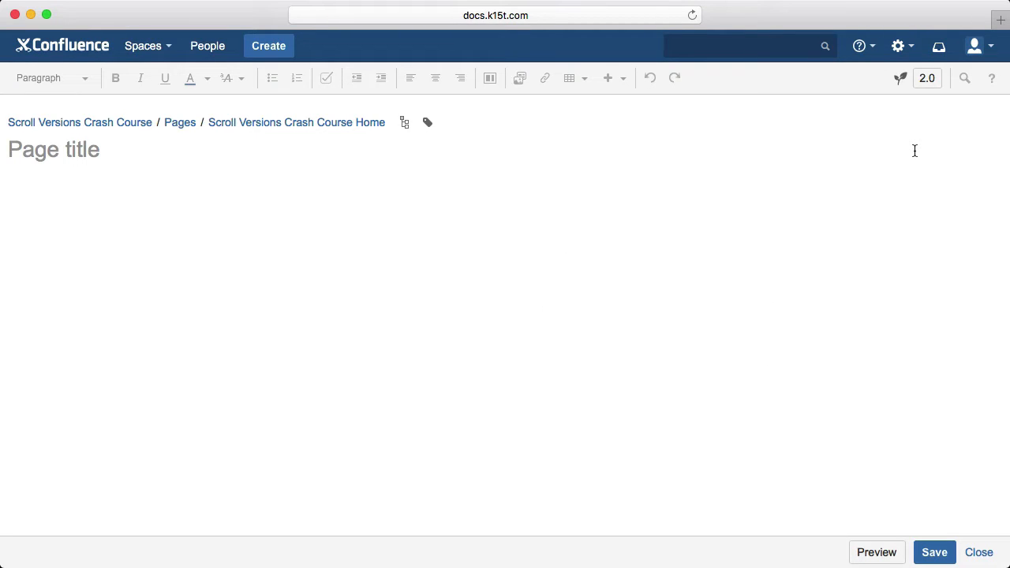
click(53, 149)
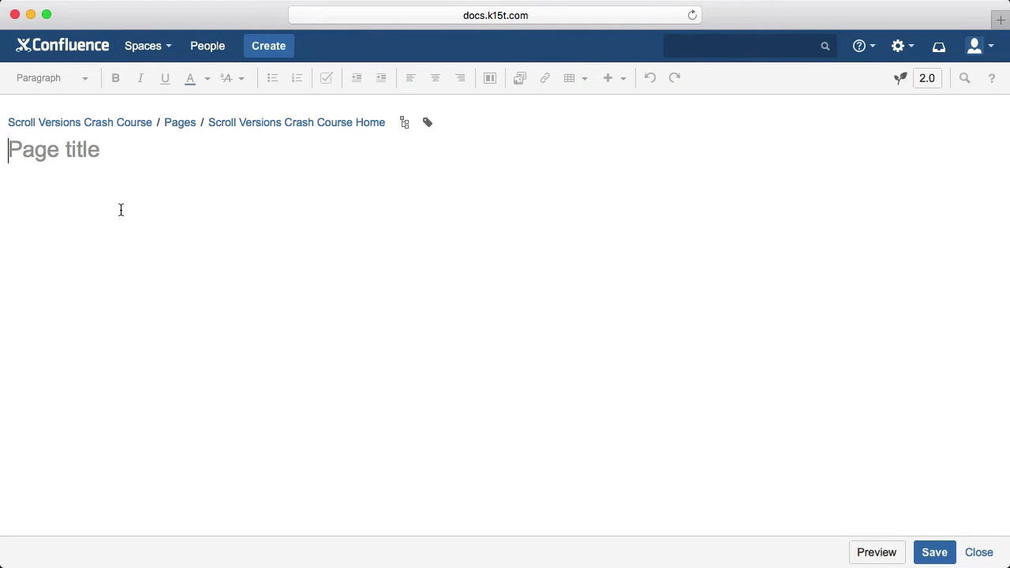
- Title the page 'New 2.0 Feature', write 'New feature content.' and save it
text(New 2.0 Feature)
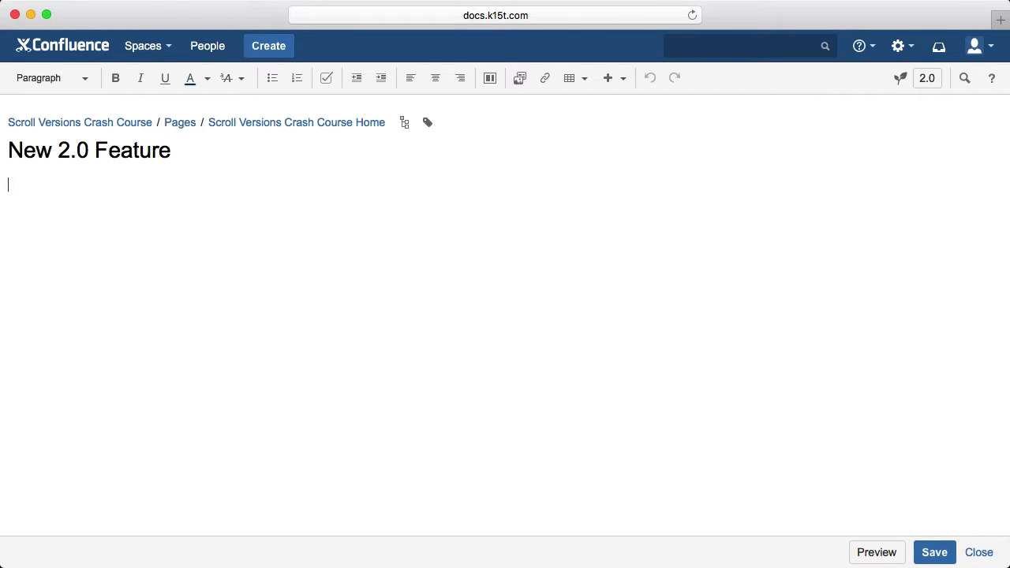
text(New feature)
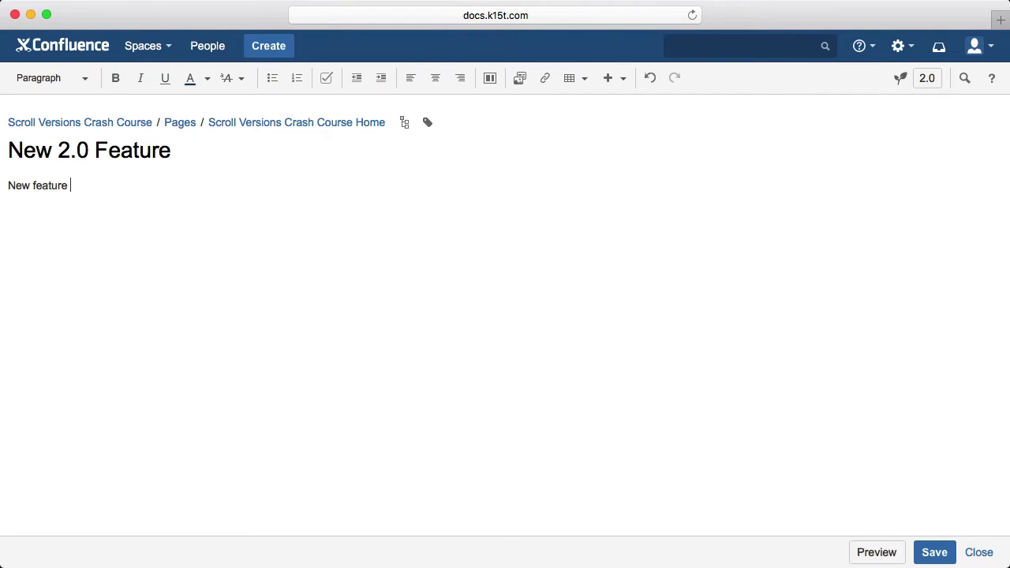
text(content.)
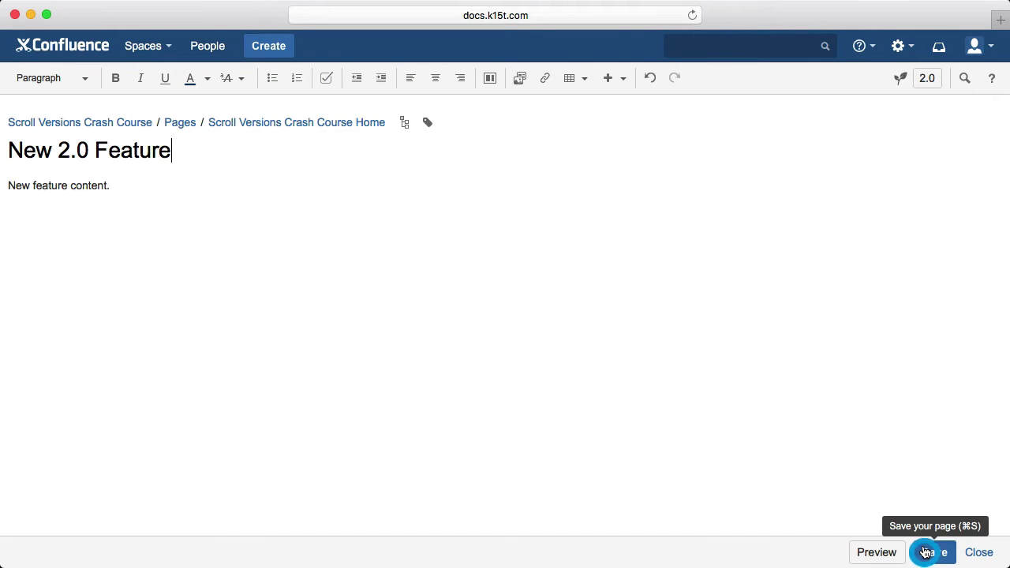
click(932, 552)
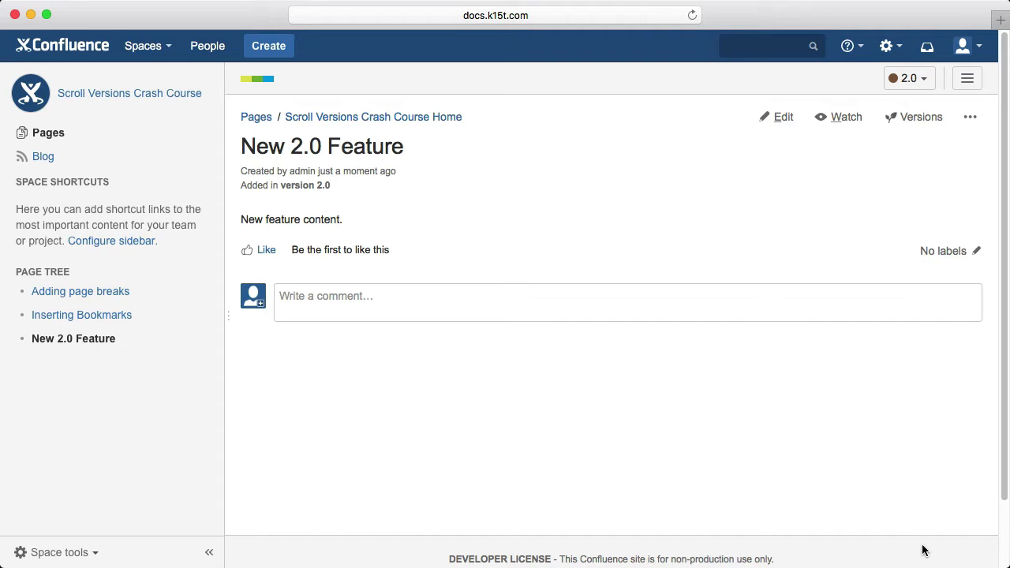
mouse_move(912, 550)
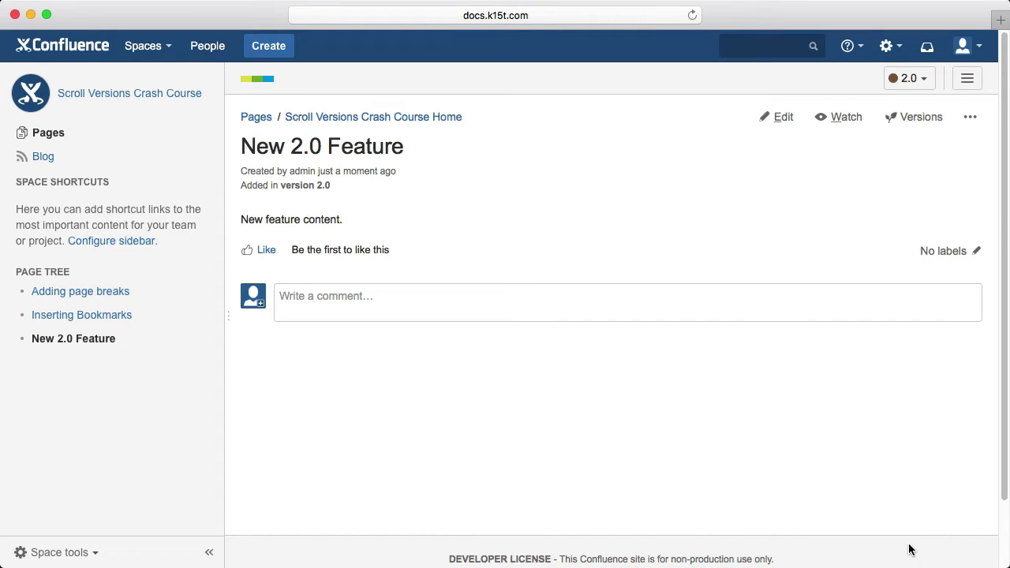
mouse_move(80, 290)
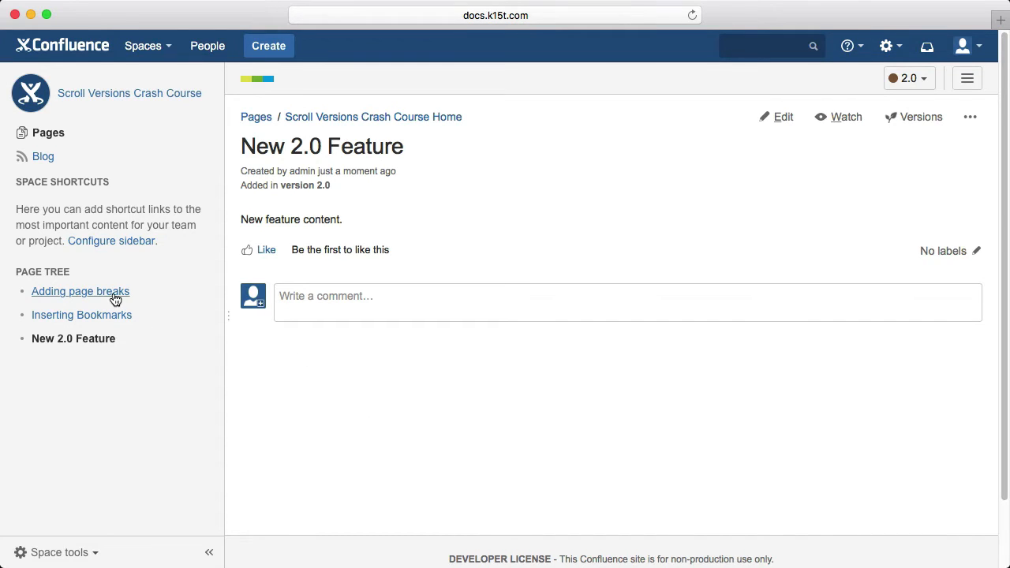
- Open the Adding page breaks page from the sidebar page tree
click(79, 291)
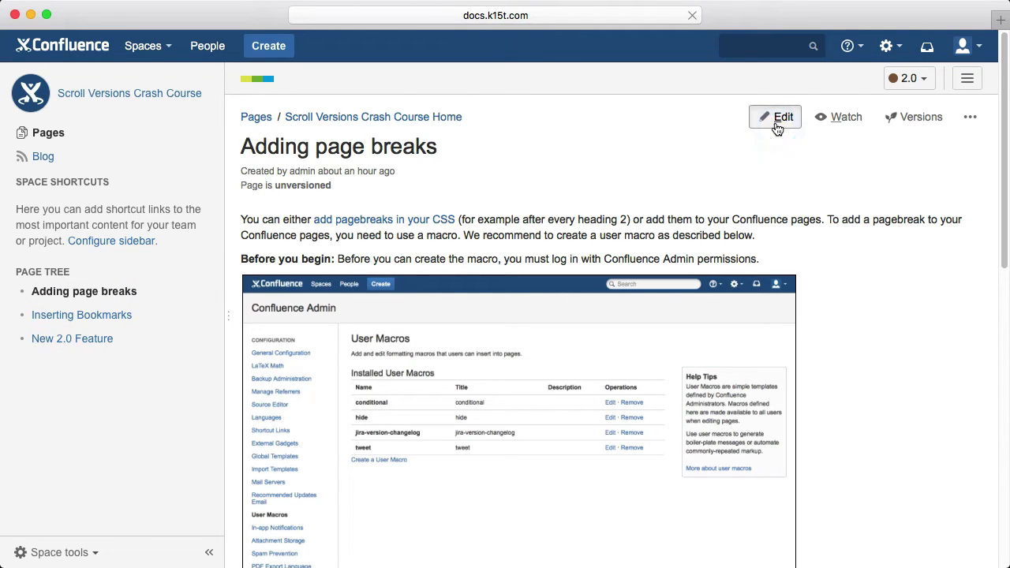
- Edit Adding page breaks, dismiss the Version Information tip and write 'New 2.0 content.' above the intro
click(776, 117)
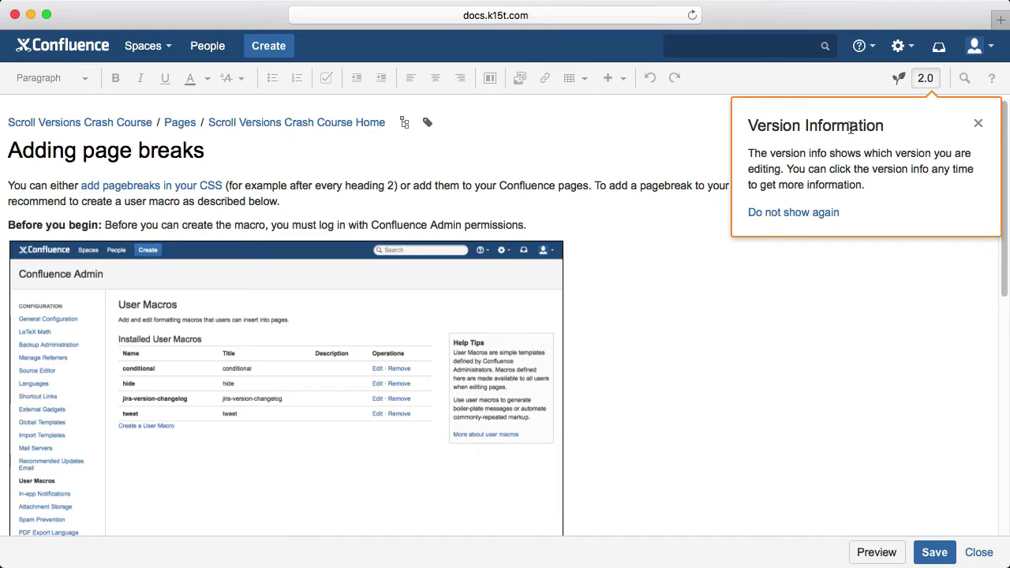
click(978, 123)
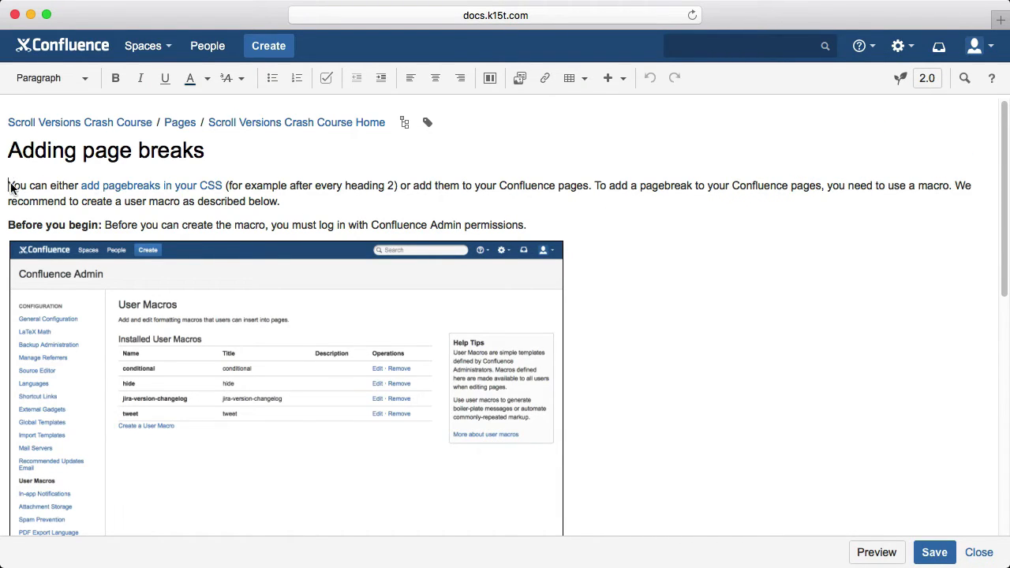
text(N)
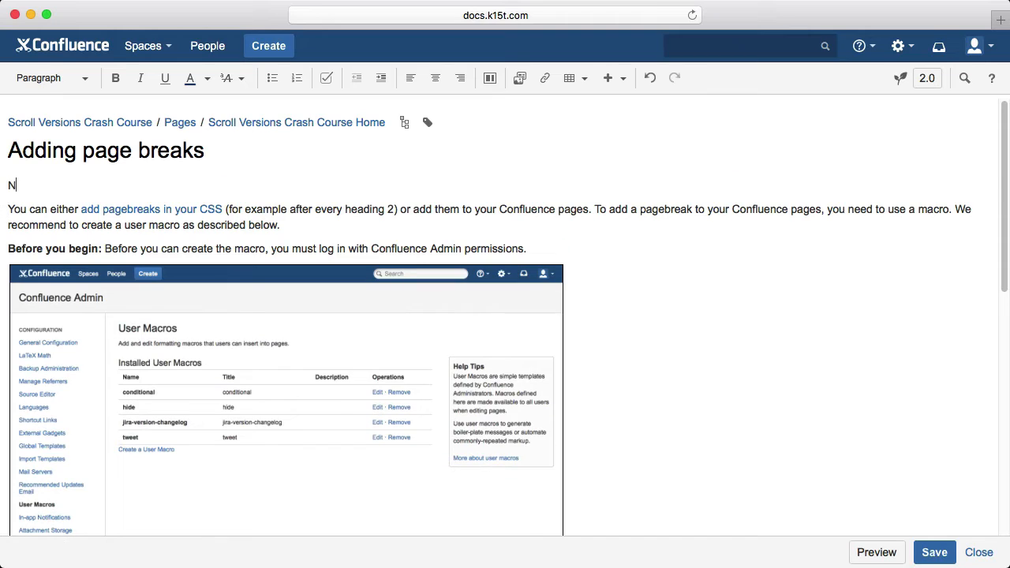
text(ew 2.0 cont)
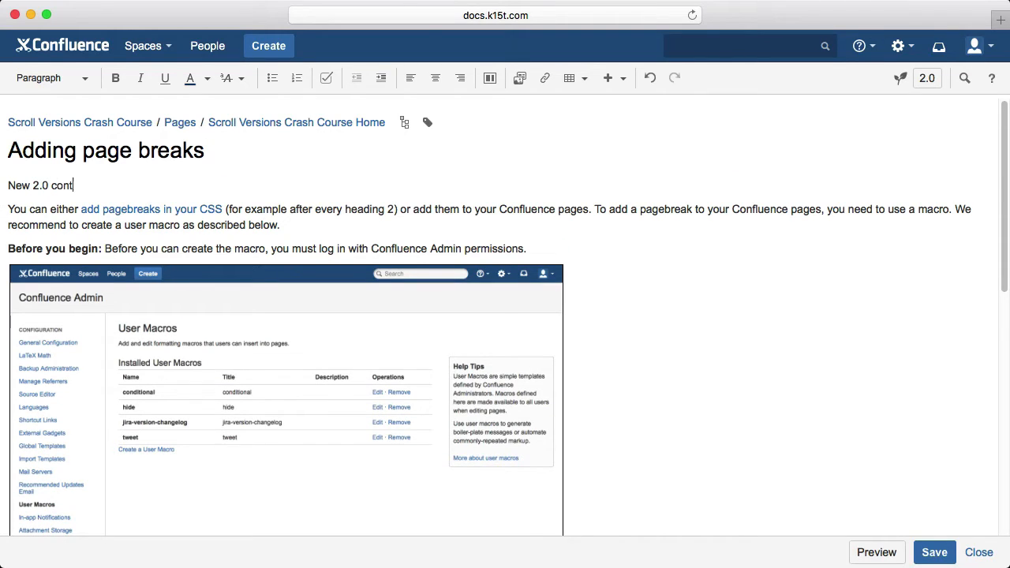
text(ent.)
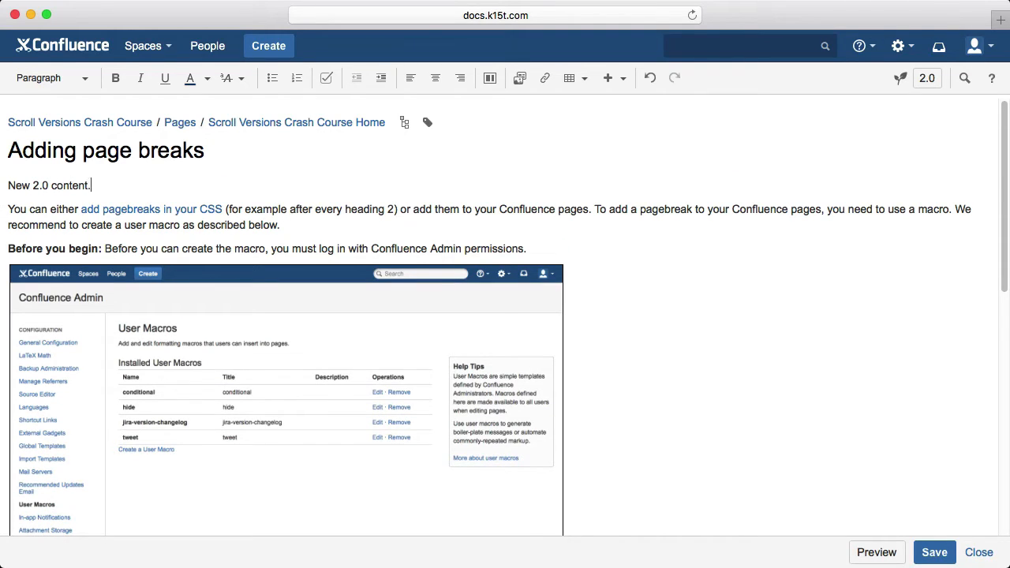
mouse_move(934, 552)
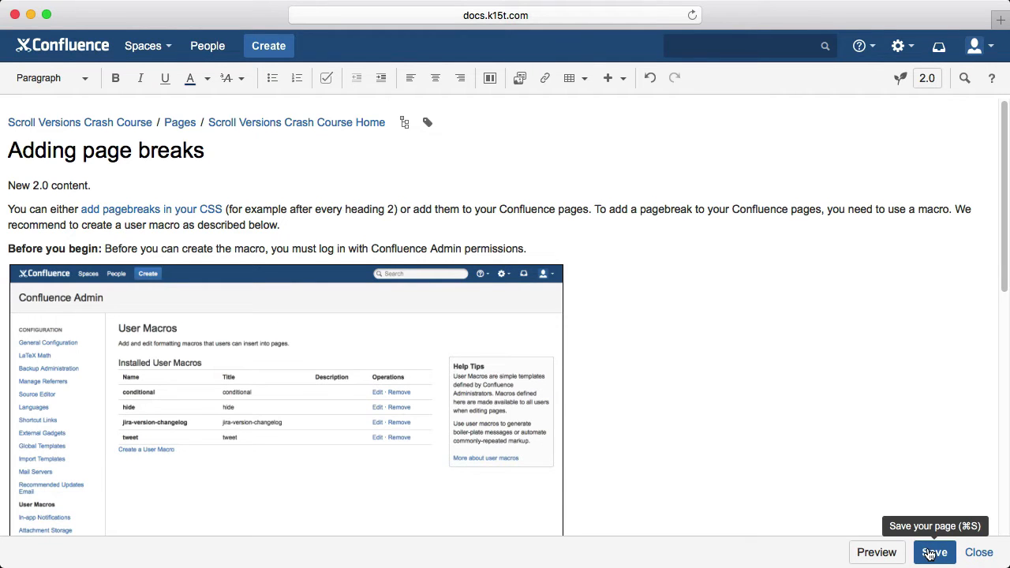
click(934, 553)
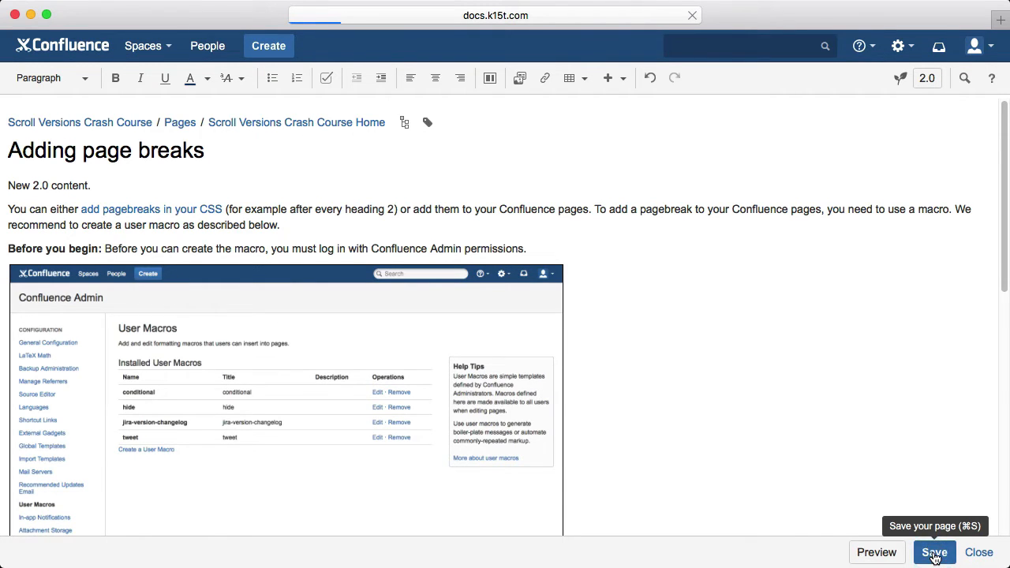
- Save the page breaks edit, then delete the Inserting Bookmarks page and confirm its removal
click(934, 552)
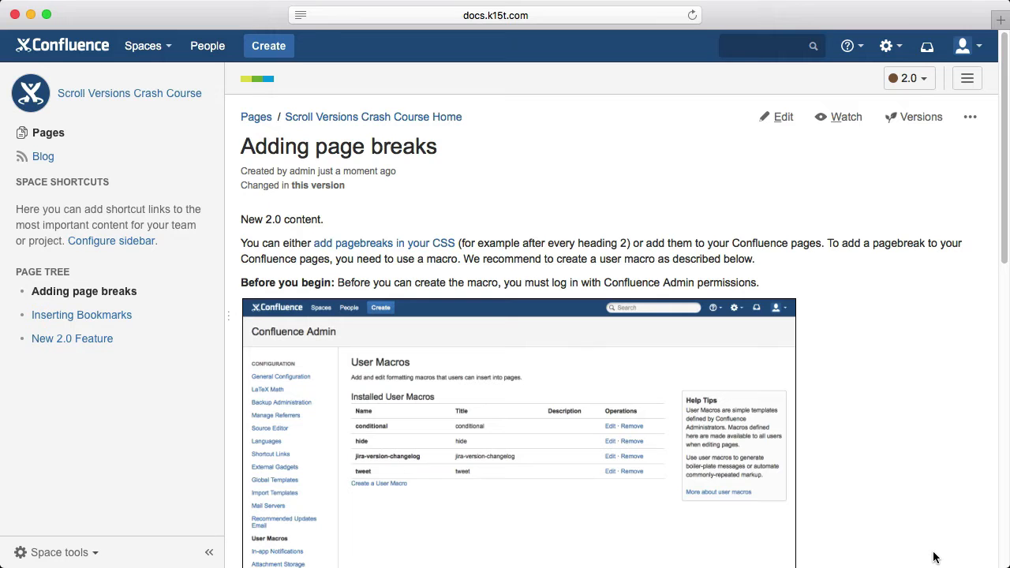
mouse_move(905, 546)
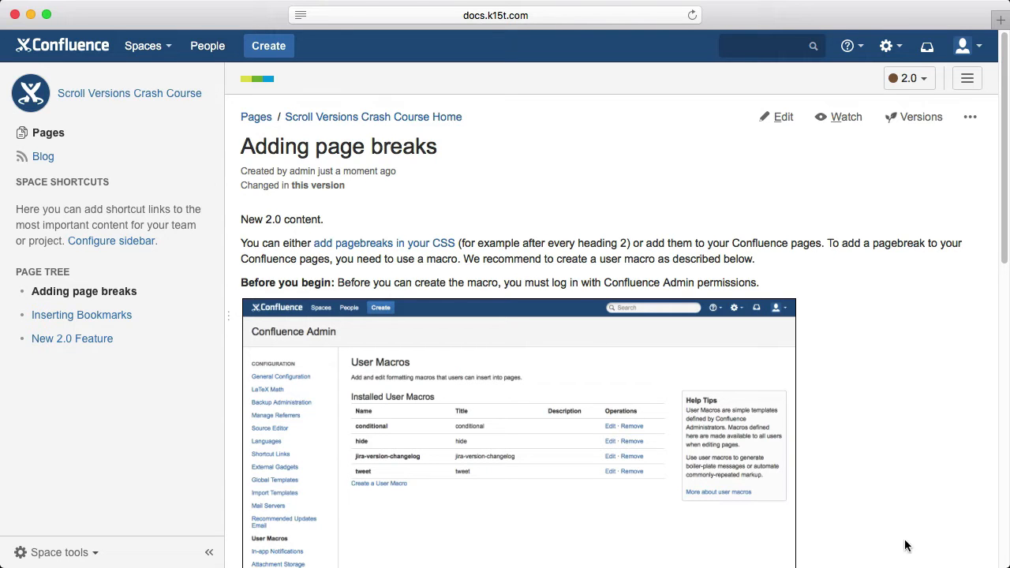
mouse_move(83, 315)
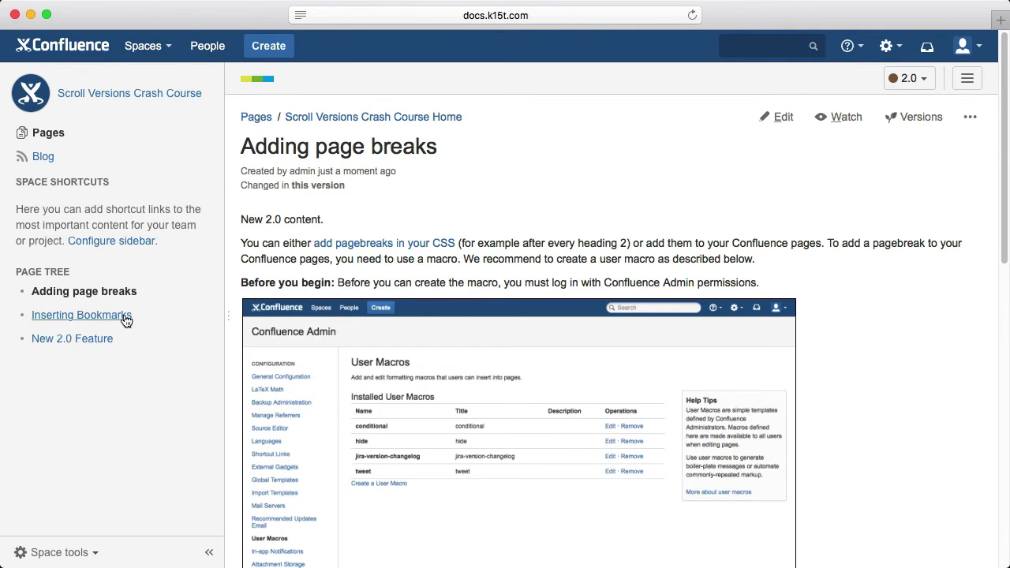
click(80, 315)
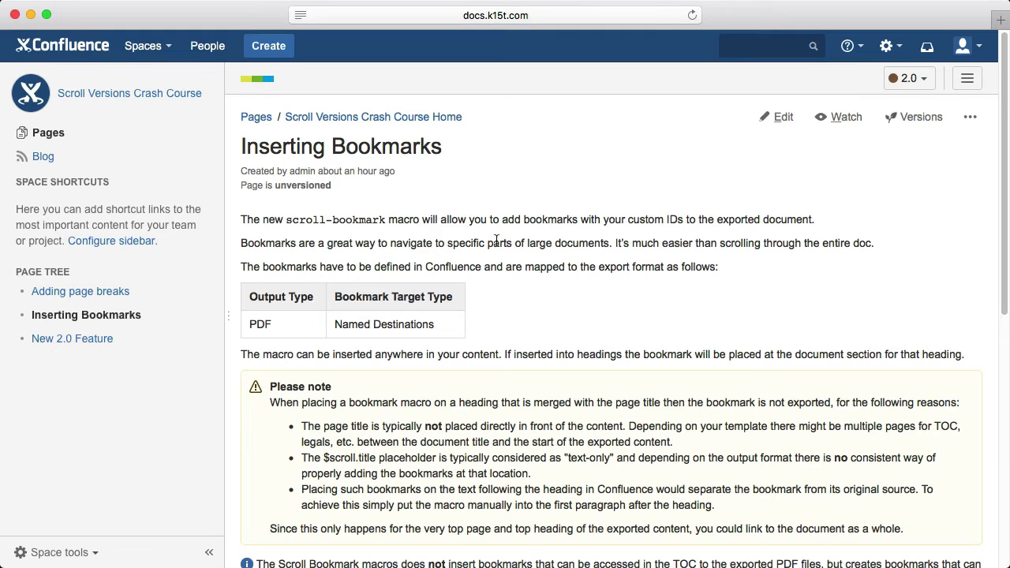
click(969, 116)
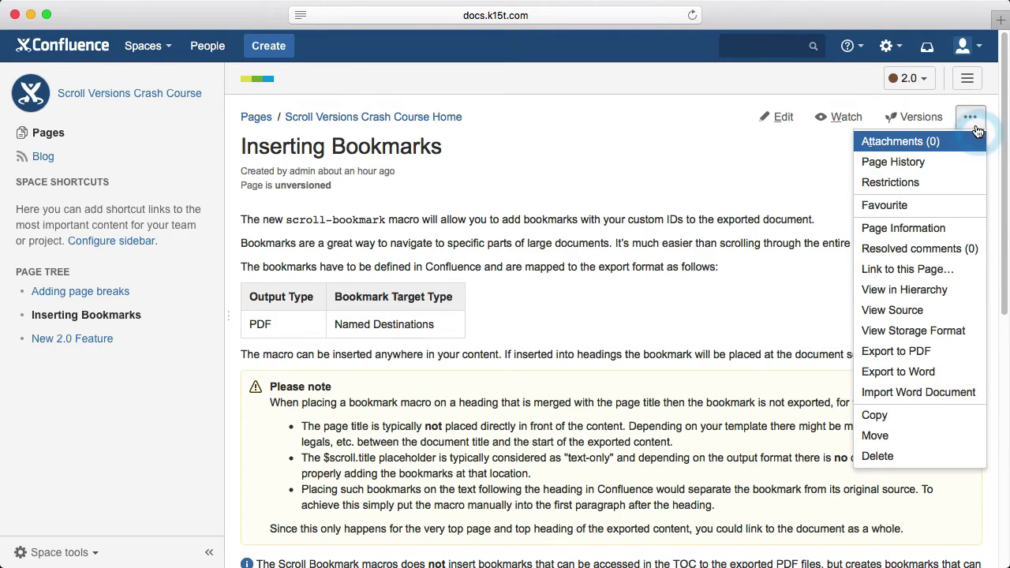
mouse_move(896, 456)
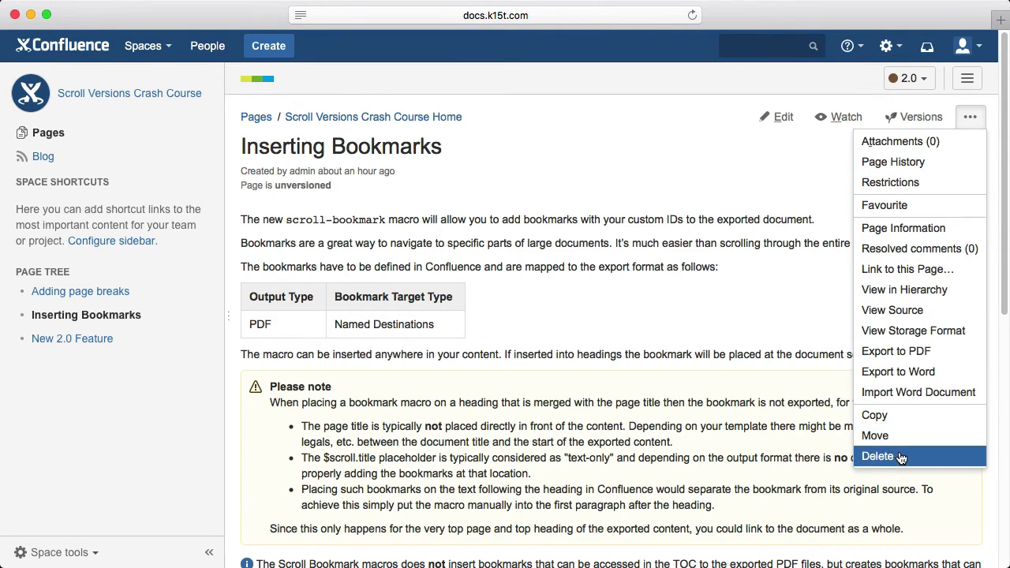
click(877, 456)
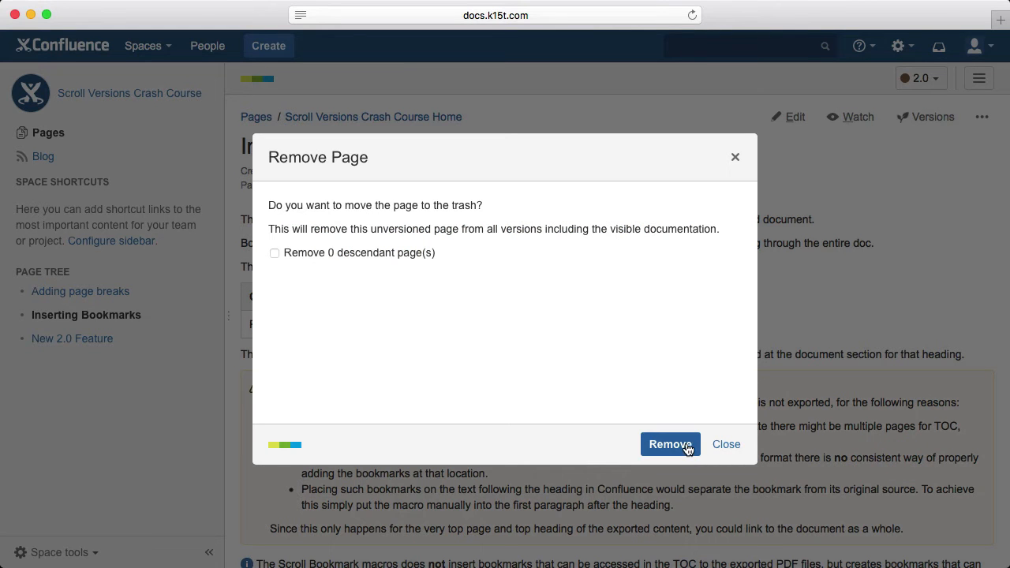
click(669, 445)
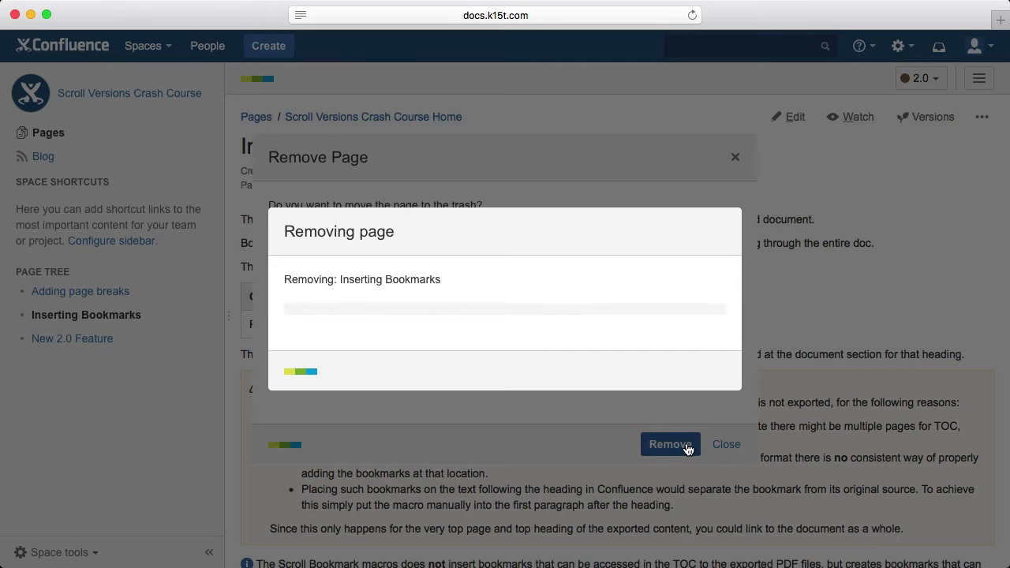
click(669, 445)
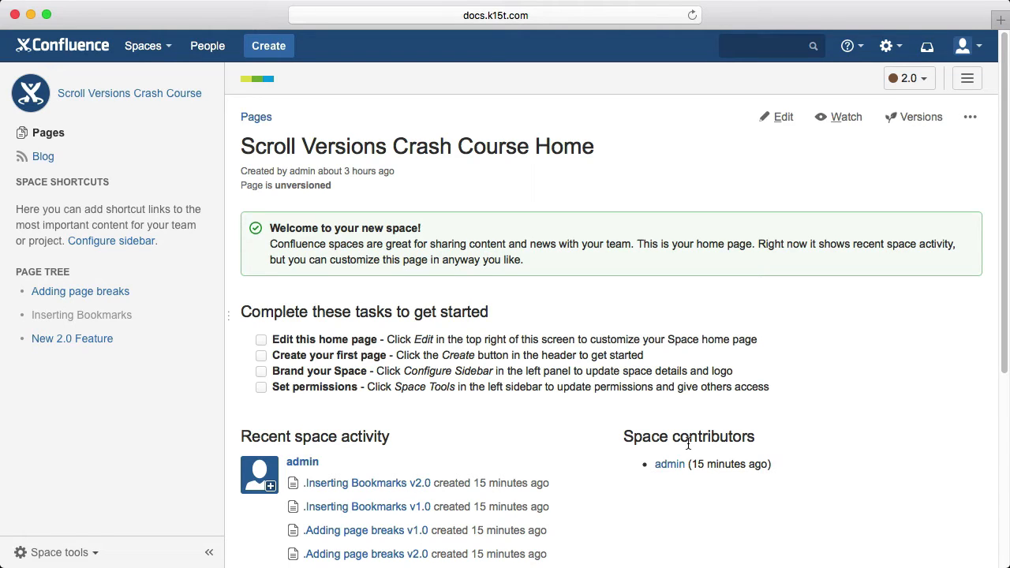
mouse_move(928, 136)
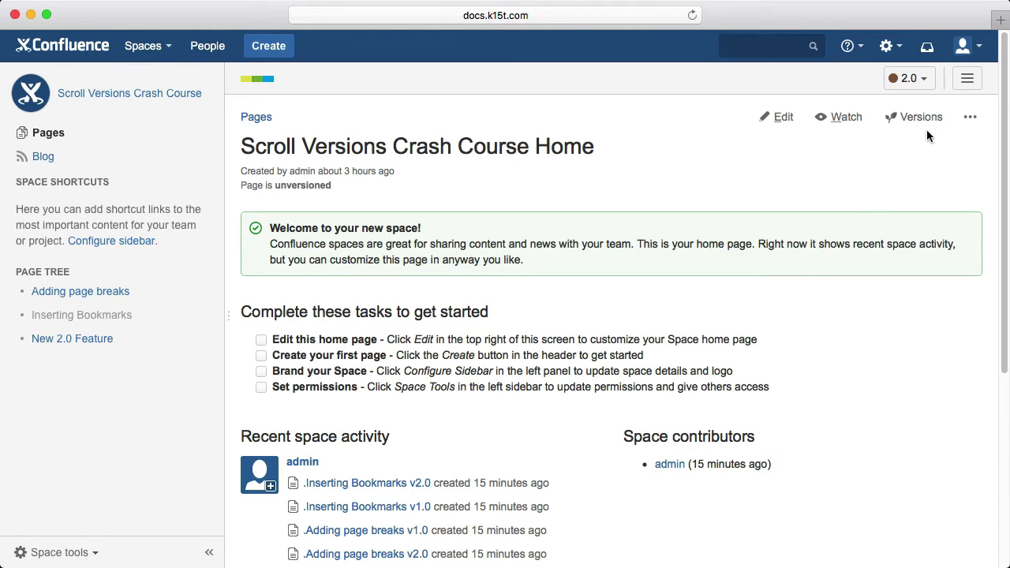
- Show the Scroll Versions menu of version actions on the space home page
click(966, 78)
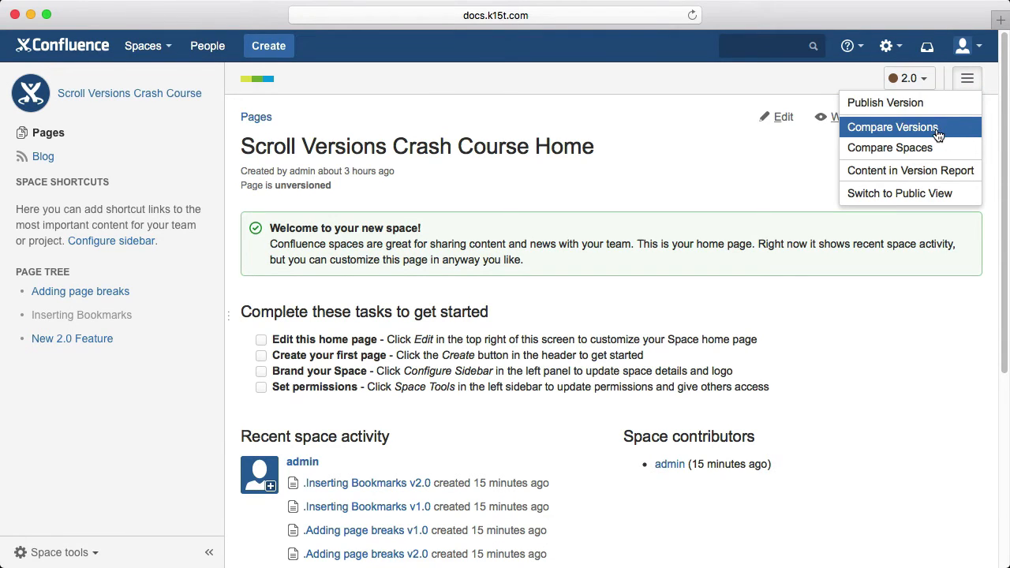
- Compare version 1.0 against 2.0 and hide unchanged pages, leaving modified, removed and added ones
click(894, 126)
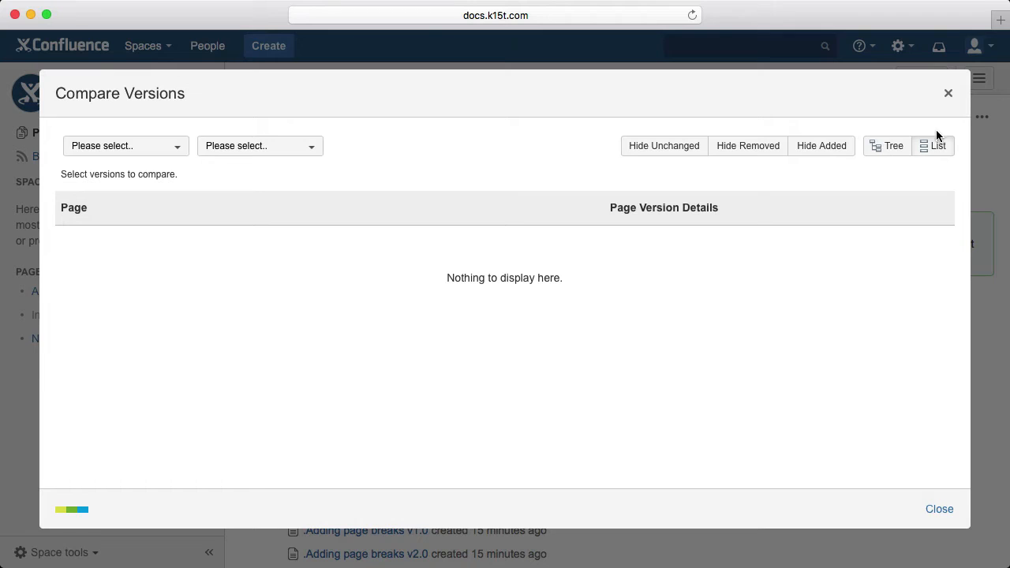
click(123, 145)
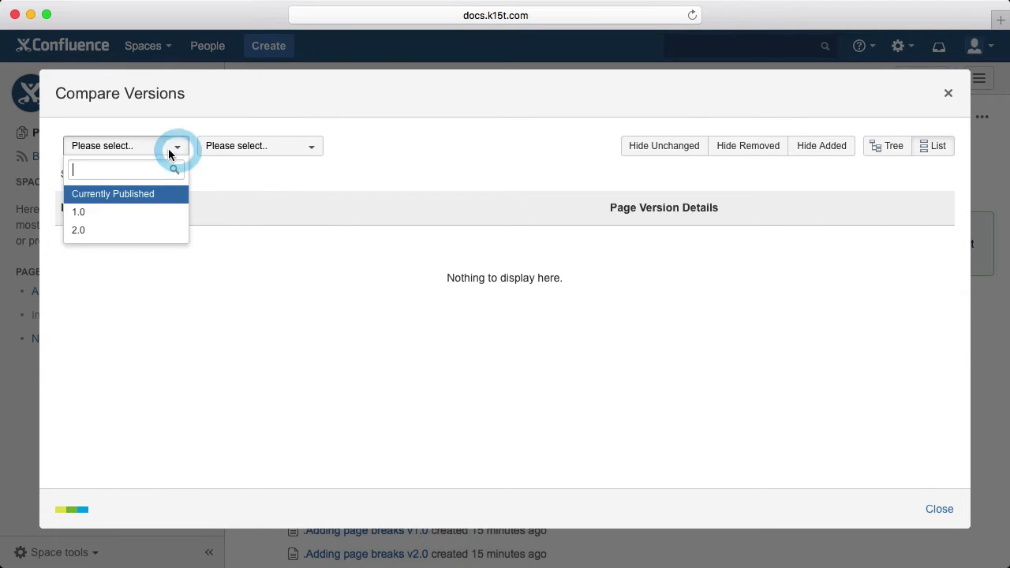
click(79, 211)
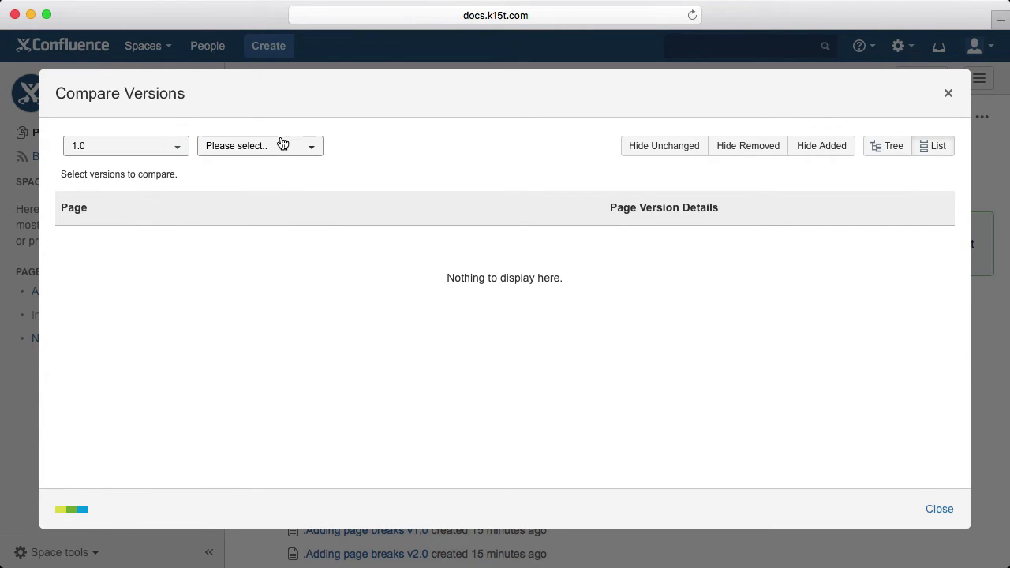
click(259, 145)
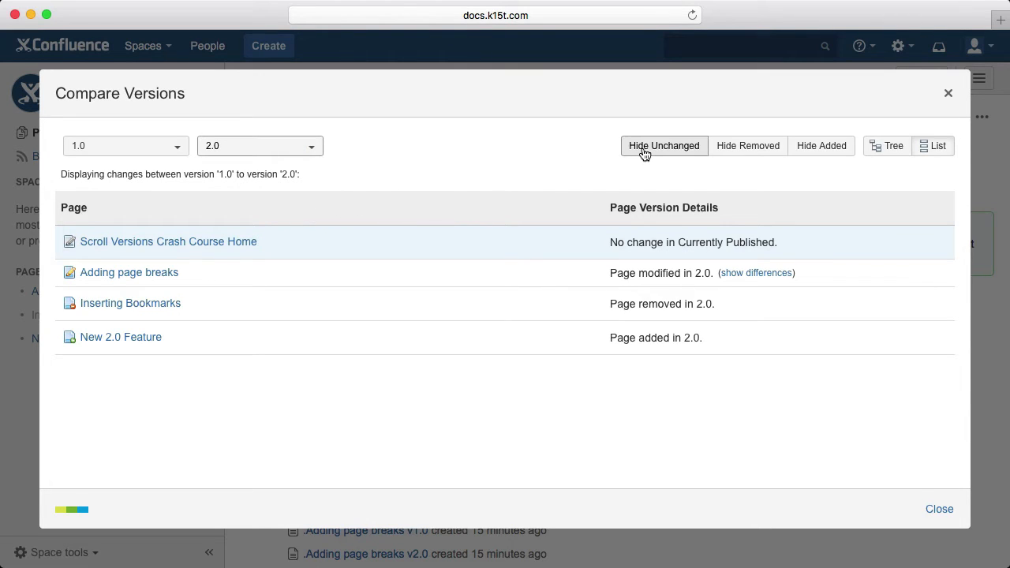
click(662, 145)
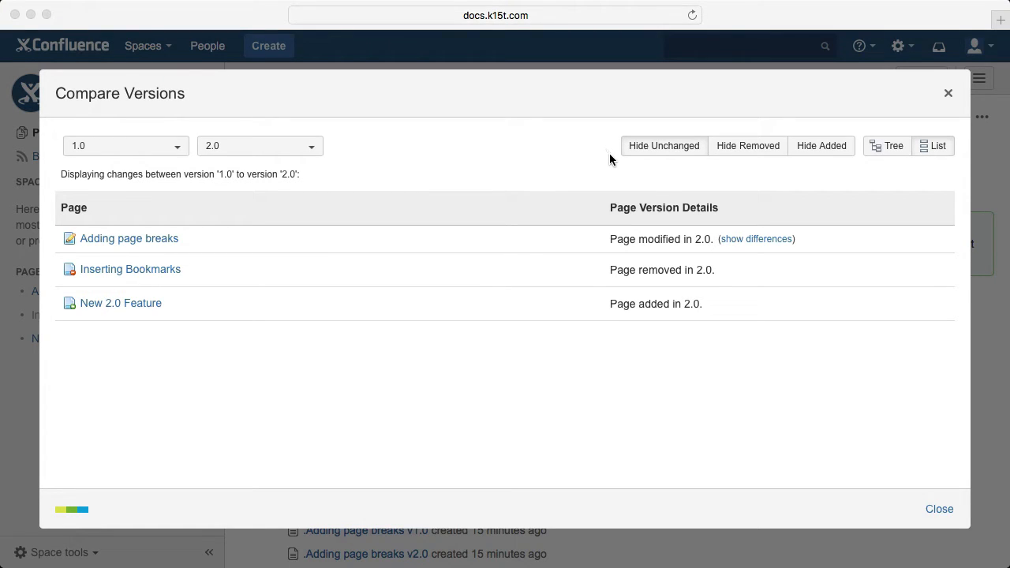
mouse_move(939, 508)
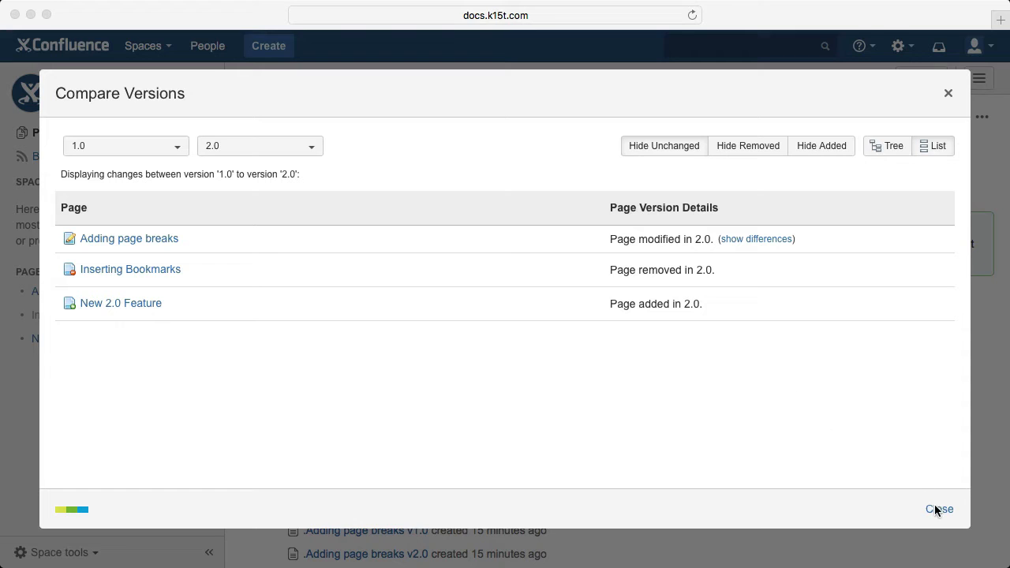
- Close the Compare Versions dialog, leaving 2.0 as the working version
click(939, 508)
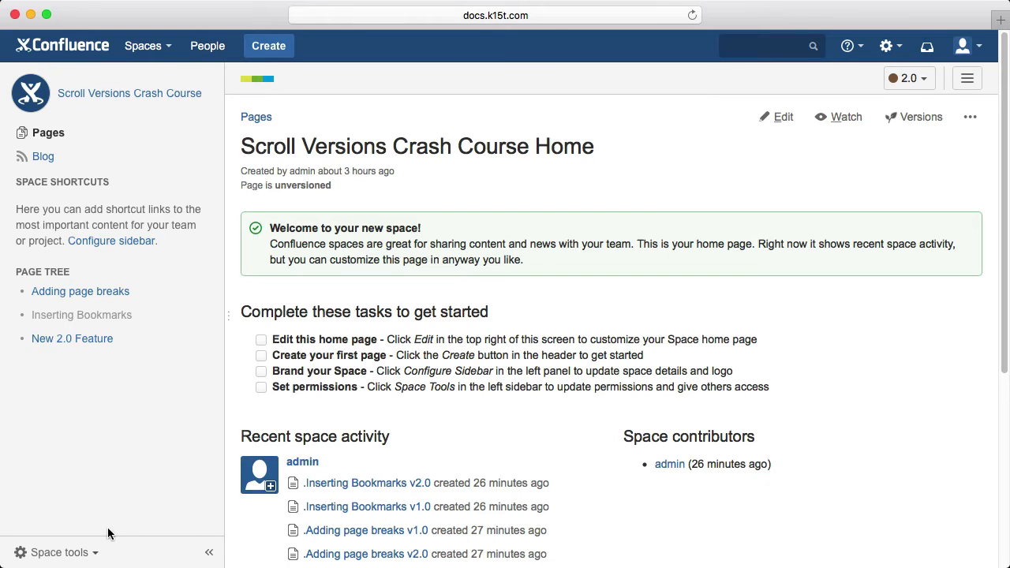
- In Scroll Add-ons Versions, restrict editing of version 2.0 to the admin user and save
click(57, 553)
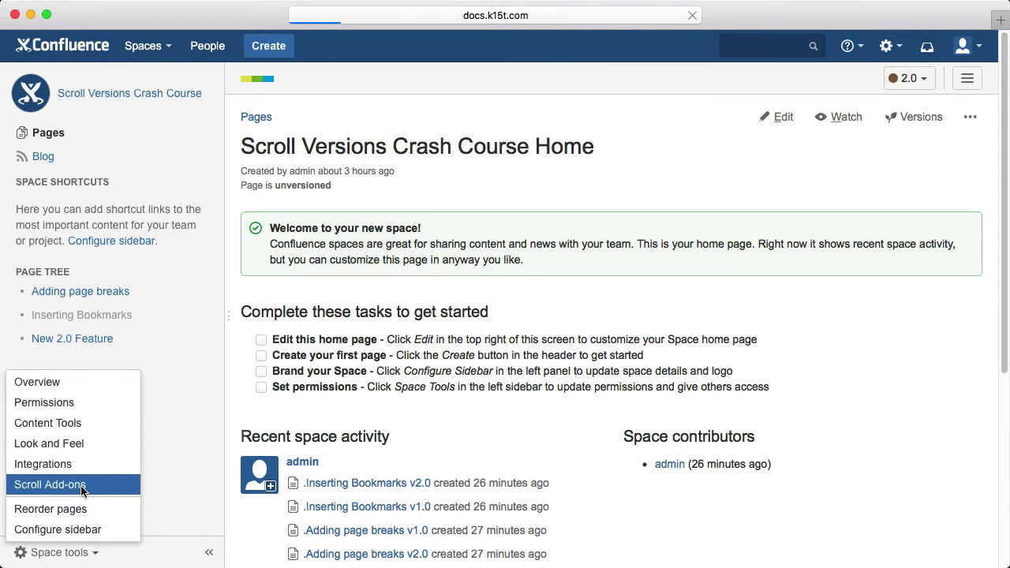
click(51, 484)
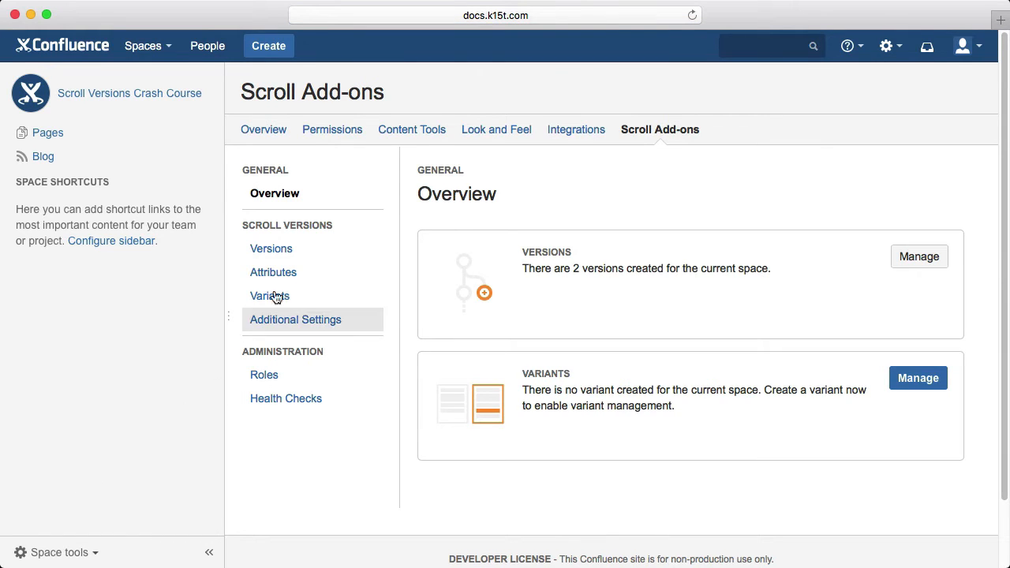
click(271, 248)
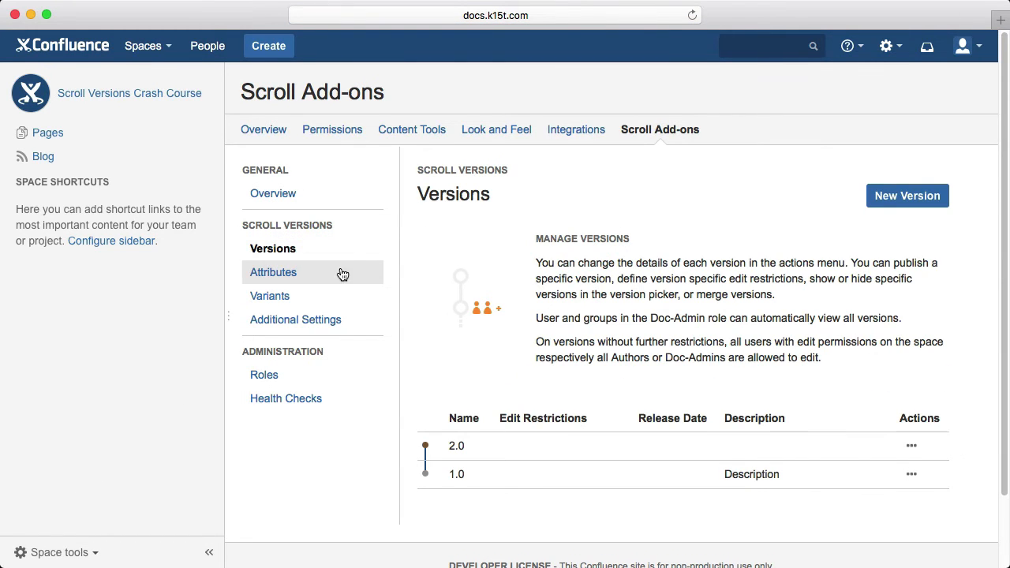
click(912, 445)
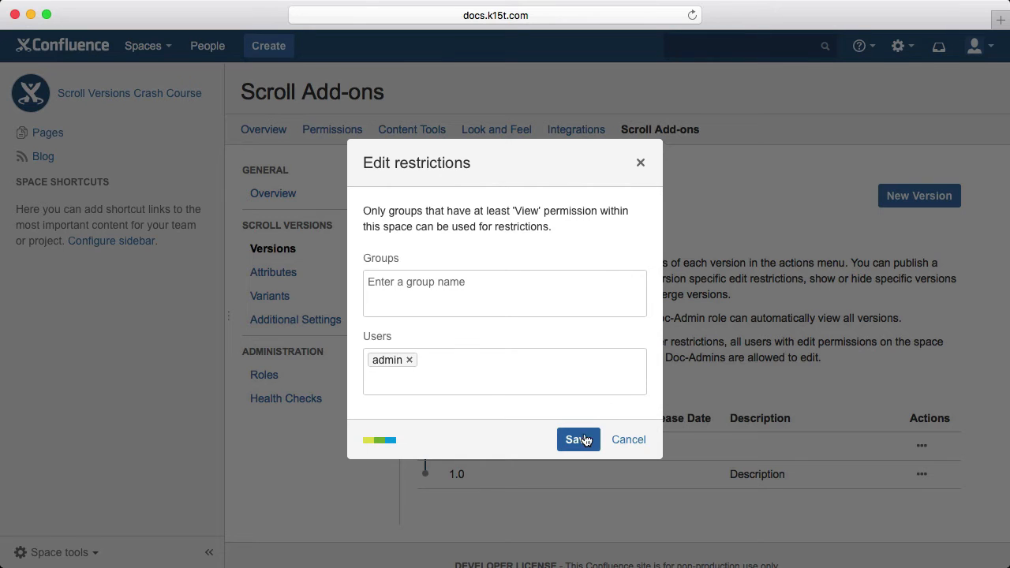
click(578, 439)
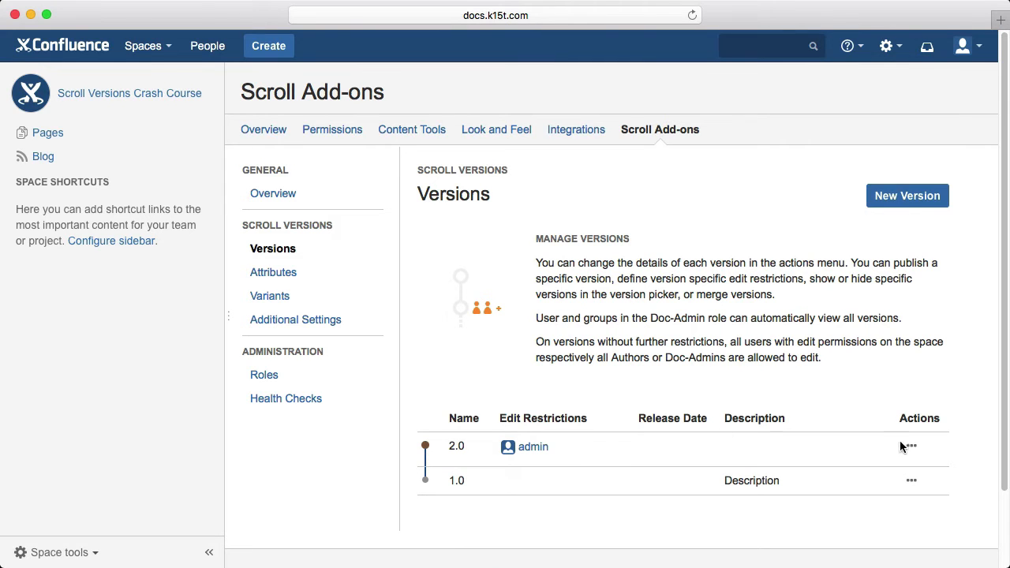
- Choose Edit from version 2.0's actions and return to the space home page
click(910, 447)
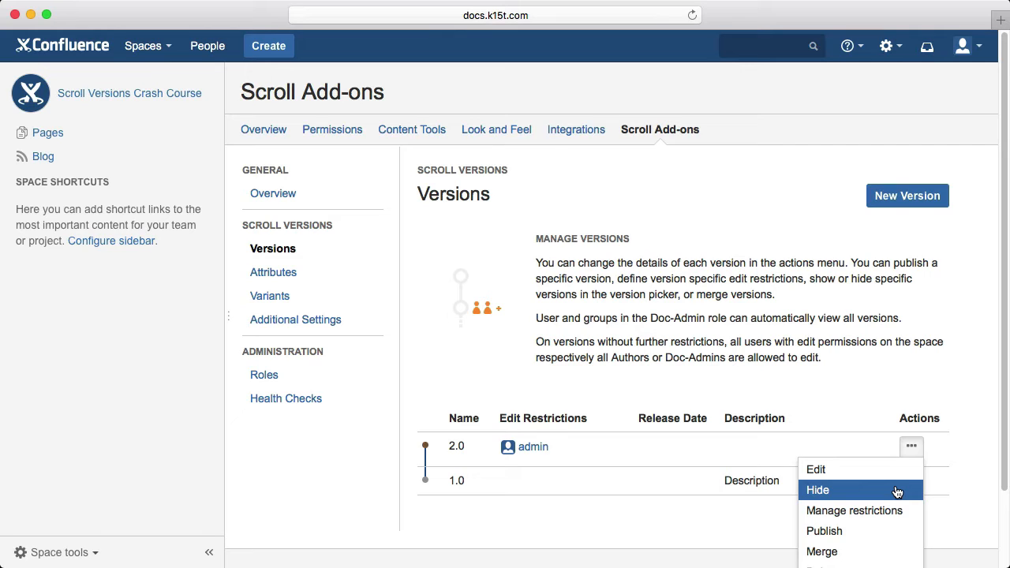
mouse_move(816, 470)
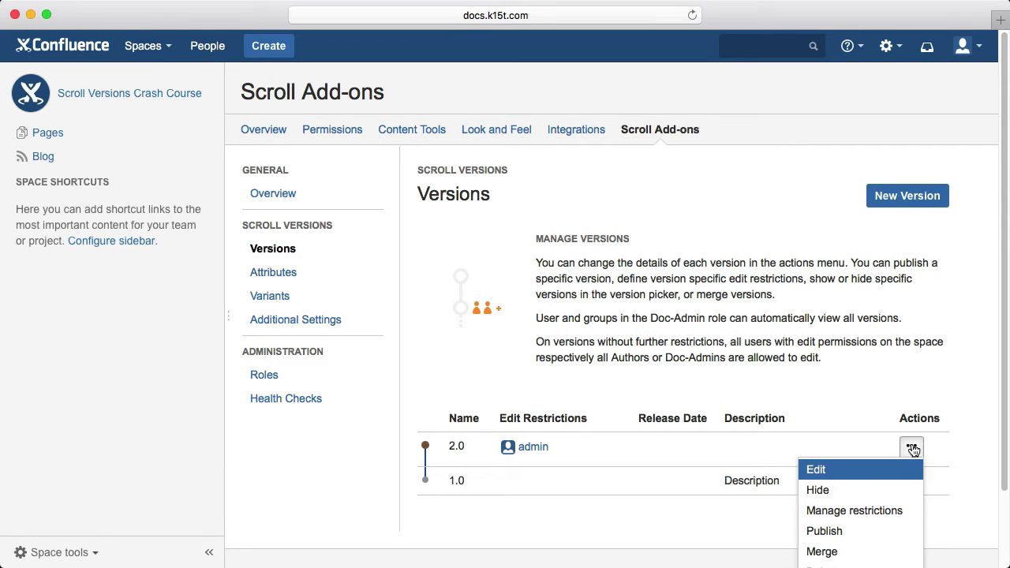
click(912, 446)
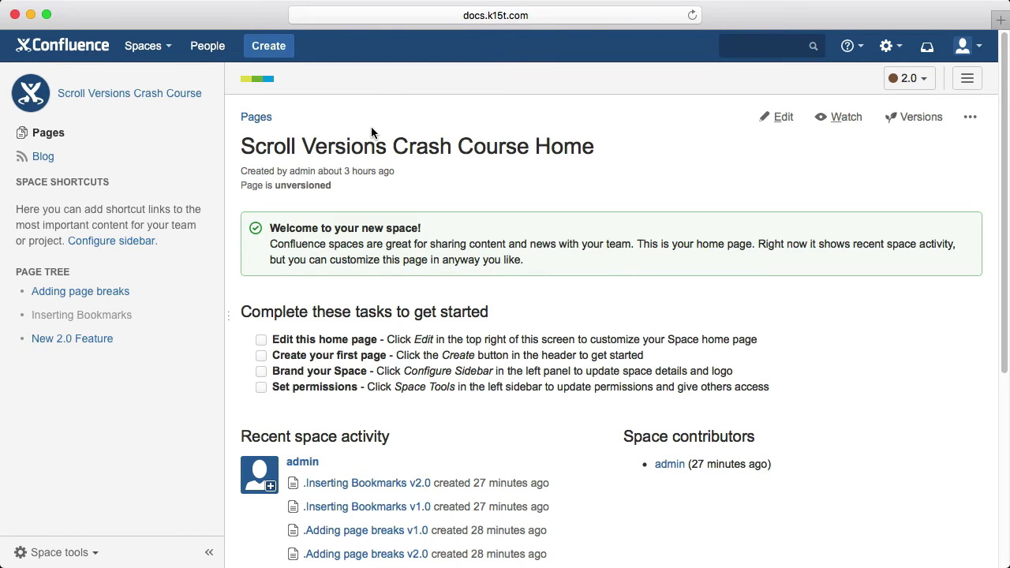
mouse_move(107, 562)
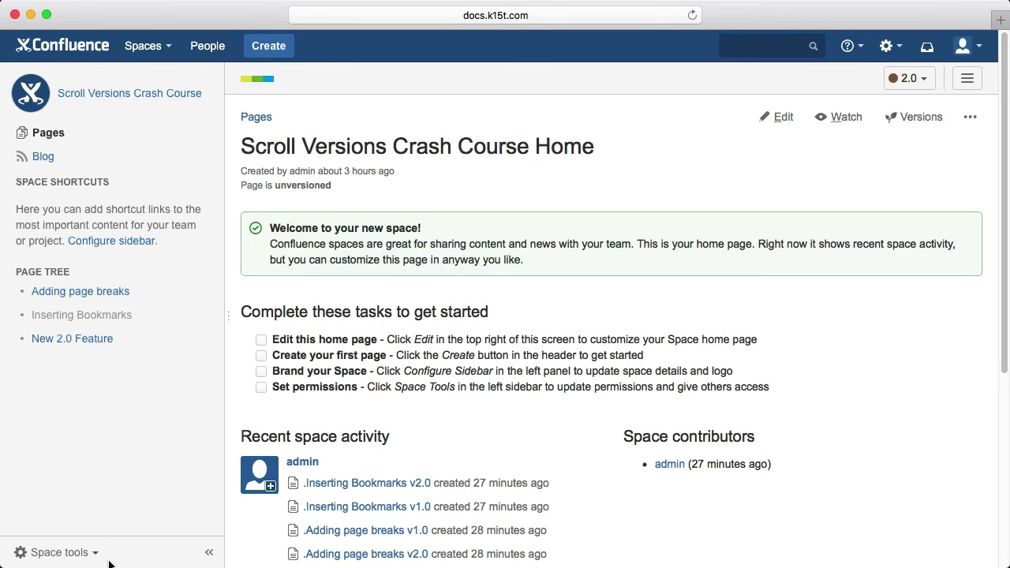
- Go to Space tools > Scroll Add-ons and show the empty Attributes settings
click(60, 552)
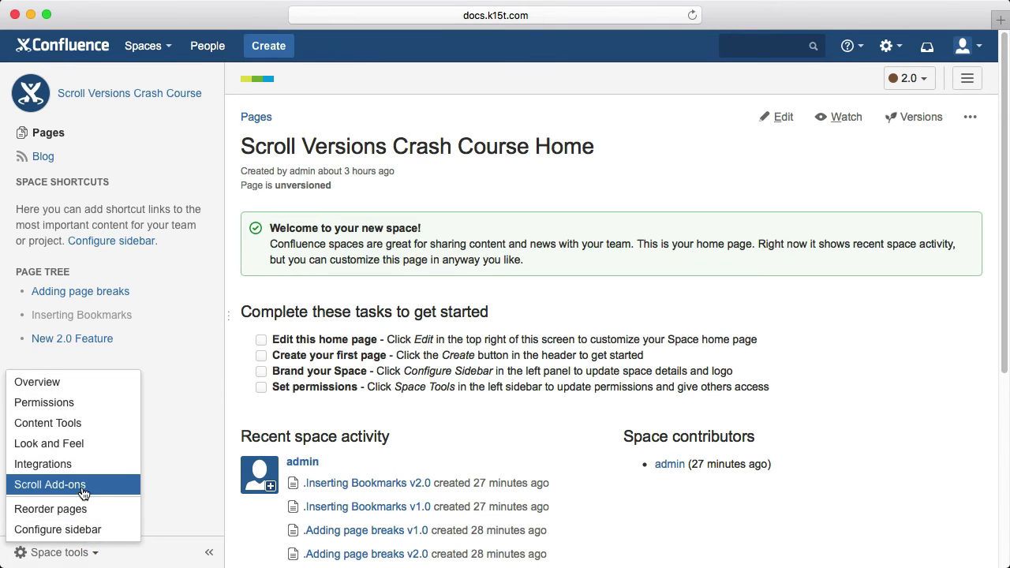
click(49, 484)
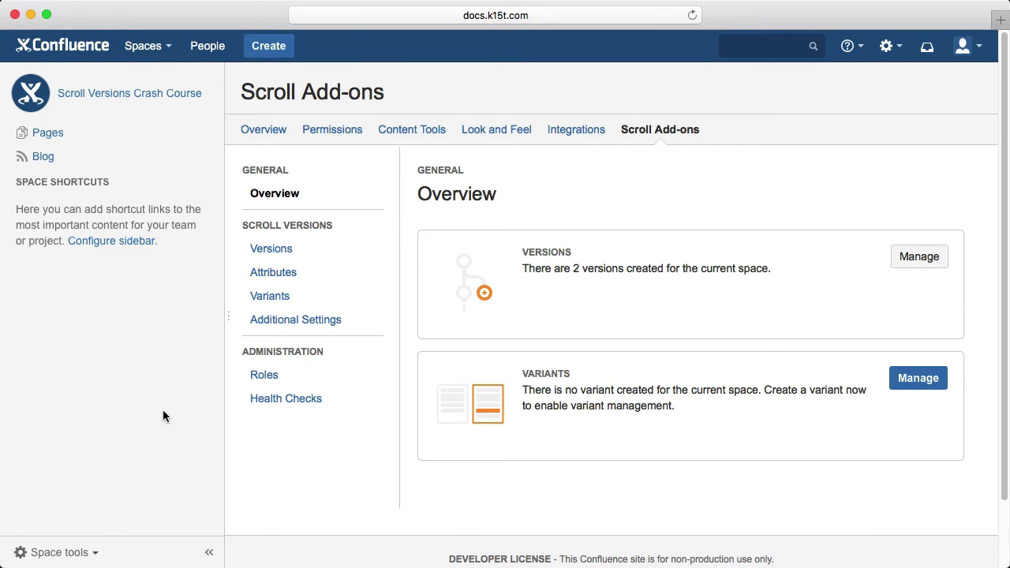
click(275, 272)
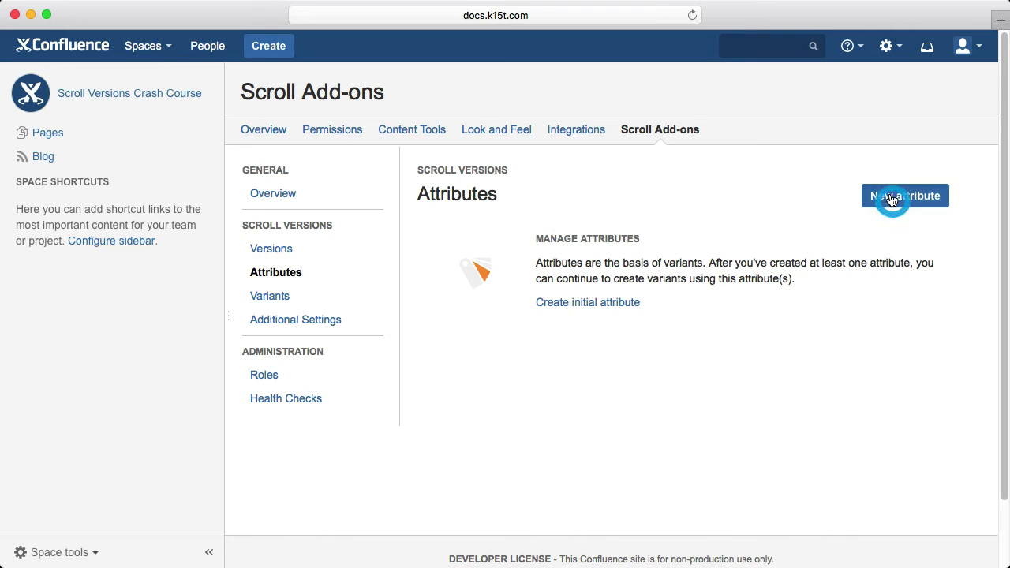
- Create a new attribute named Deployment Model with allowed values cloud and server, and save it
click(906, 195)
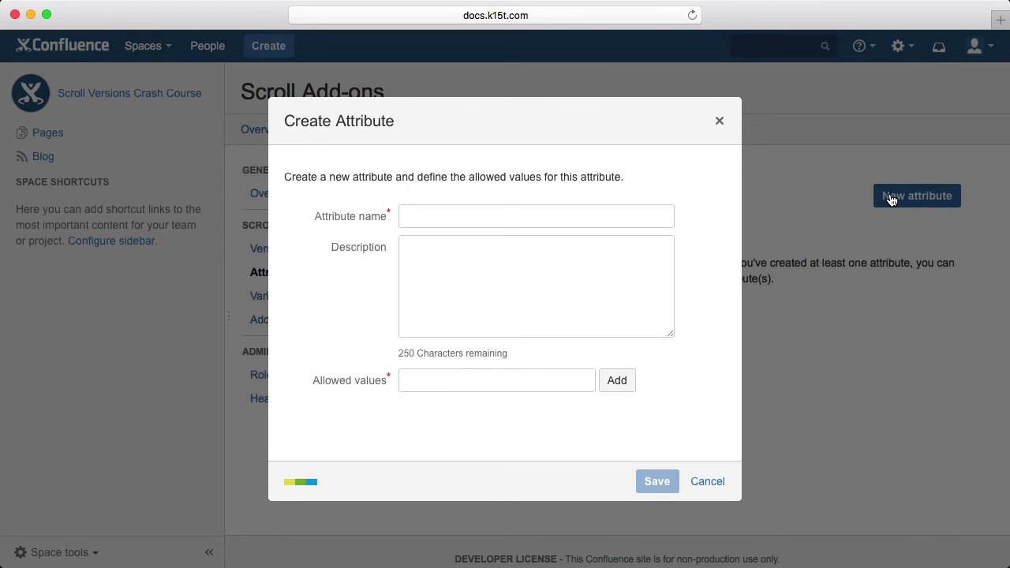
click(536, 216)
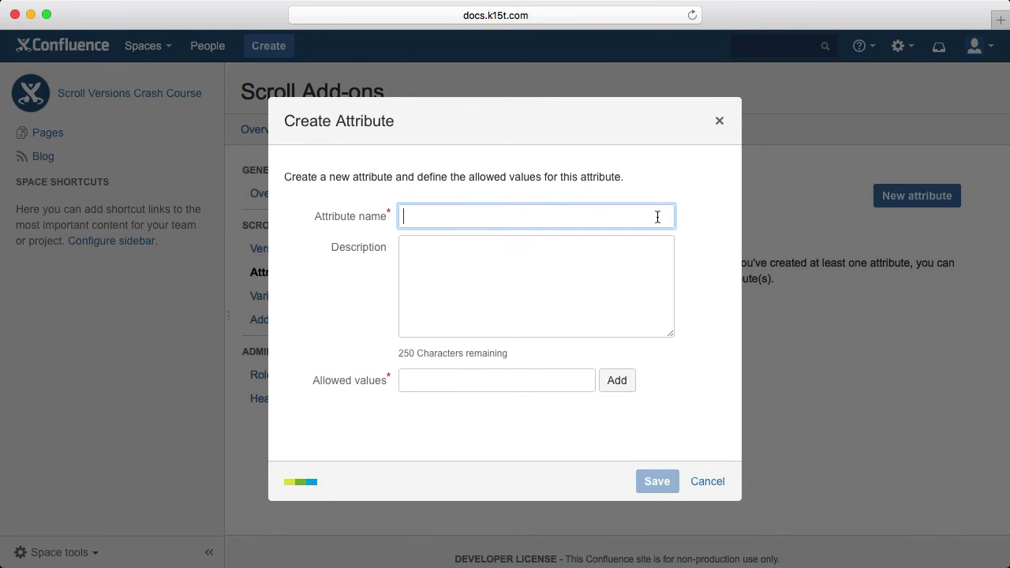
text(Deployment Model)
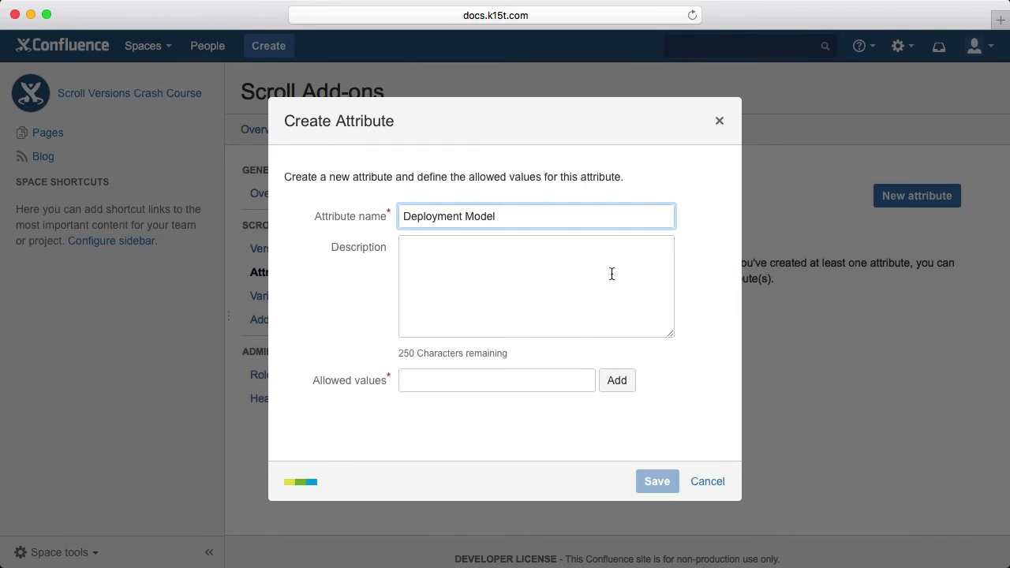
text(cl)
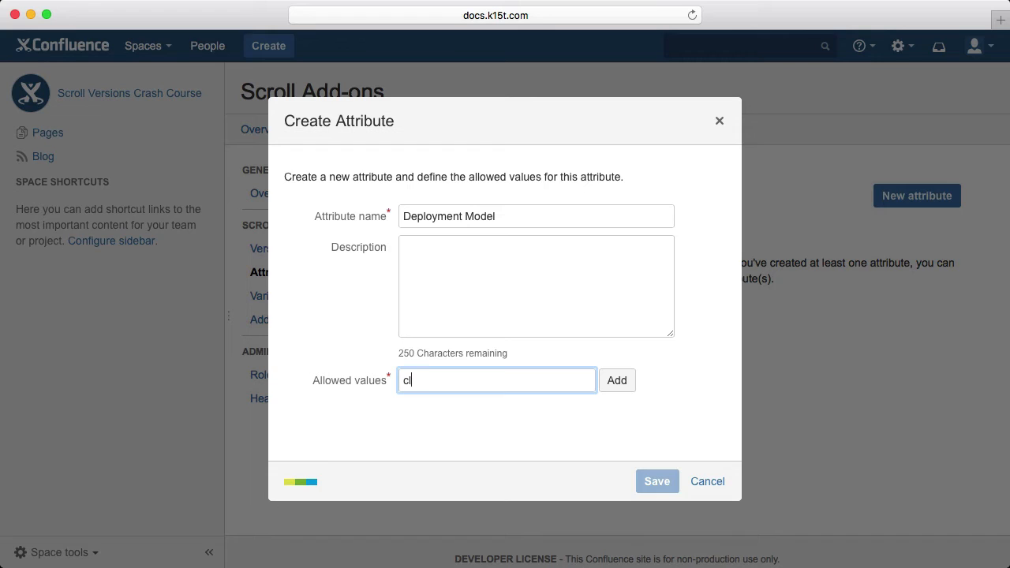
click(616, 381)
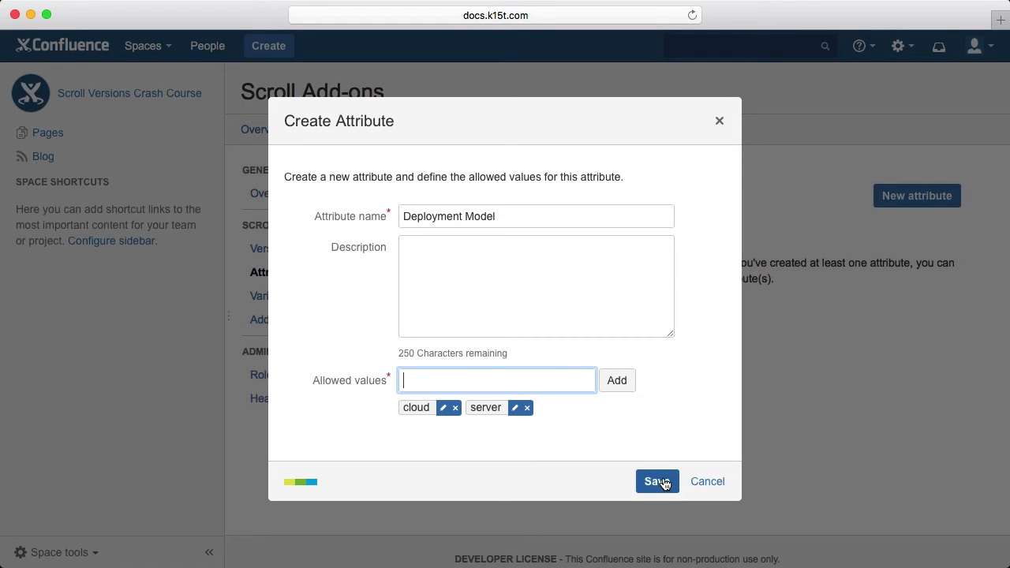
click(657, 481)
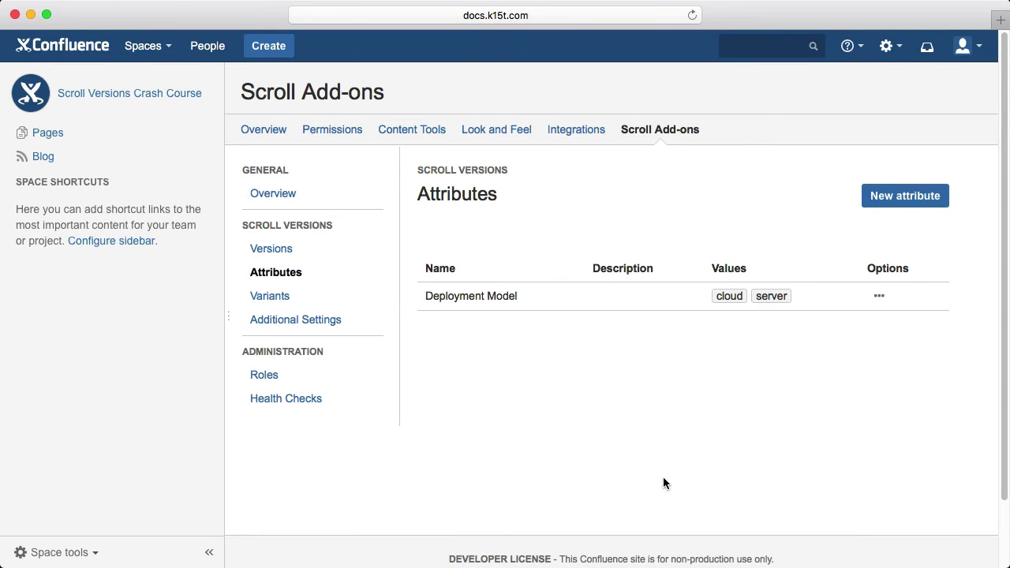
mouse_move(575, 397)
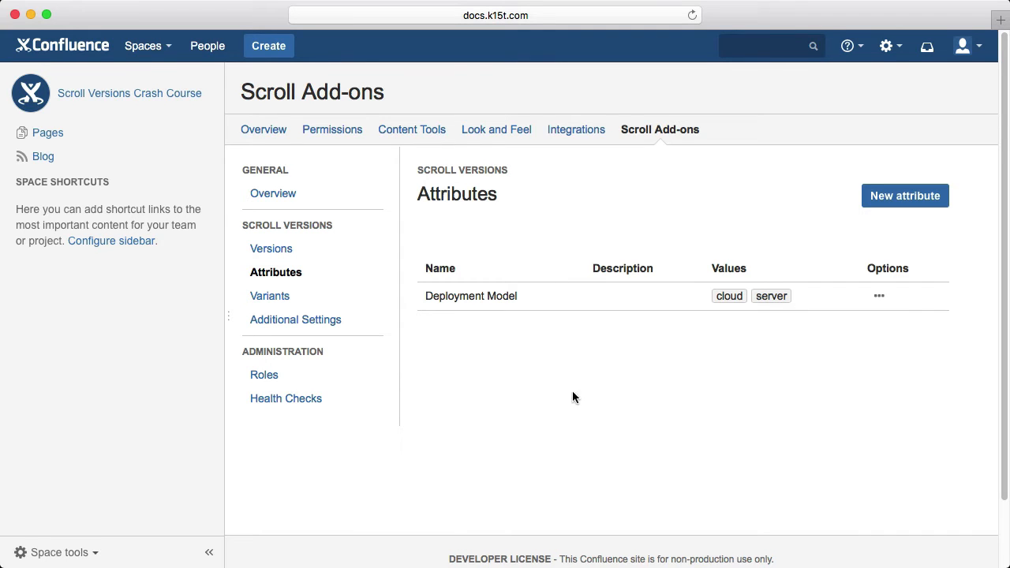
- In Variants, create a variant named Cloud covering Deployment Model unset and cloud, and save it
click(270, 296)
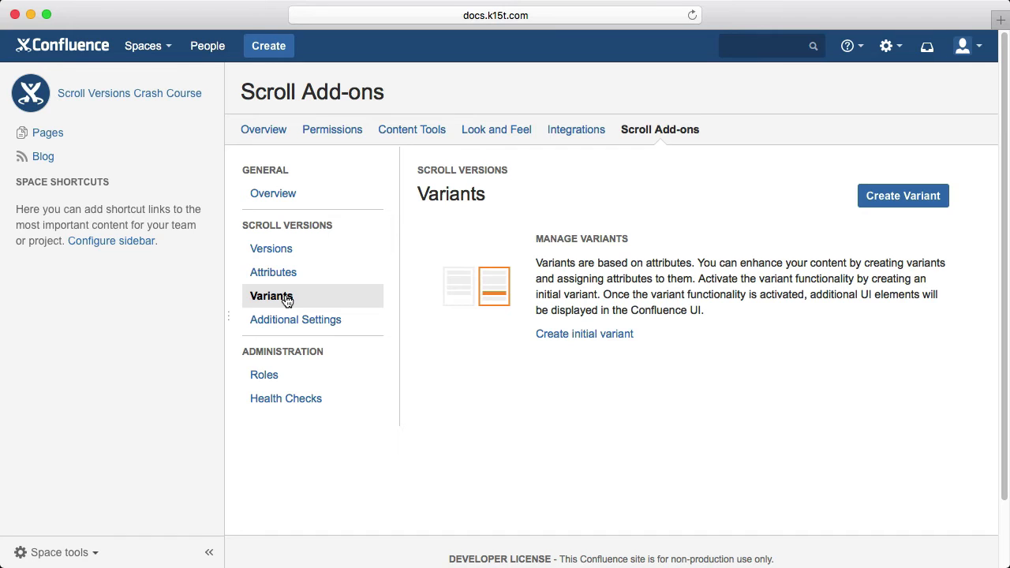
mouse_move(694, 229)
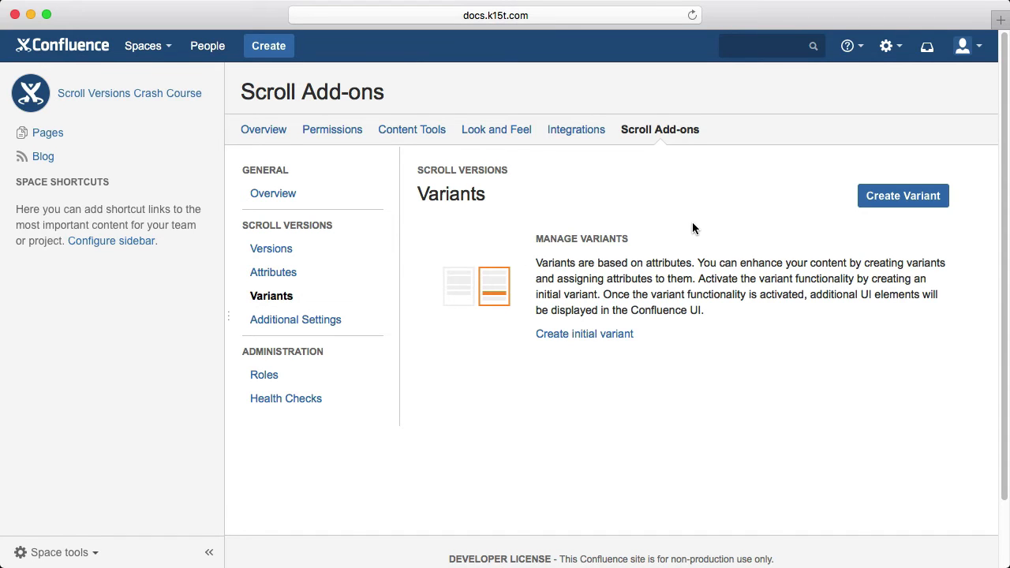
click(902, 195)
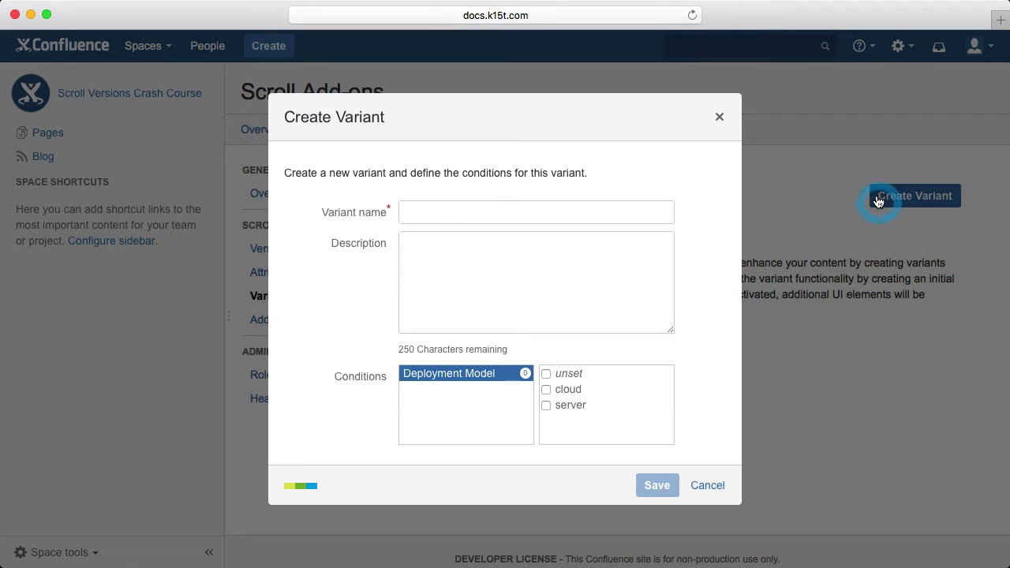
click(537, 211)
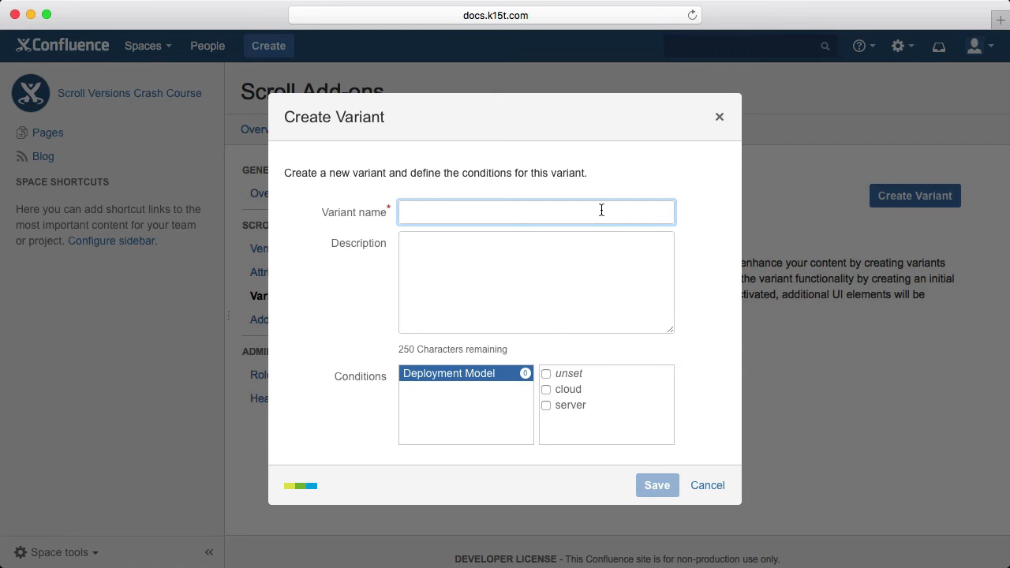
text(Cloud)
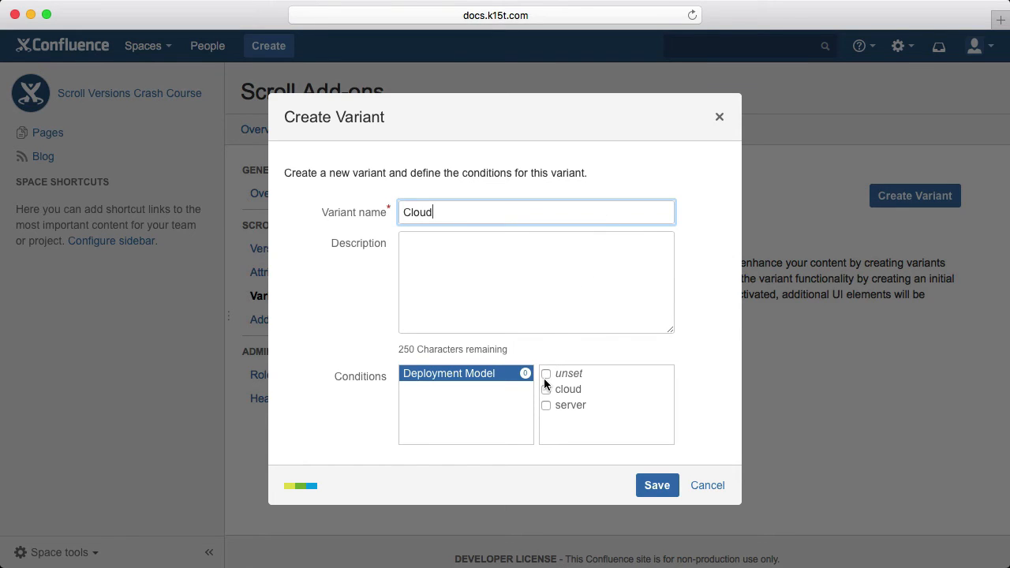
click(546, 374)
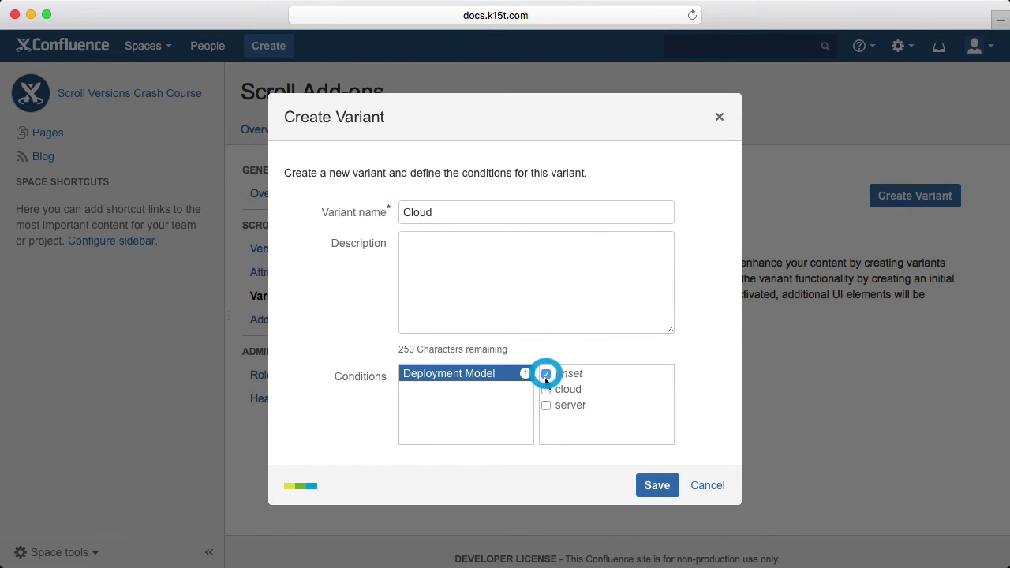
click(546, 372)
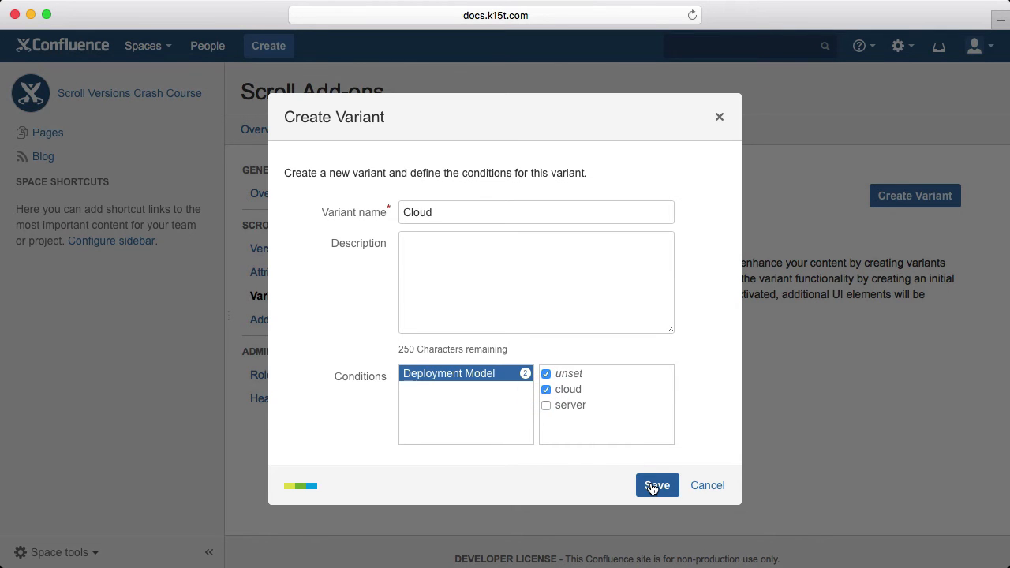
click(656, 486)
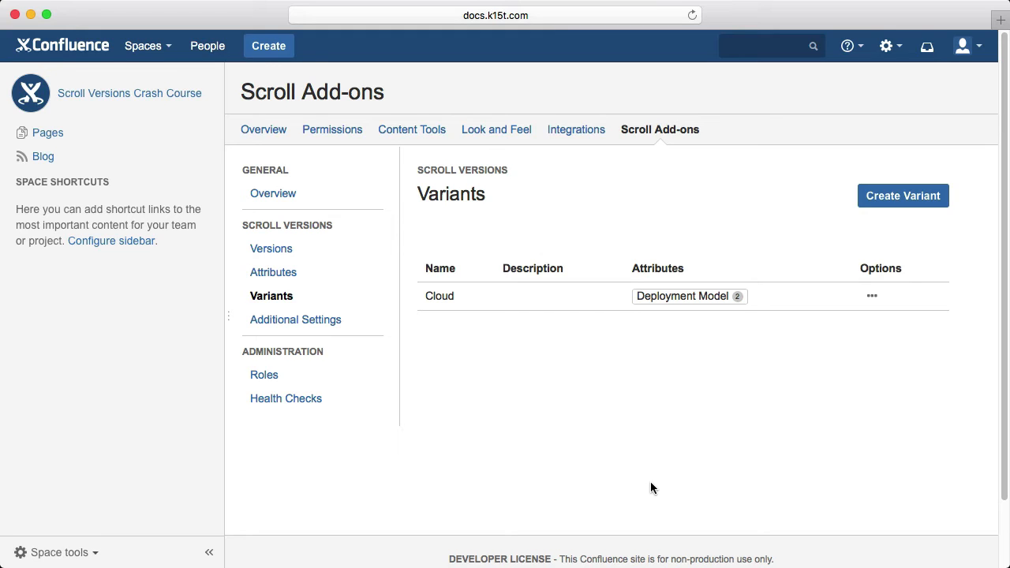
mouse_move(779, 241)
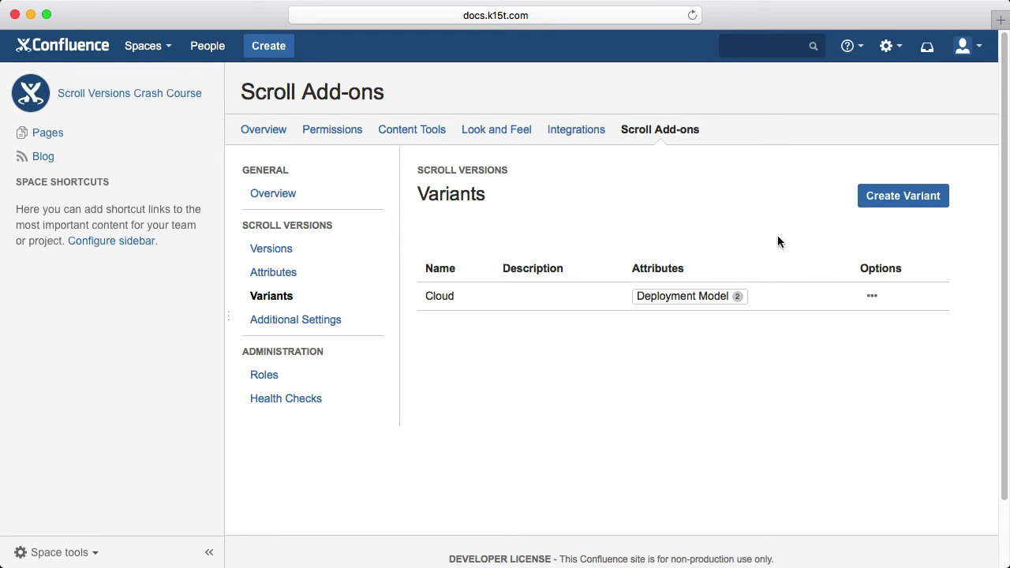
- Create a second variant named Server covering Deployment Model unset and server, and save it
click(903, 196)
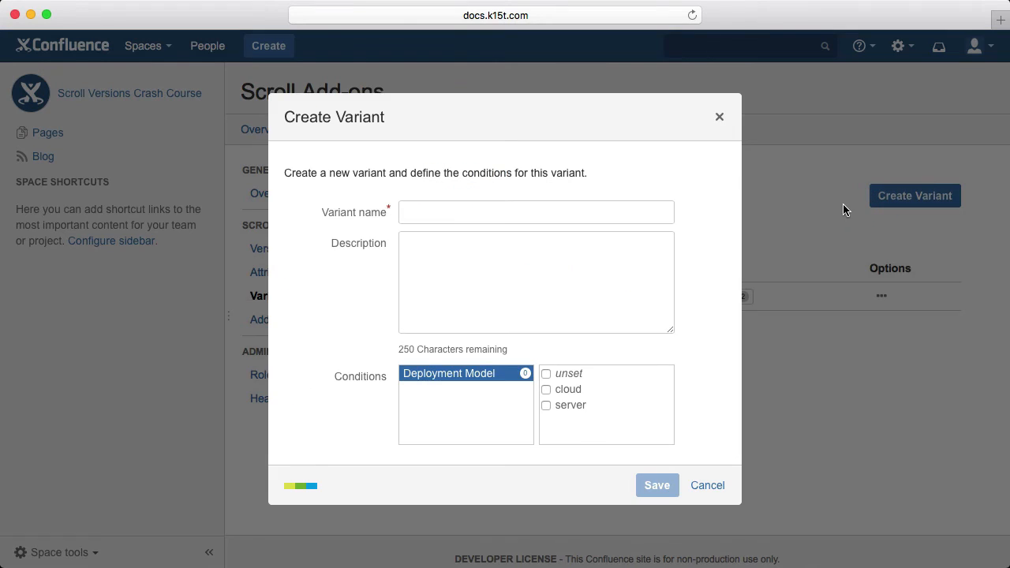
click(537, 211)
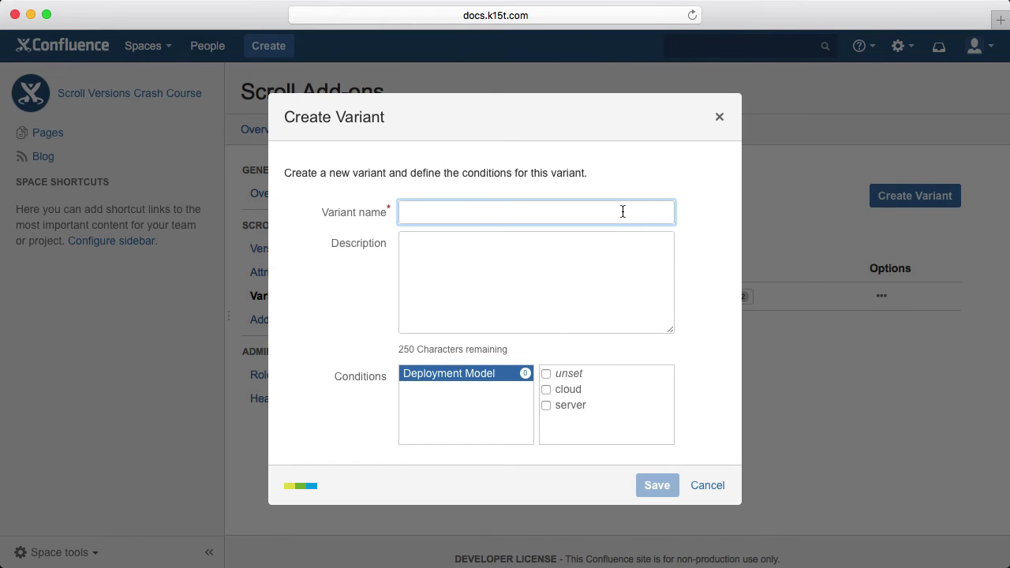
text(Server)
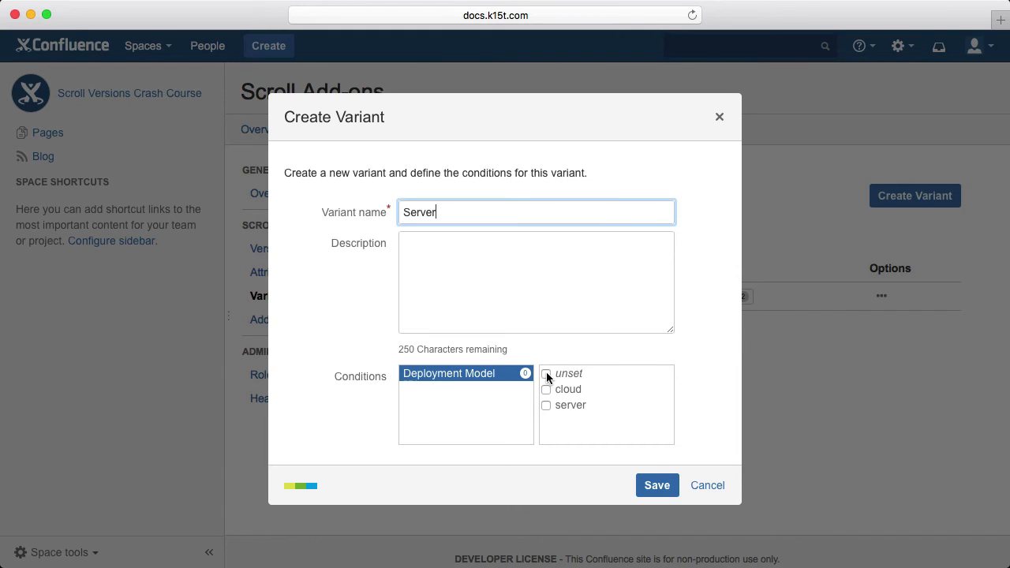
click(546, 372)
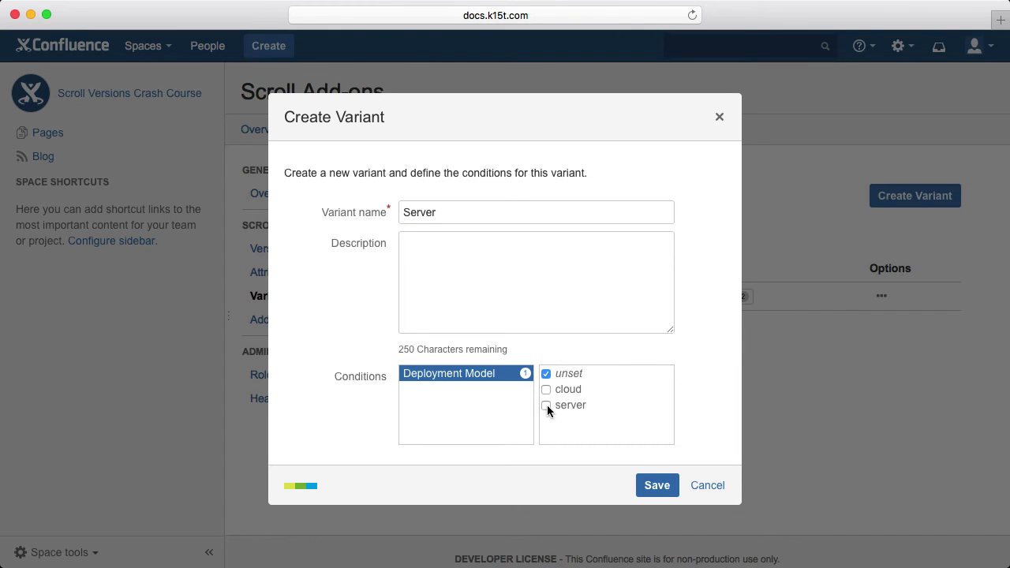
click(546, 404)
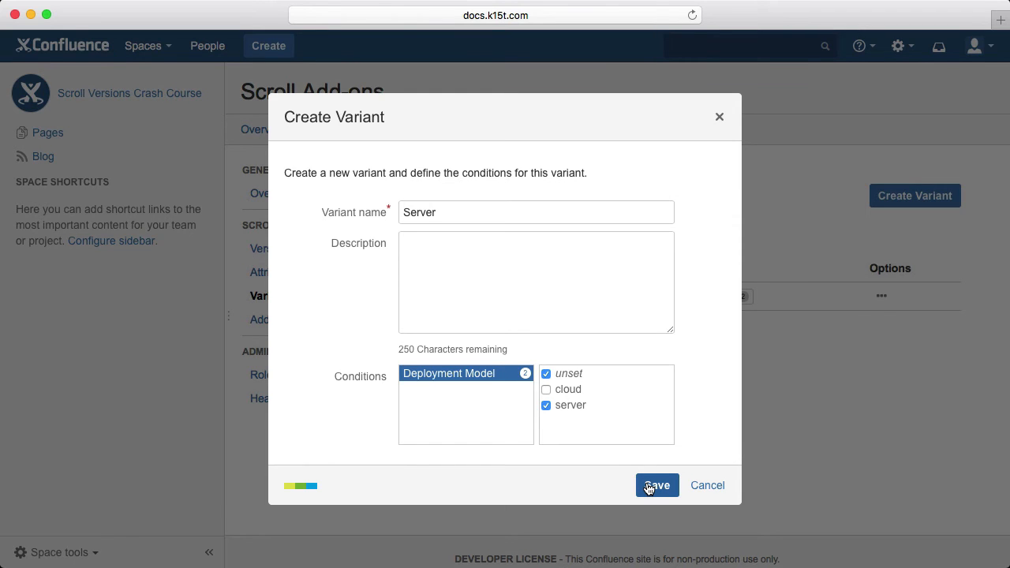
click(657, 486)
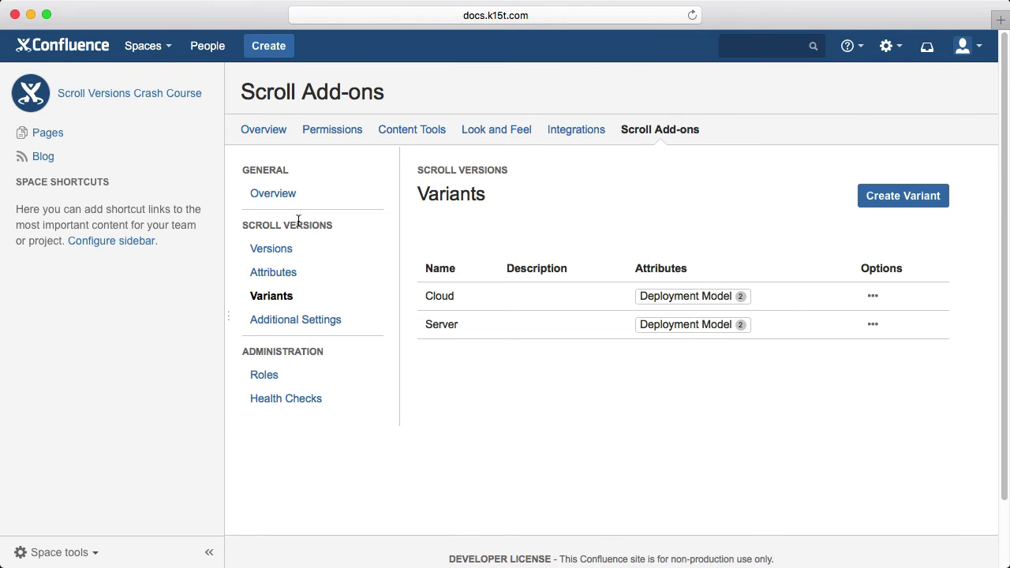
- From the space home, create a blank page titled 'Cloud-only page' with 'Cloud-only content' and save it
click(129, 93)
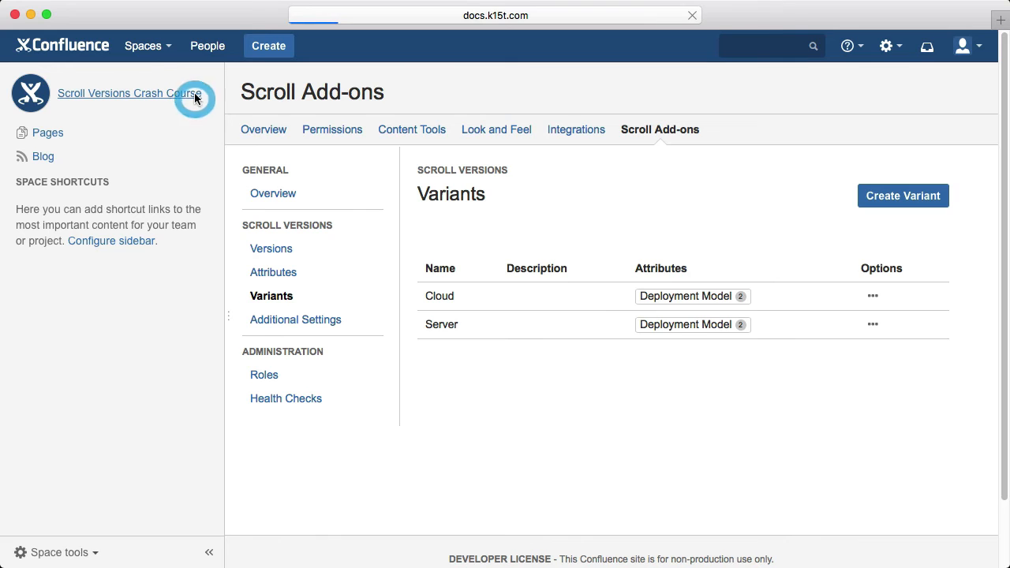
click(129, 93)
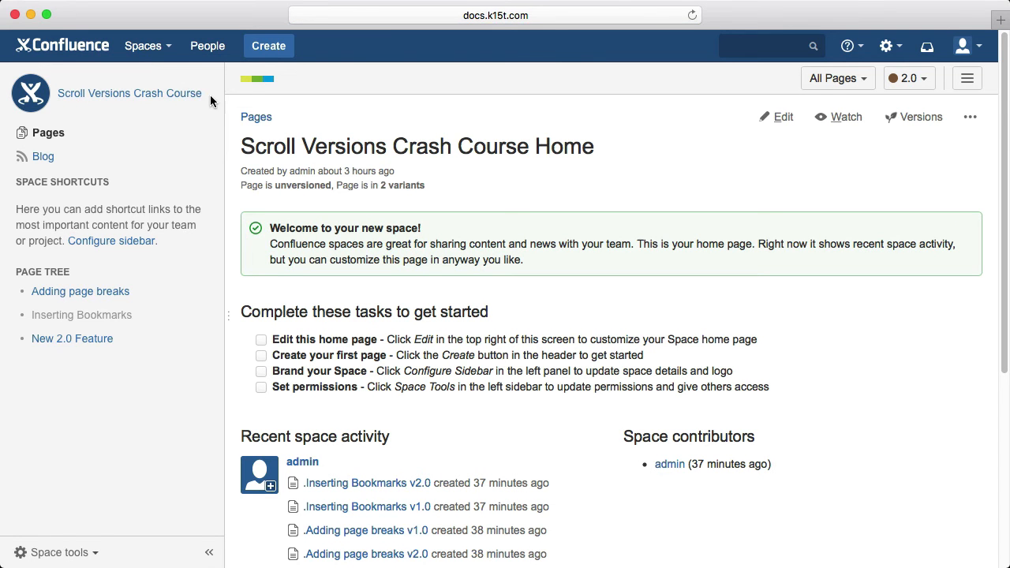
click(269, 46)
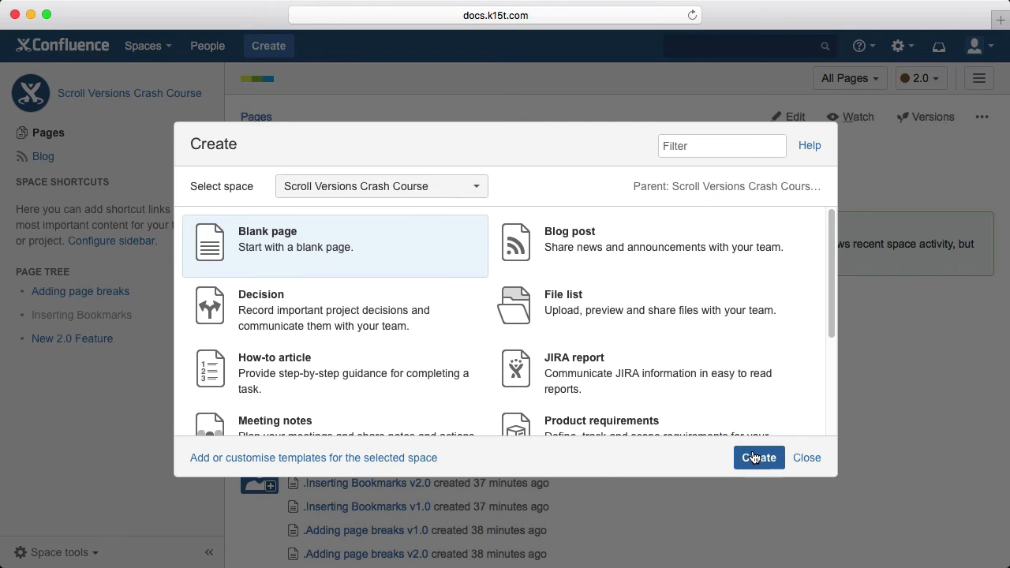
click(757, 457)
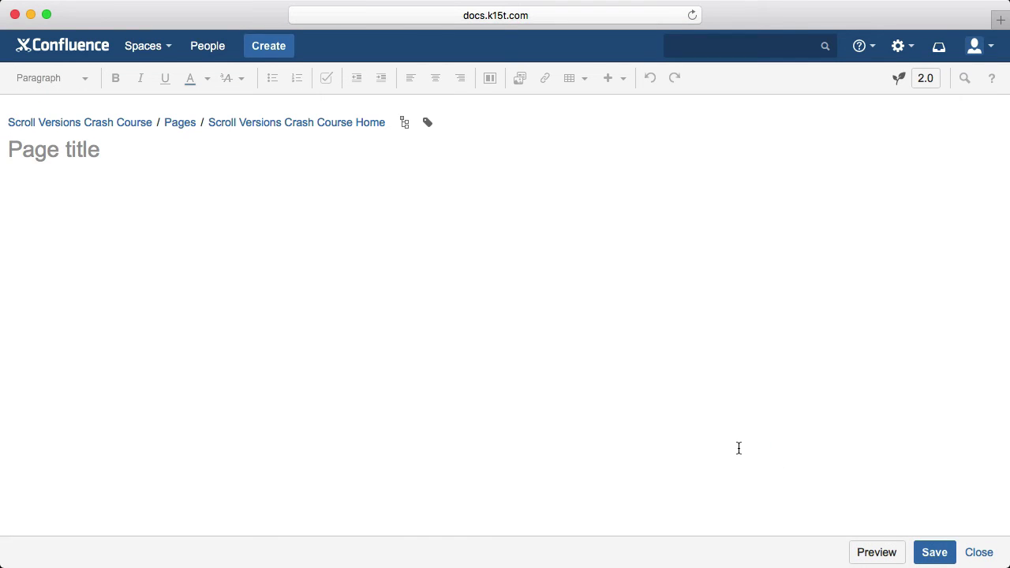
text(Cloud-onl)
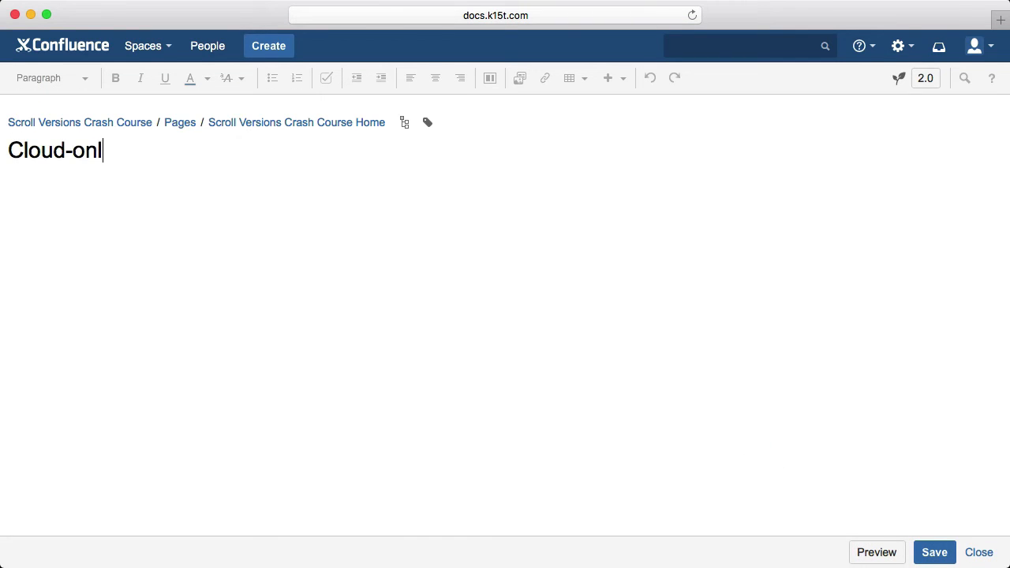
text(y page)
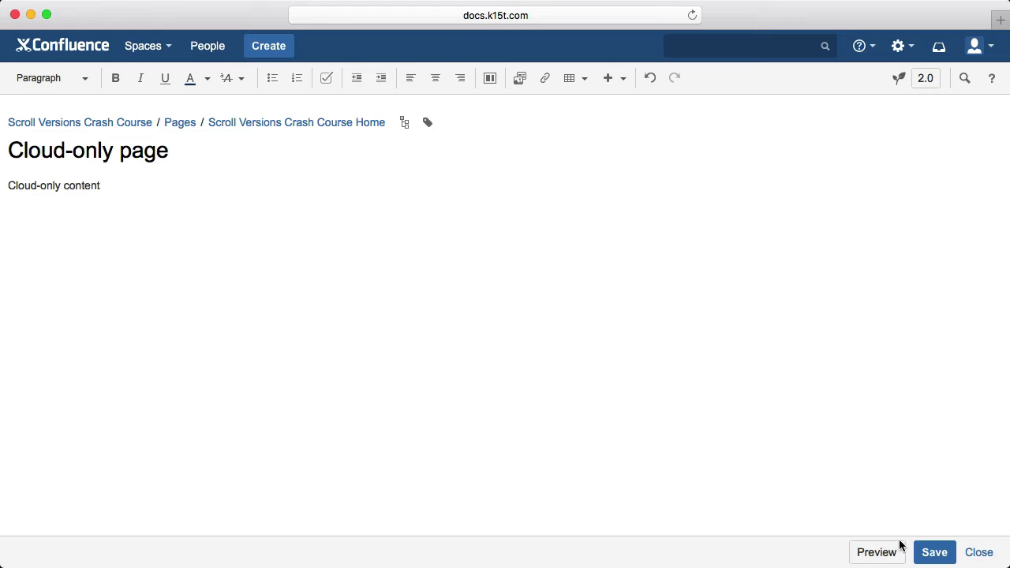
click(934, 553)
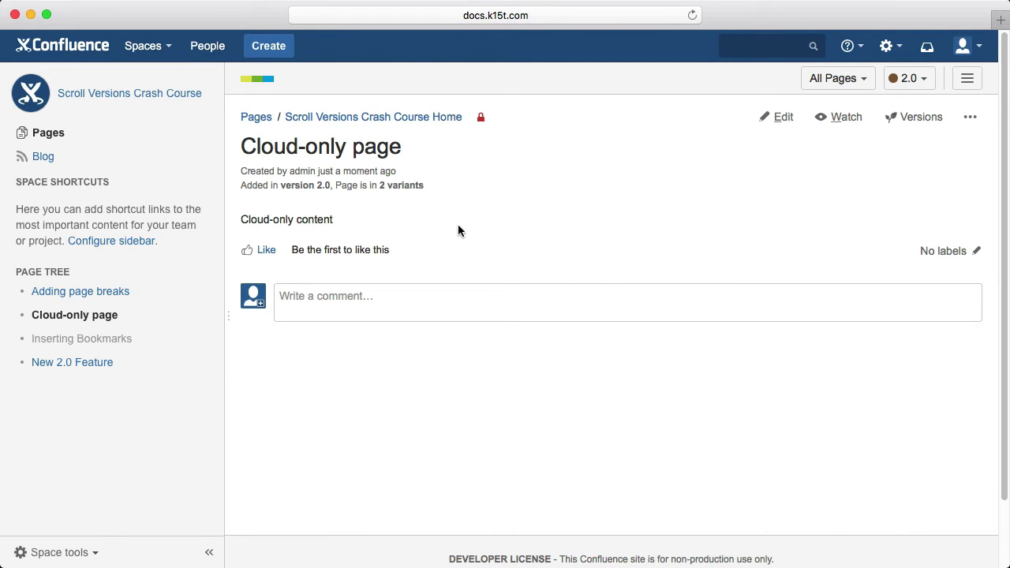
- Set the page's Deployment Model attribute to cloud so it sits in 1 variant, then return home
click(401, 184)
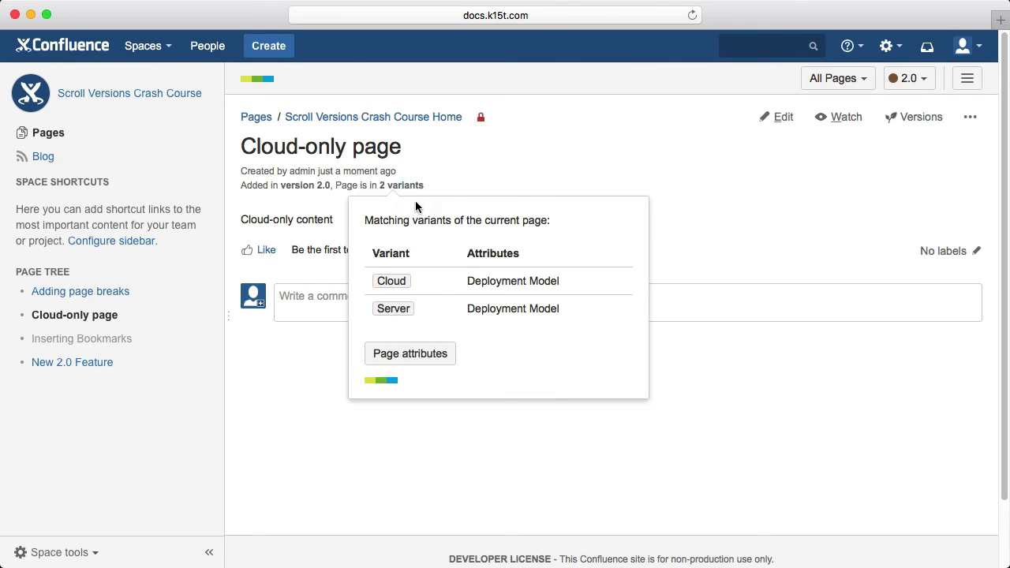
click(410, 353)
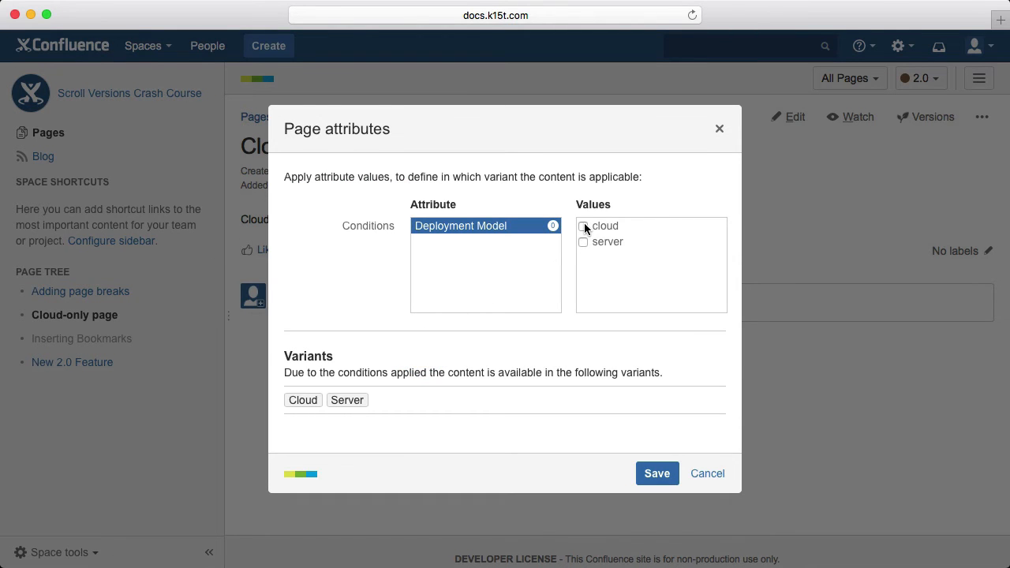
click(584, 226)
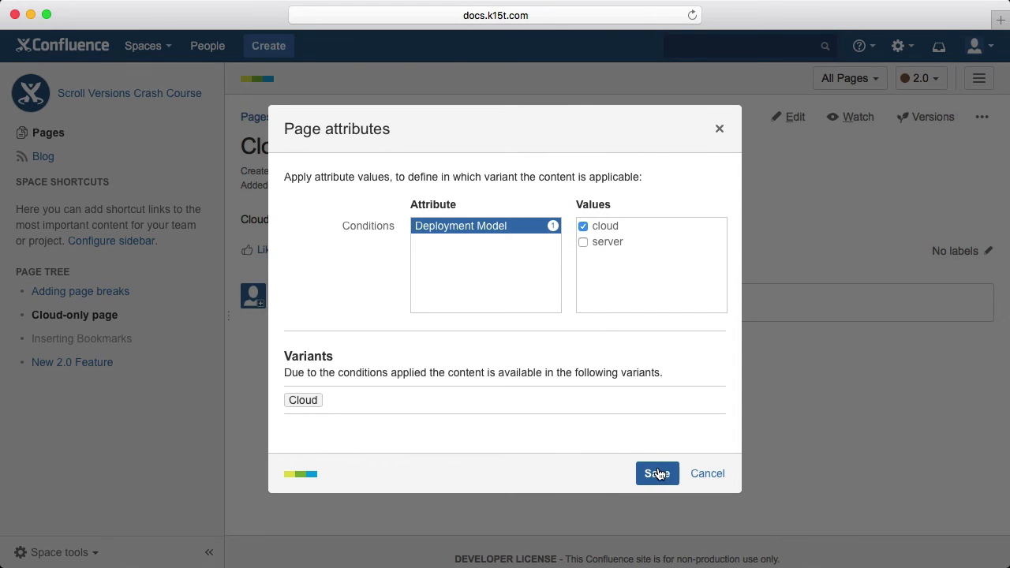
click(657, 473)
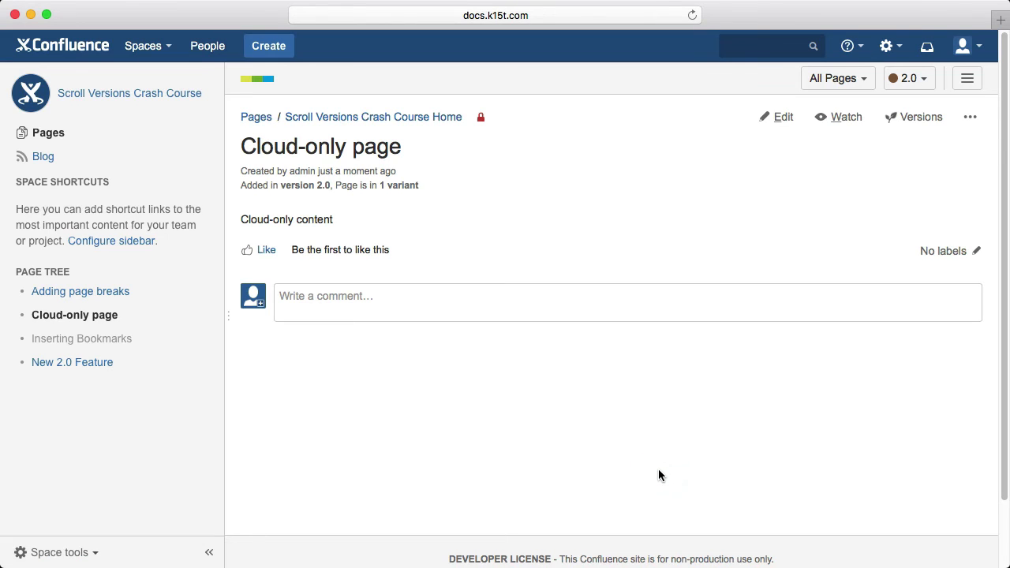
mouse_move(533, 351)
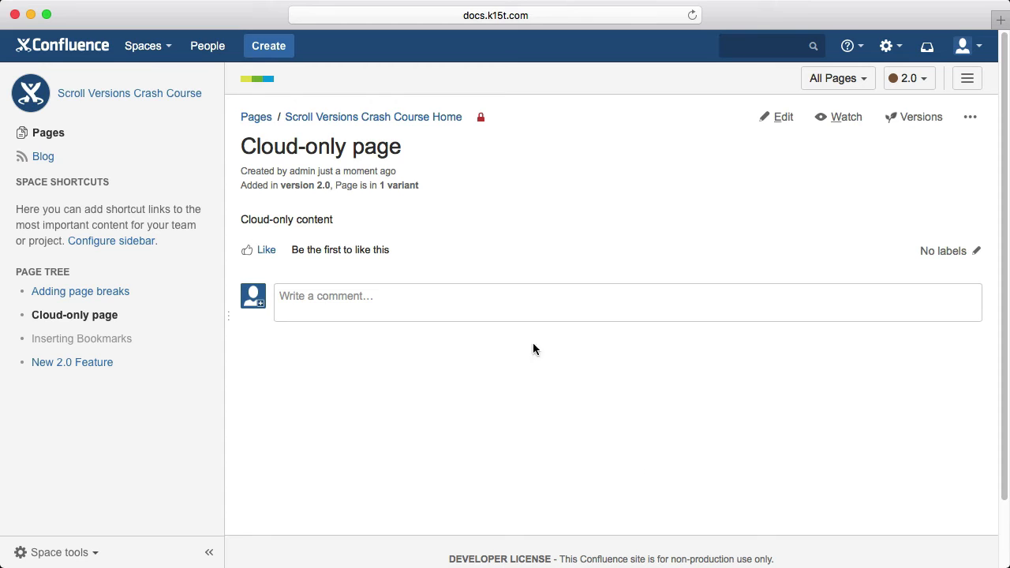
click(373, 117)
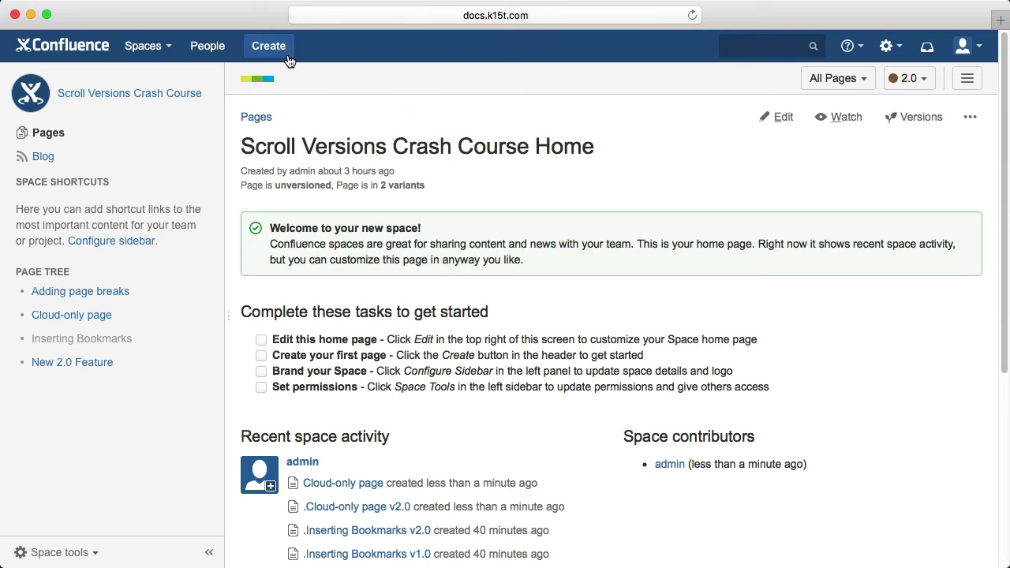
mouse_move(269, 46)
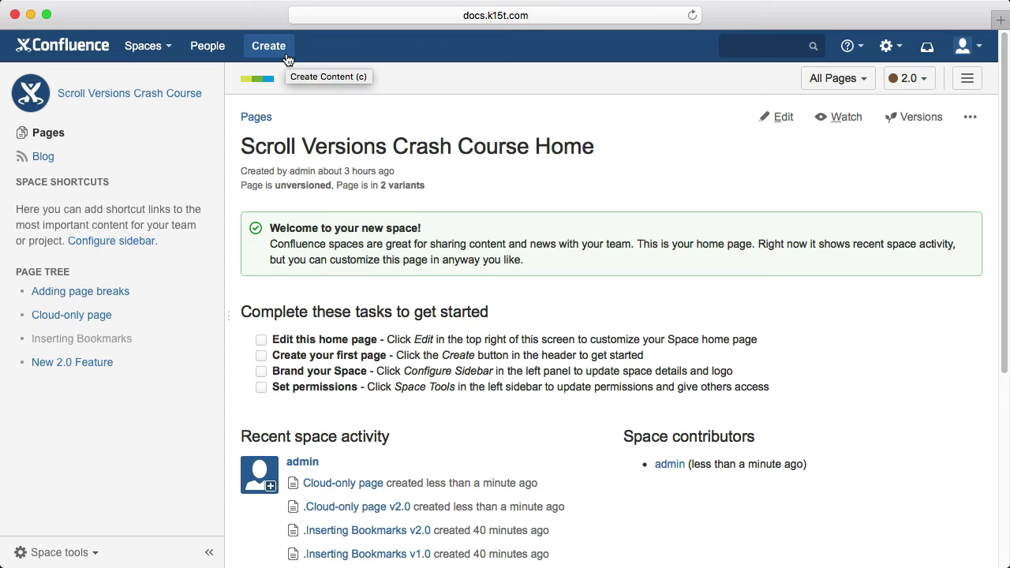
- Create a blank page titled 'Server-only page' with 'Server-only content' and save it
click(268, 46)
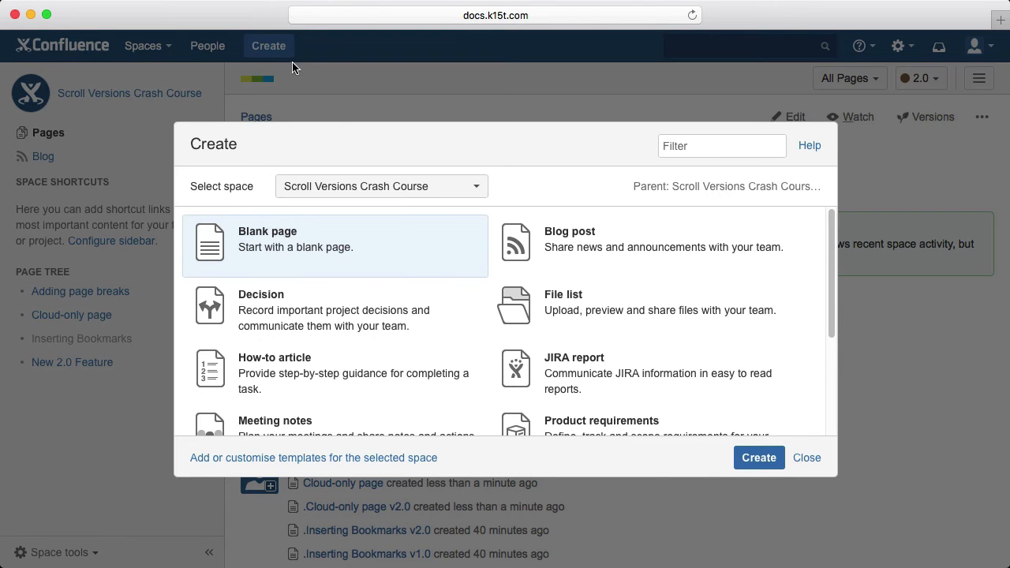
mouse_move(757, 458)
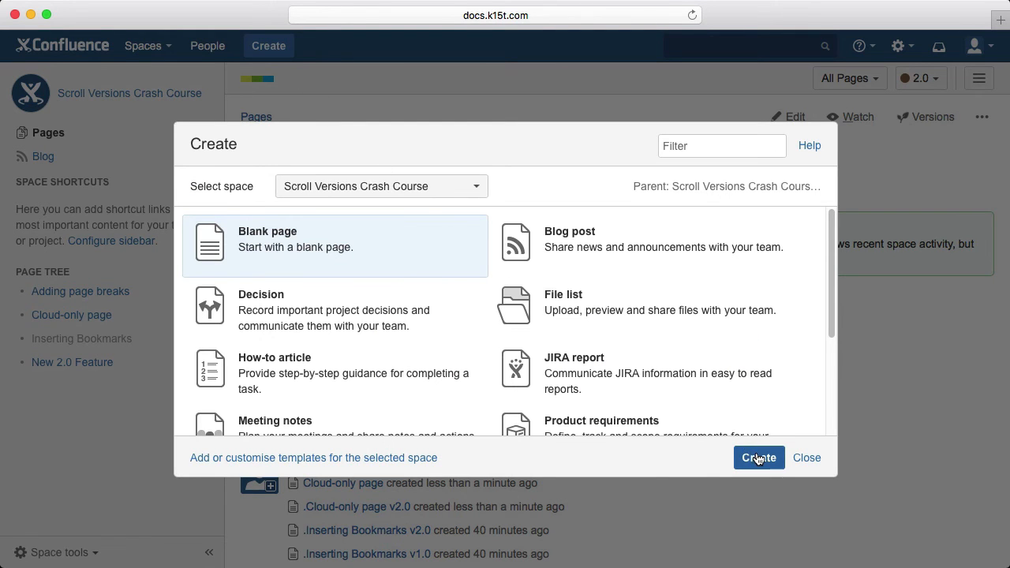
click(757, 457)
text(Server-only page)
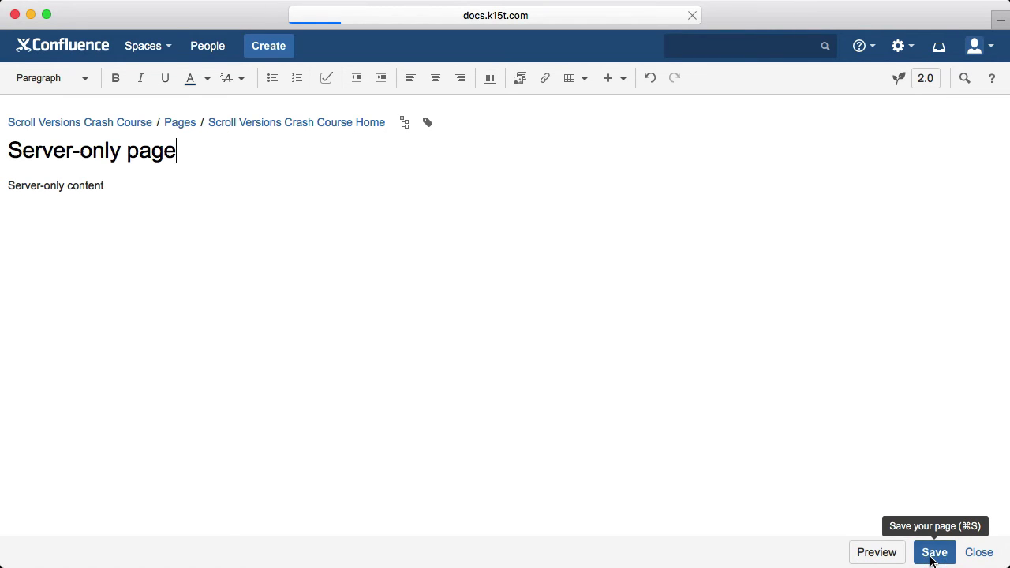
click(934, 552)
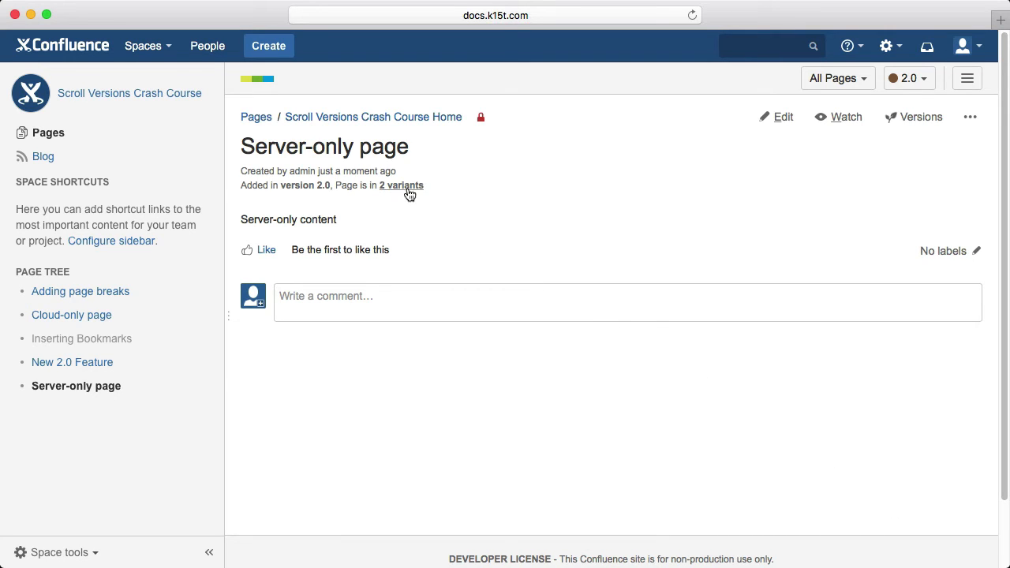
- Restrict the Server-only page to the server Deployment Model via its page attributes, then go to New 2.0 Feature
click(401, 185)
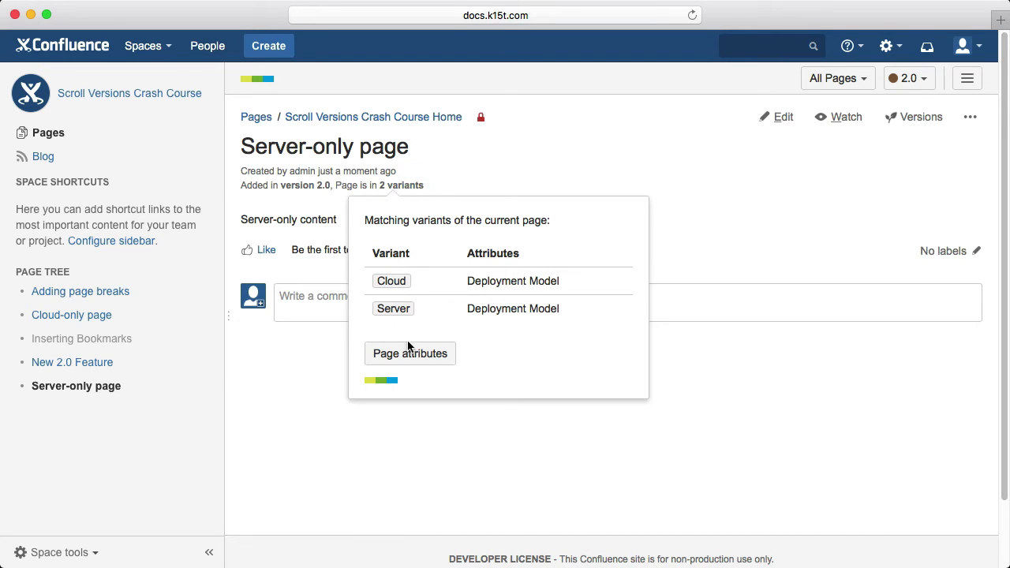
click(411, 353)
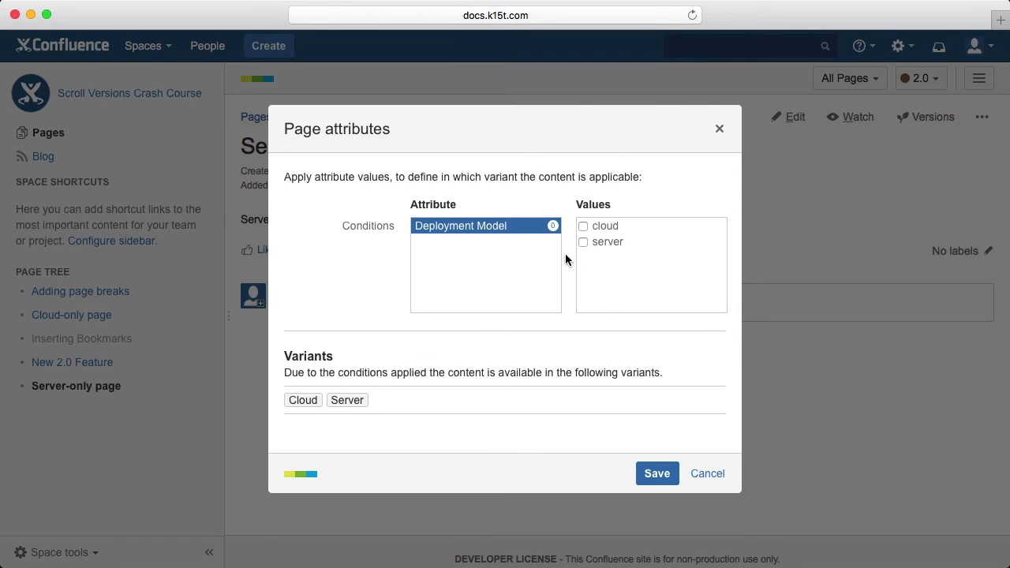
click(583, 241)
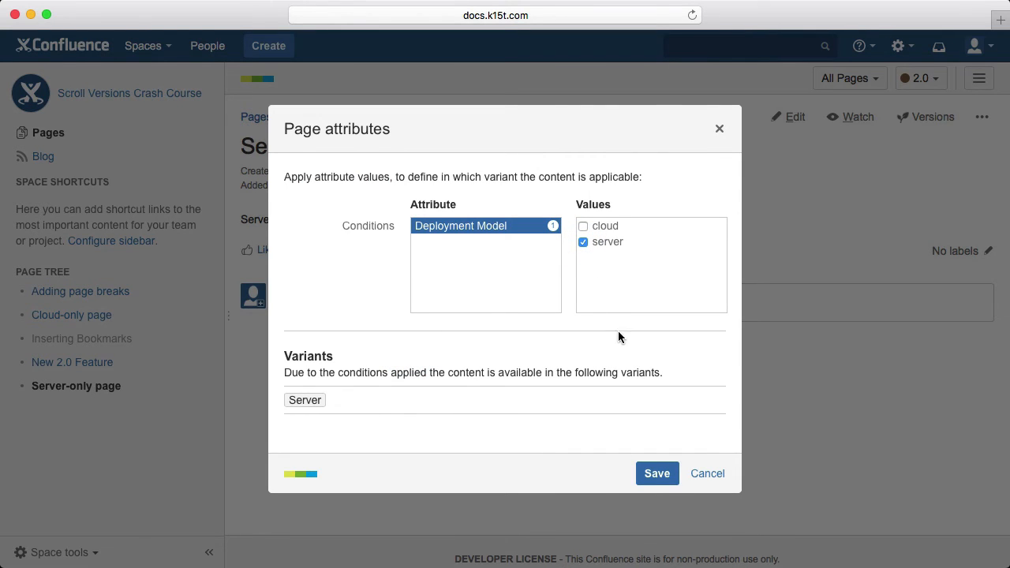
click(656, 473)
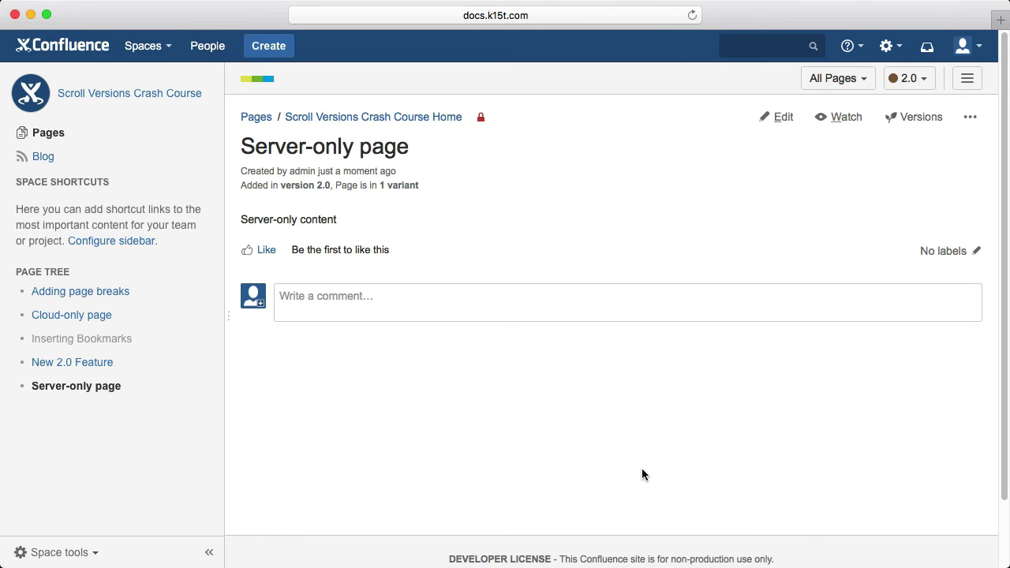
mouse_move(174, 373)
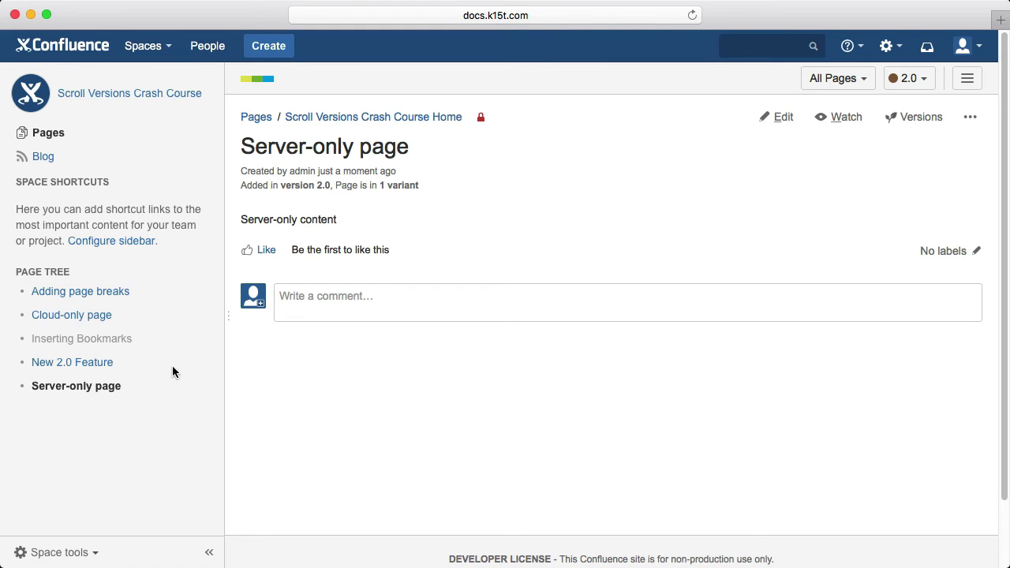
click(73, 361)
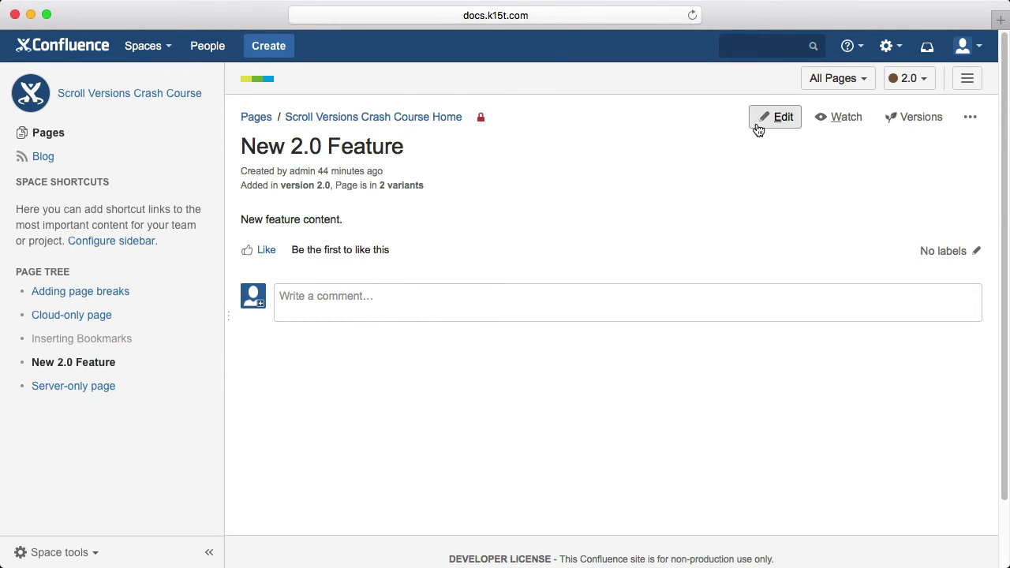
- Add a Conditional Content block limited to cloud with a cloud-only sentence on New 2.0 Feature
click(776, 117)
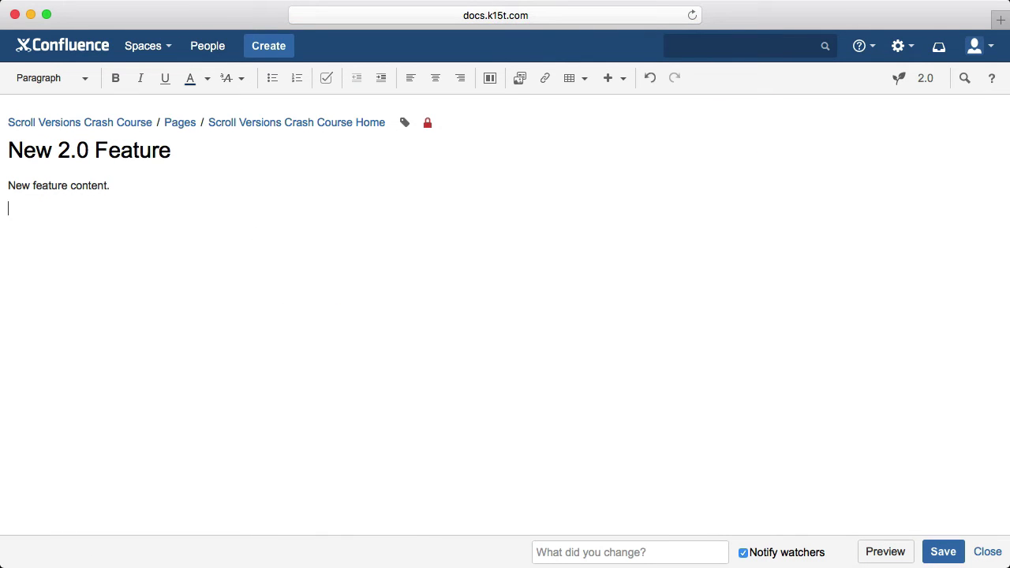
text({ condit)
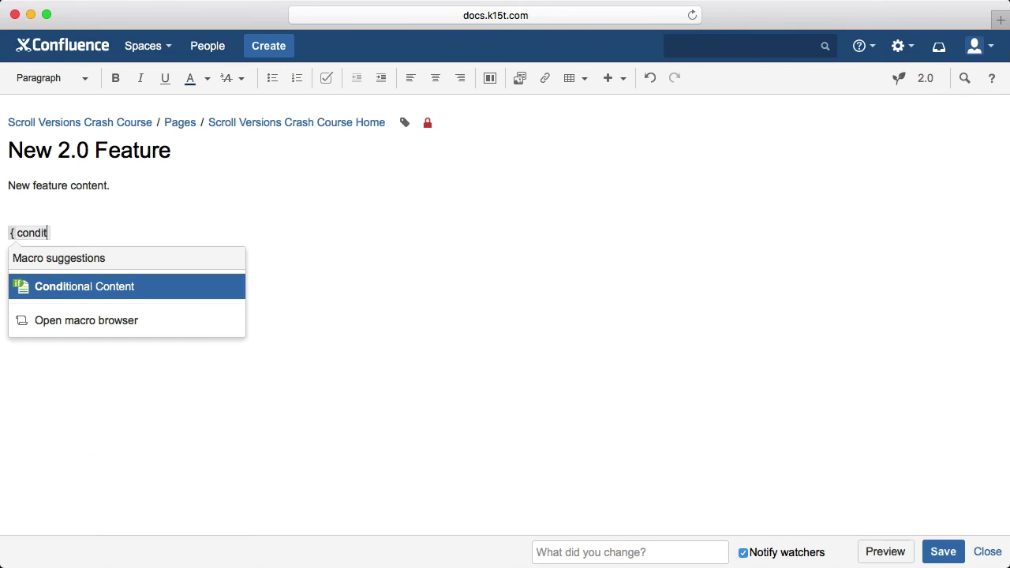
click(85, 287)
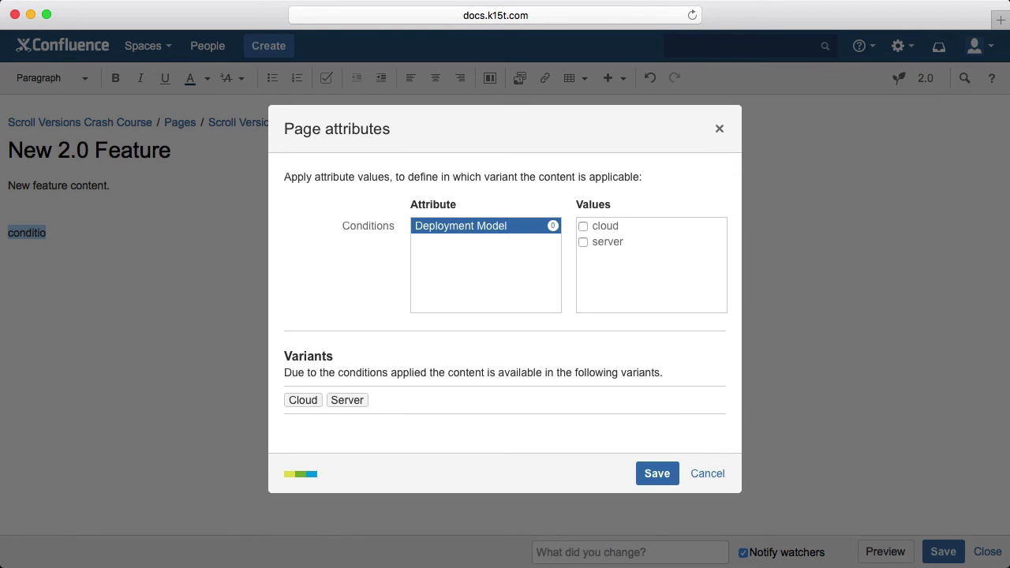
mouse_move(508, 227)
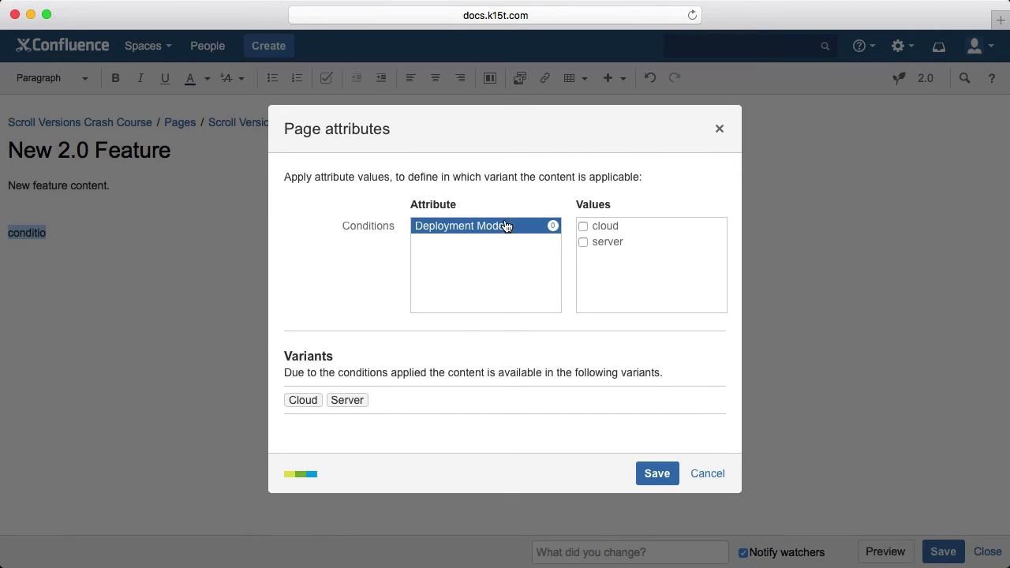
click(584, 226)
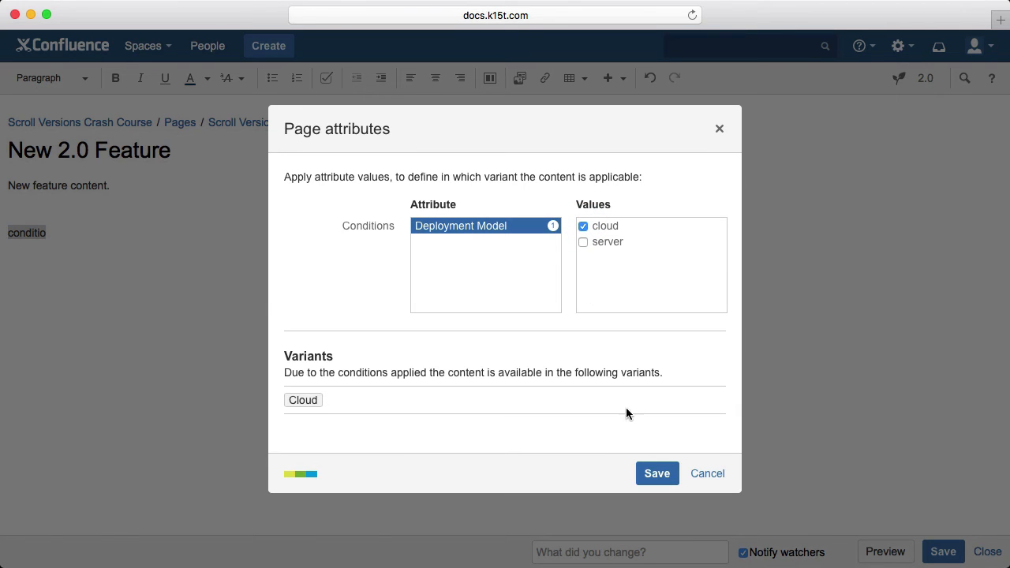
click(657, 473)
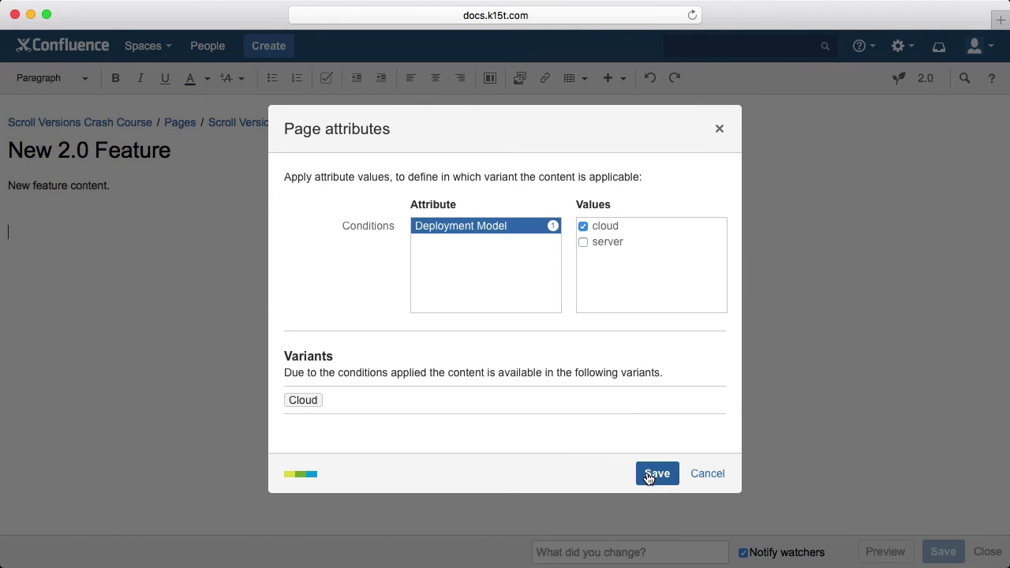
click(656, 474)
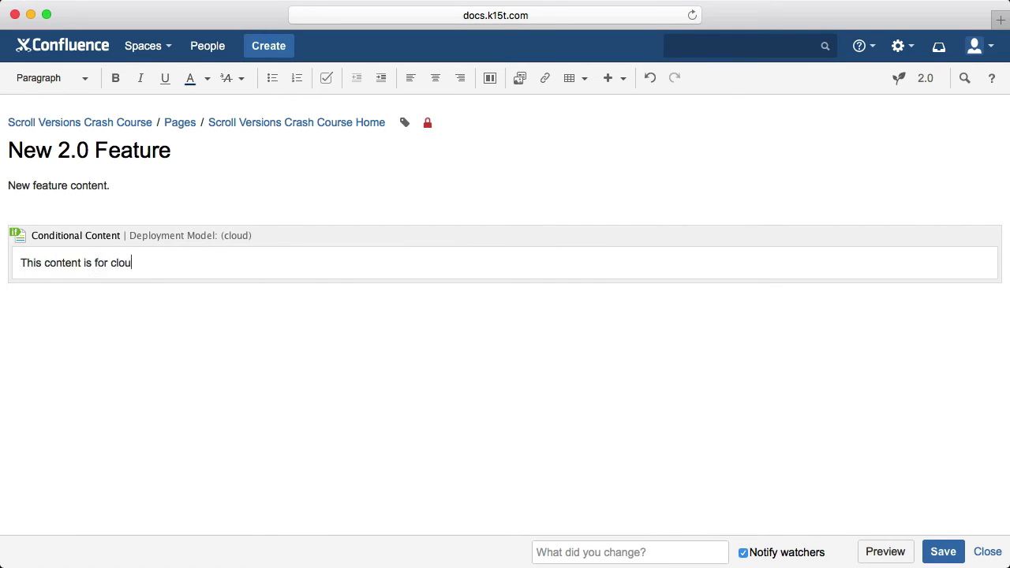
text(d only)
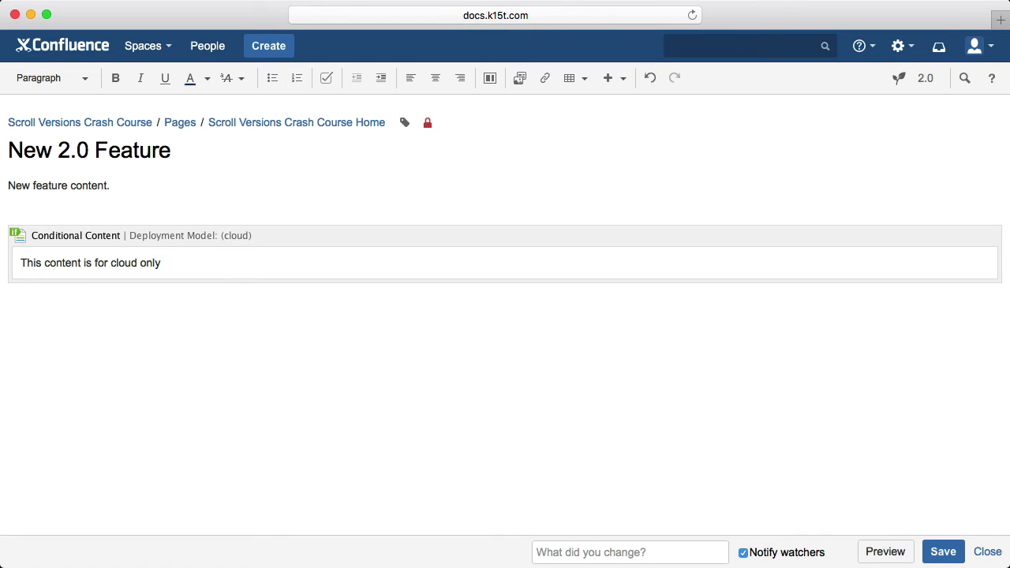
- Add a second Conditional Content block for server reading 'content is for server only' and save the page
click(76, 235)
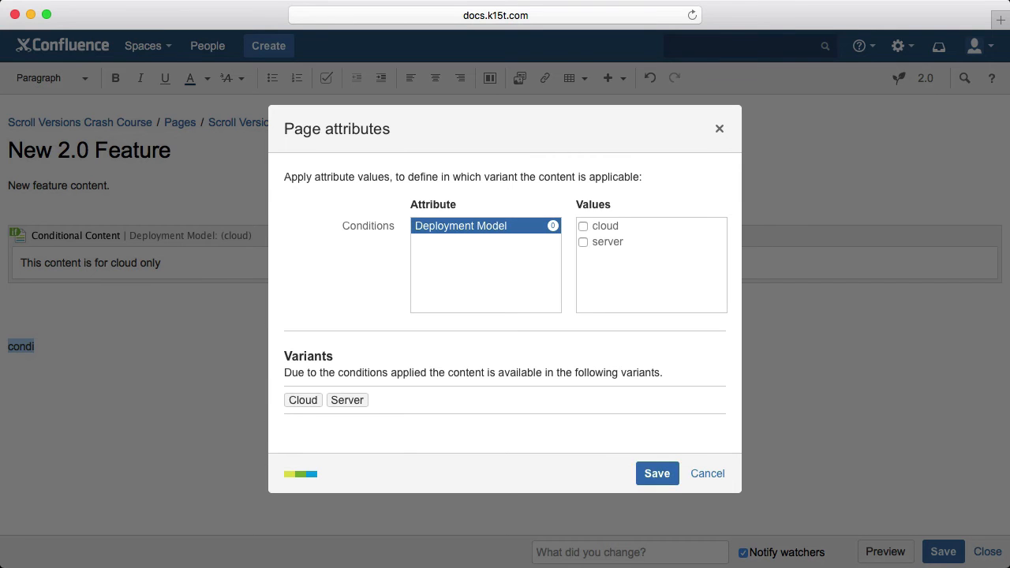
click(584, 242)
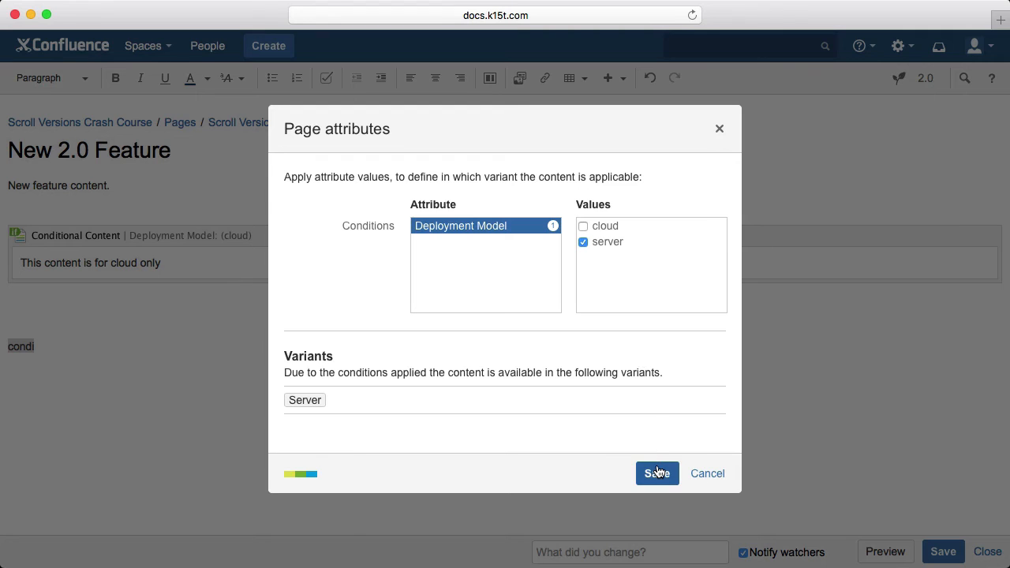
click(657, 474)
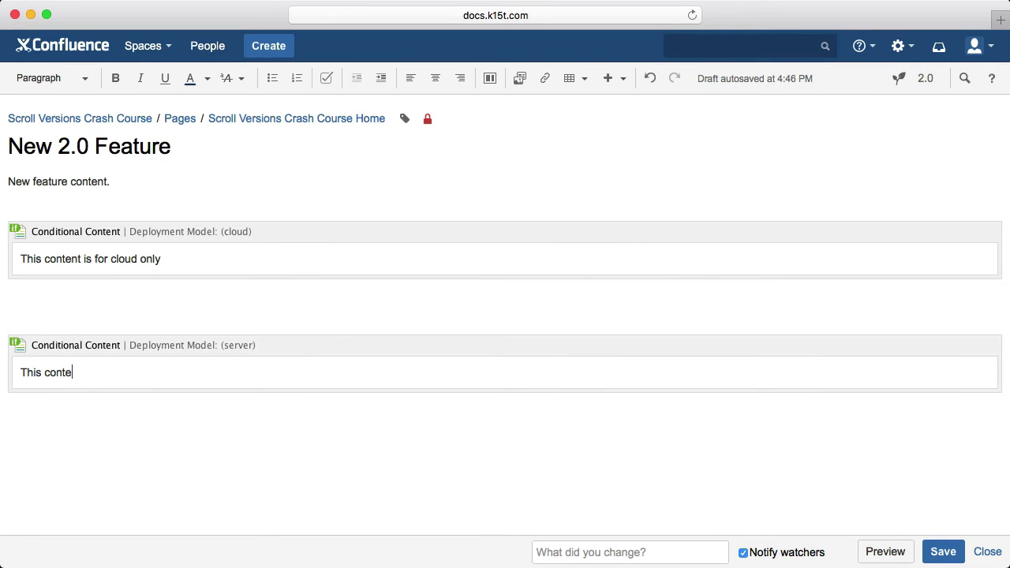
text(nt is for server only)
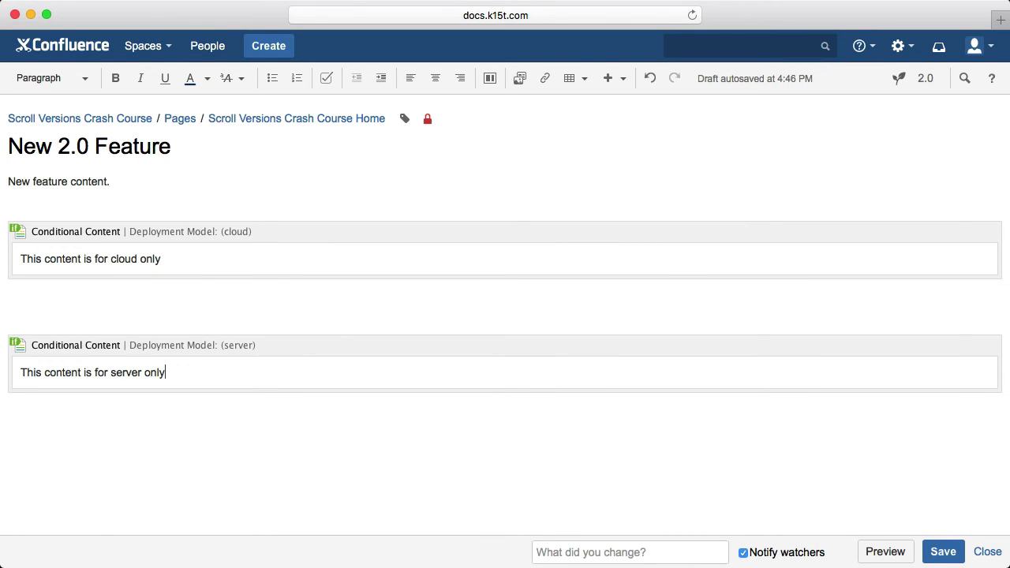
mouse_move(944, 553)
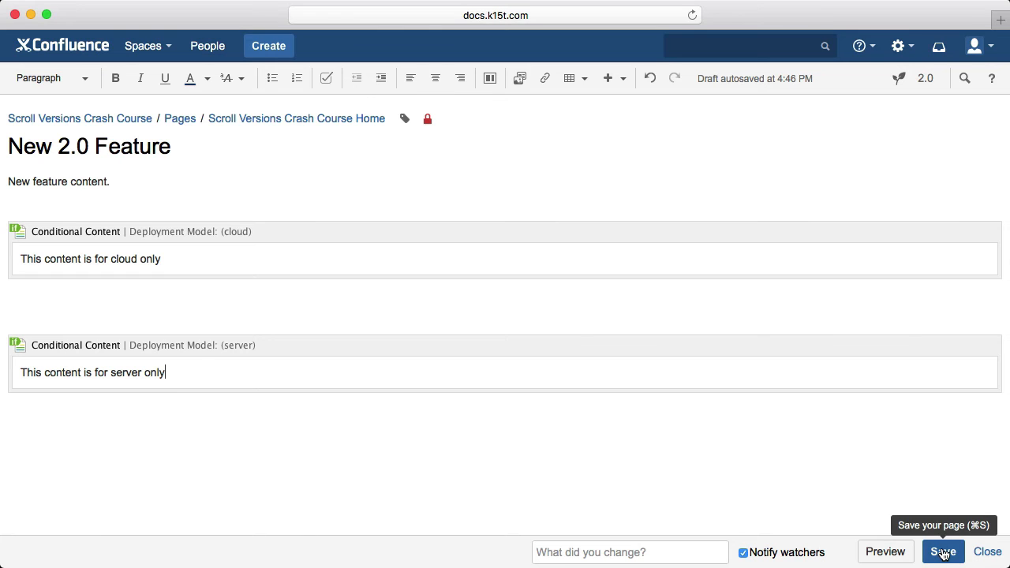
click(943, 553)
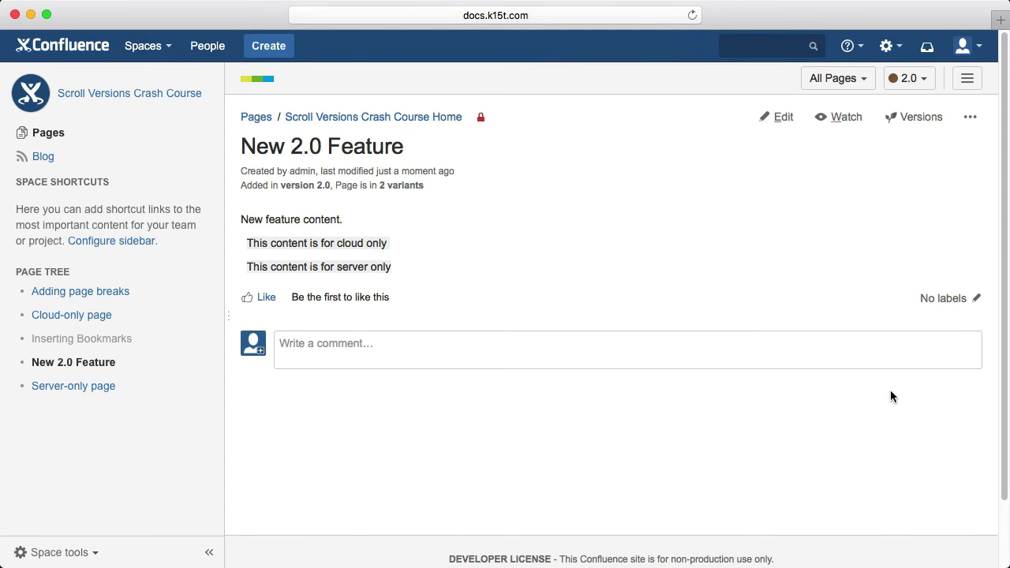
mouse_move(845, 117)
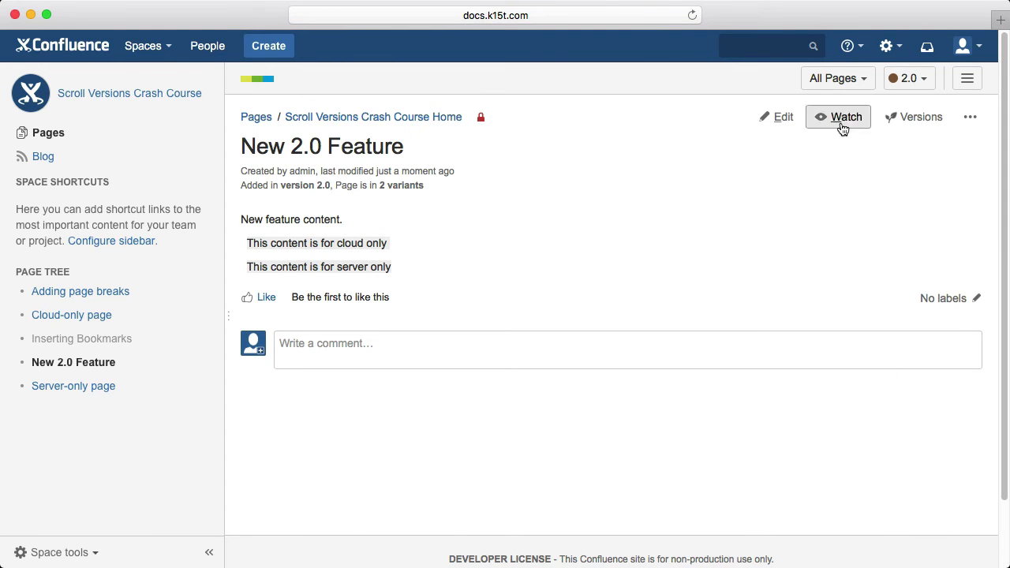
- Filter the space to the Cloud variant and go to the Scroll Versions Crash Course Home page
click(836, 77)
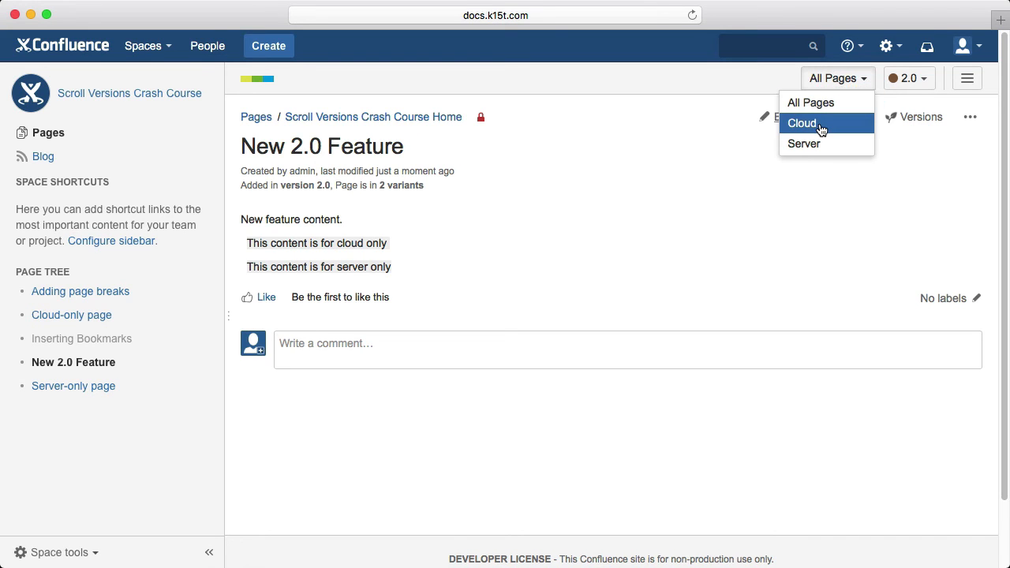
click(802, 123)
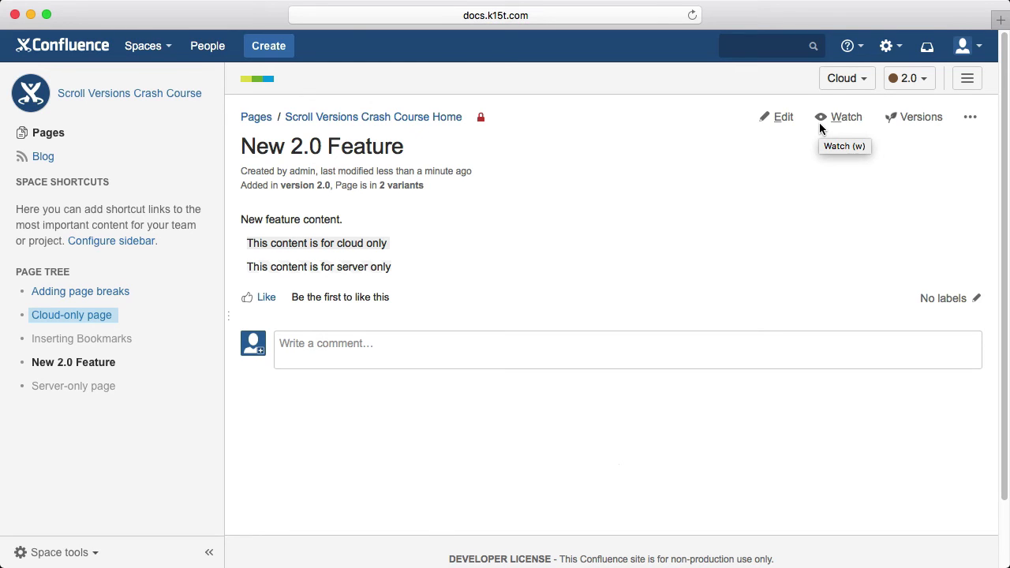
click(845, 79)
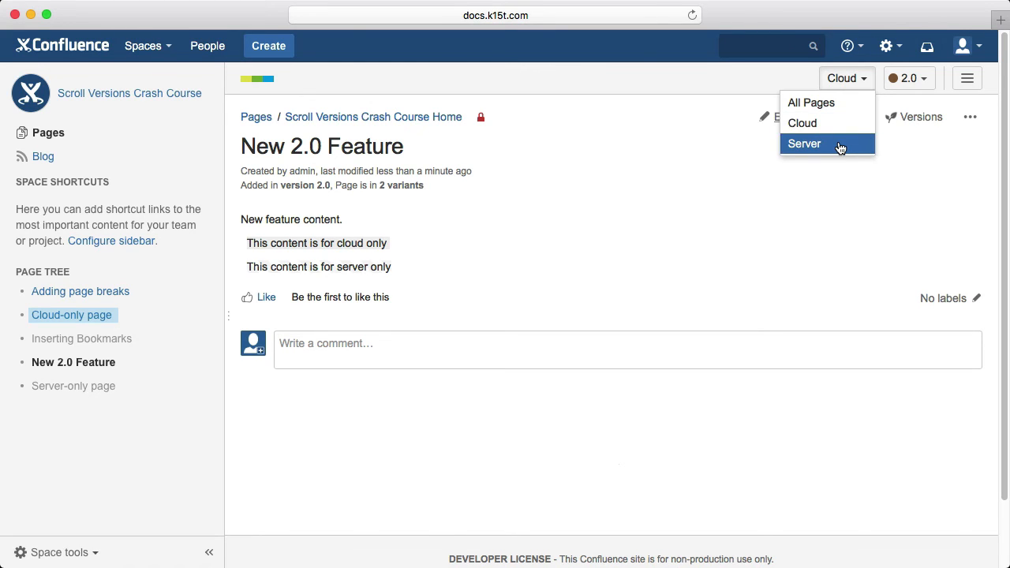
click(805, 144)
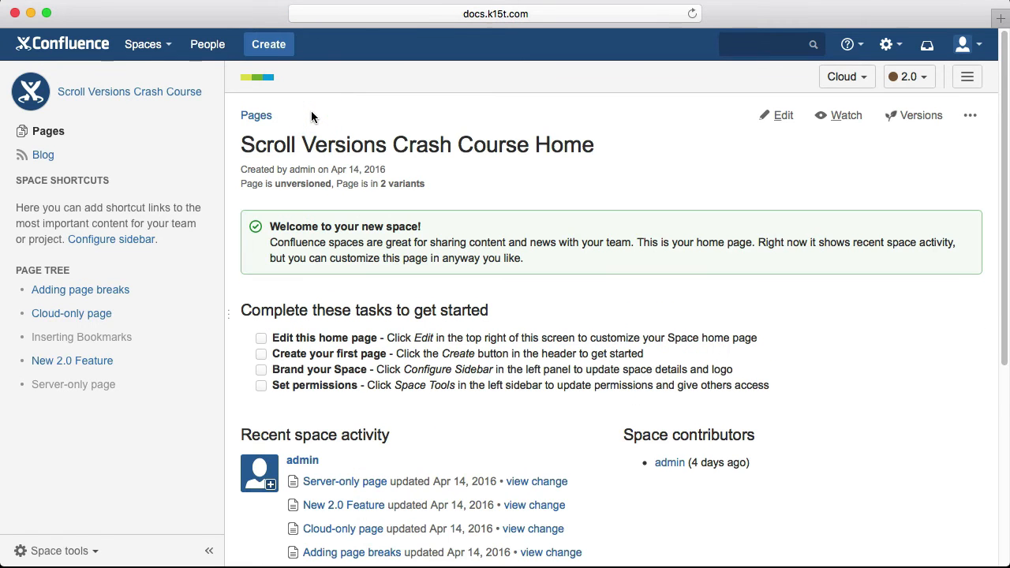
mouse_move(914, 115)
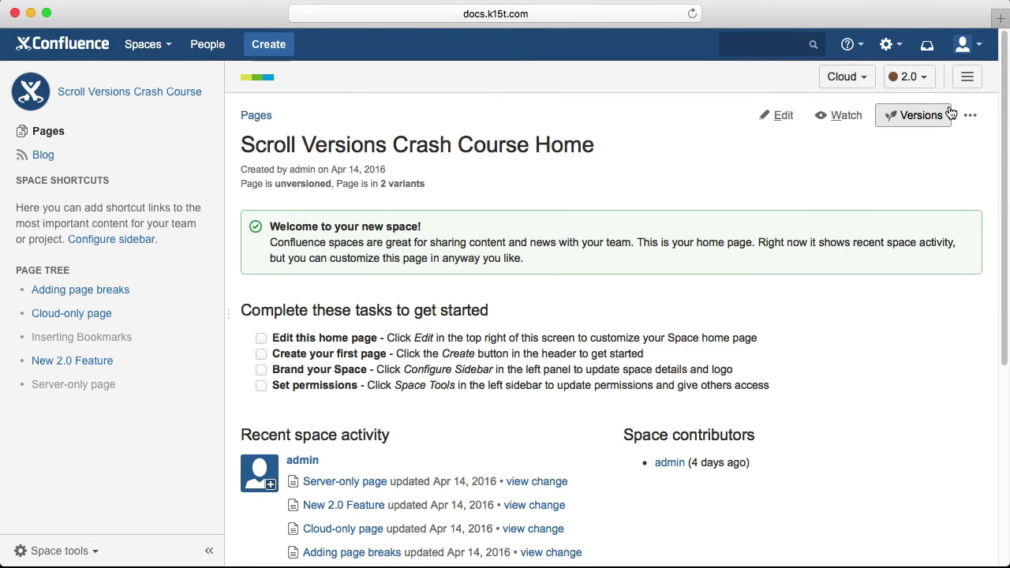
- Change the variant filter from Cloud to Server on the space home page
click(969, 116)
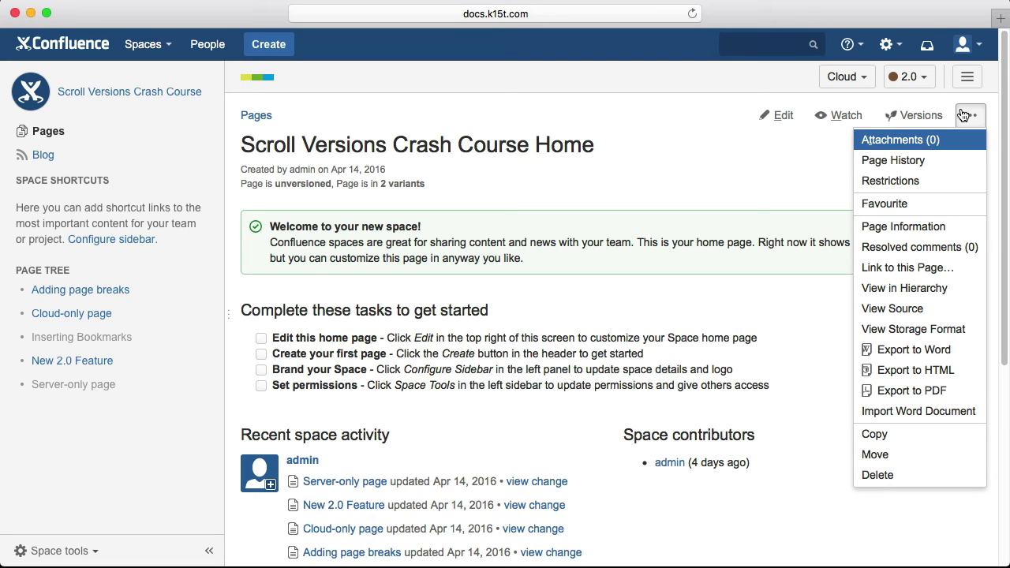
click(969, 115)
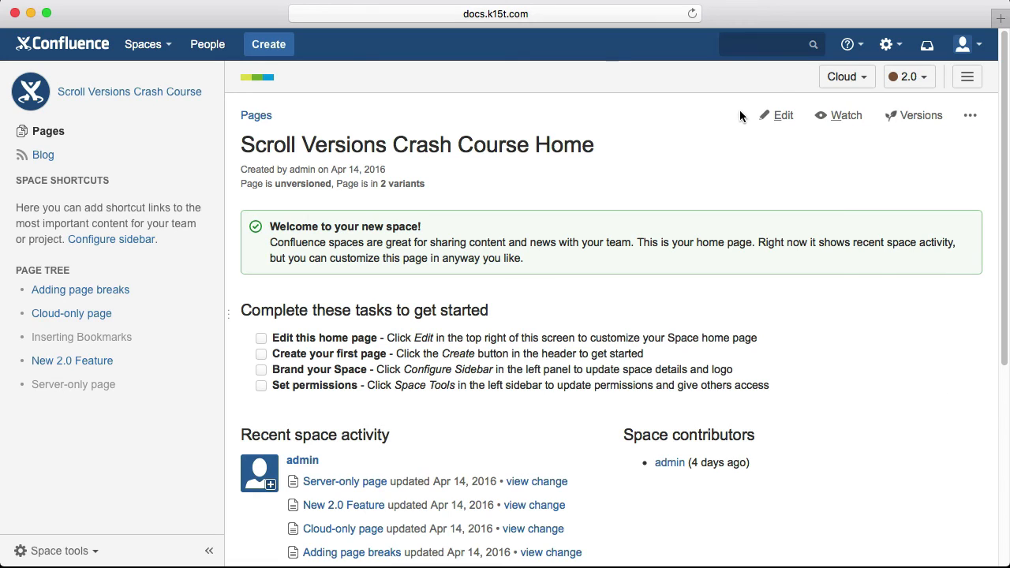
mouse_move(729, 116)
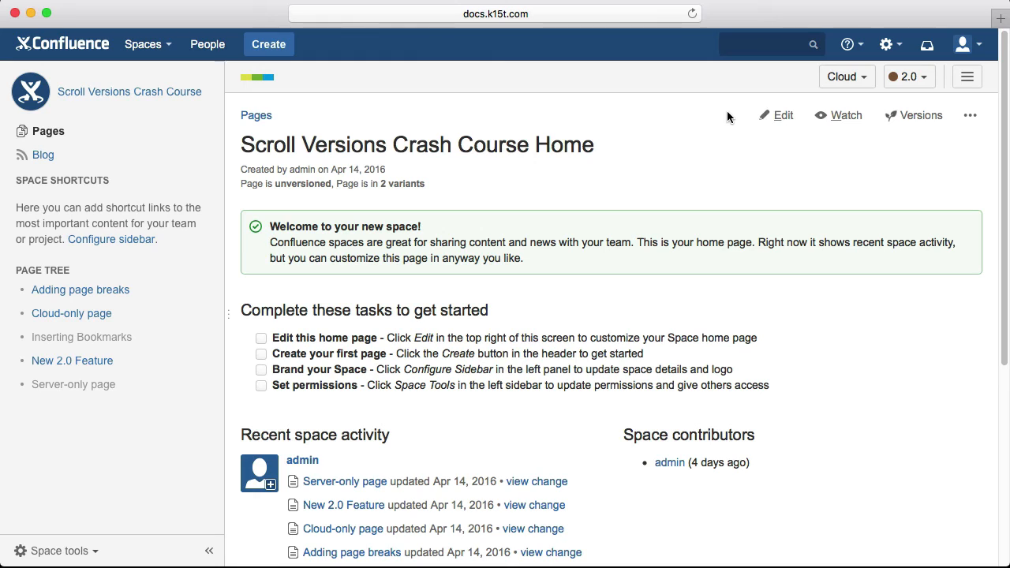
click(843, 77)
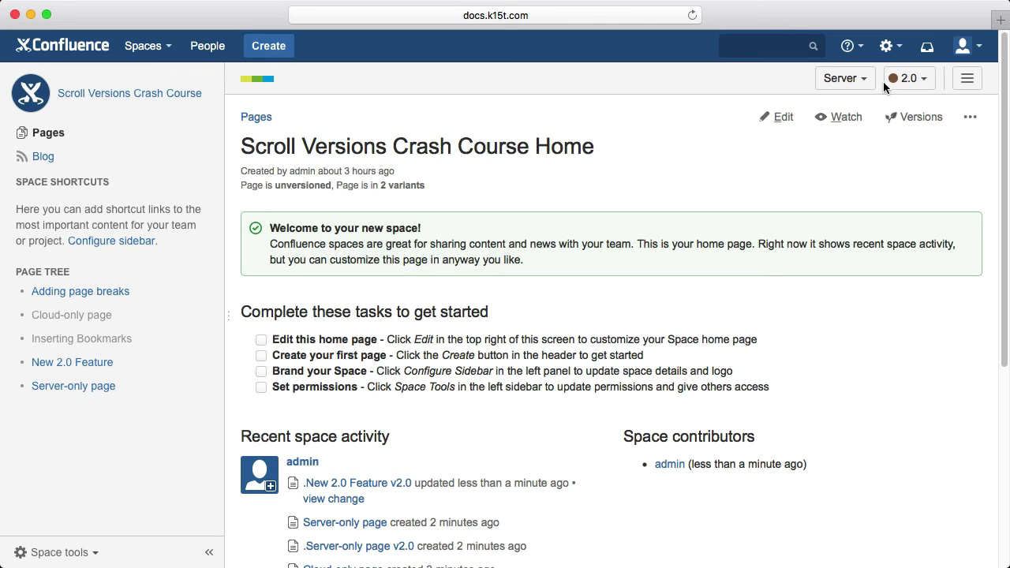
- Publish version 2.0 within the same space from the Scroll Versions menu and close the success message
click(966, 79)
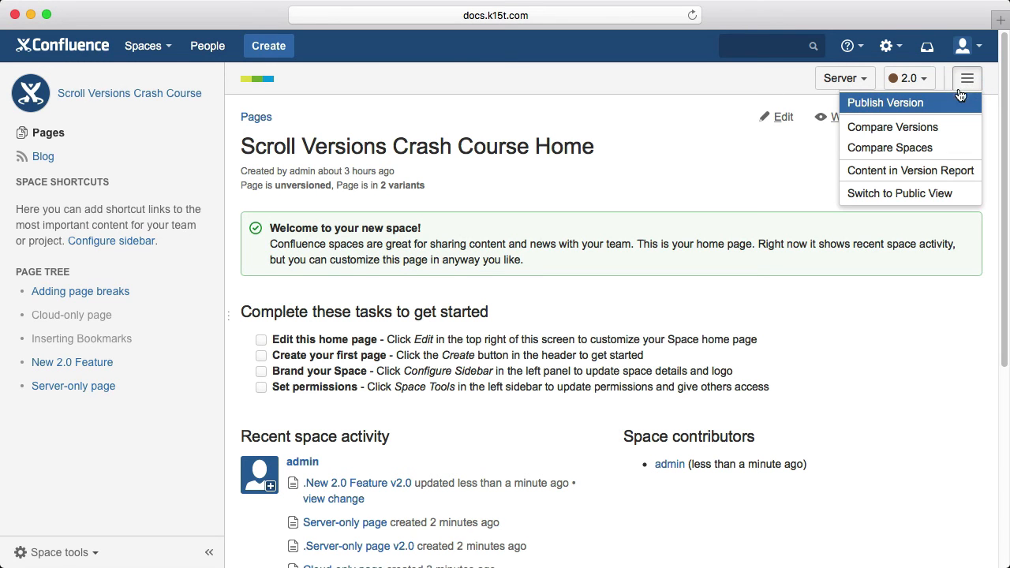
click(884, 102)
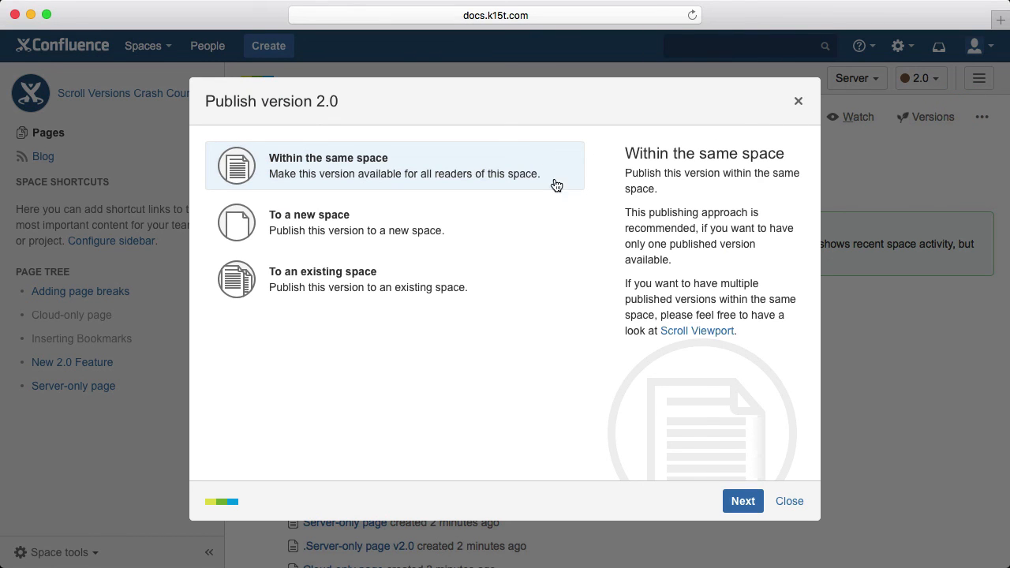
click(741, 502)
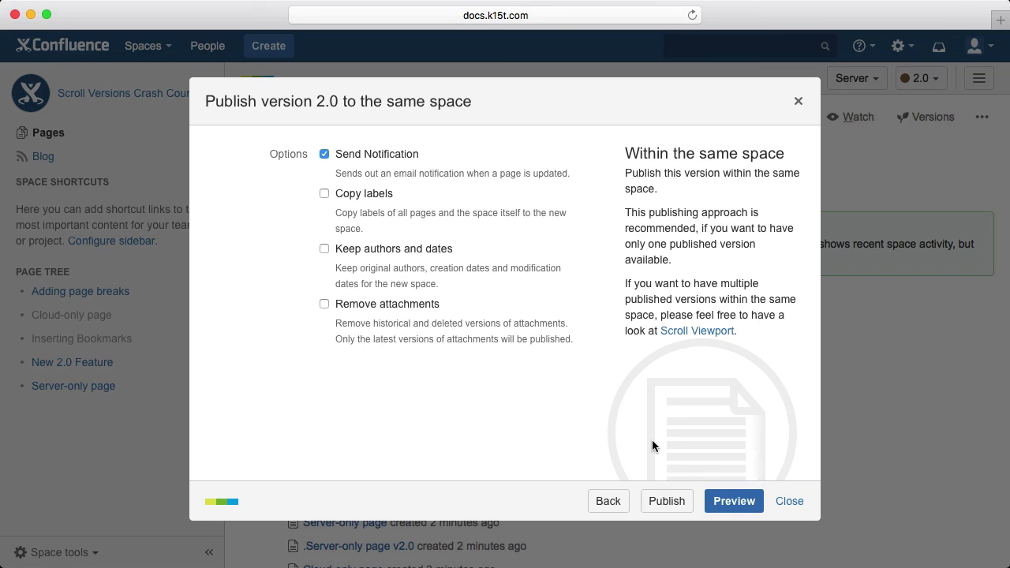
mouse_move(666, 500)
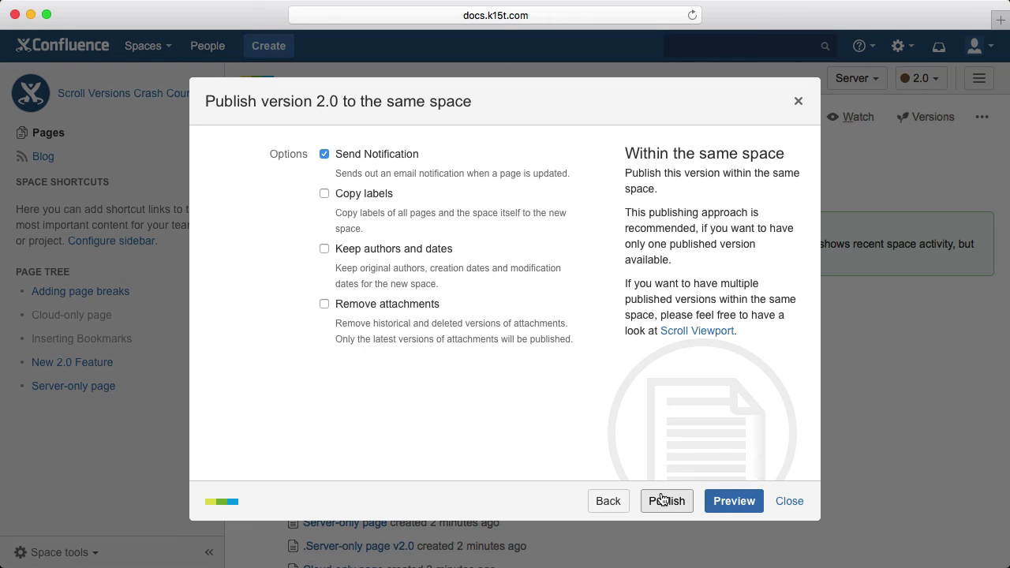
click(666, 502)
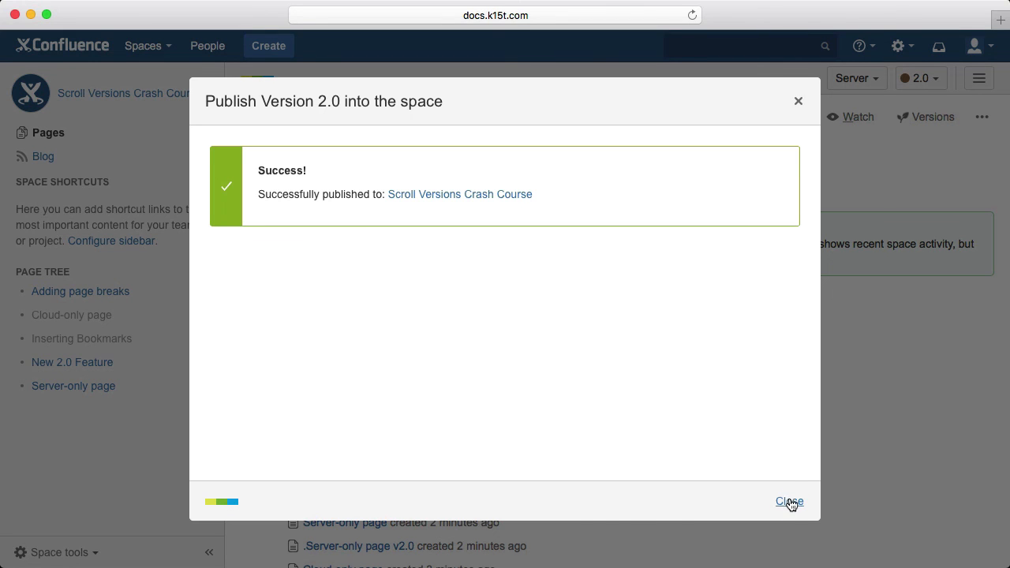
click(789, 502)
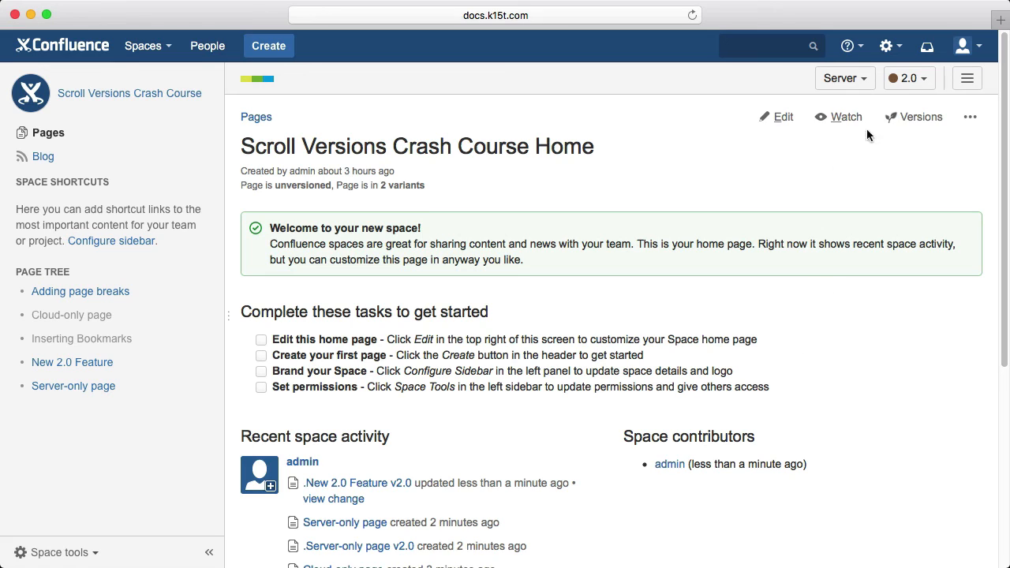
- Switch the space to its Public View of published version 2.0
click(966, 79)
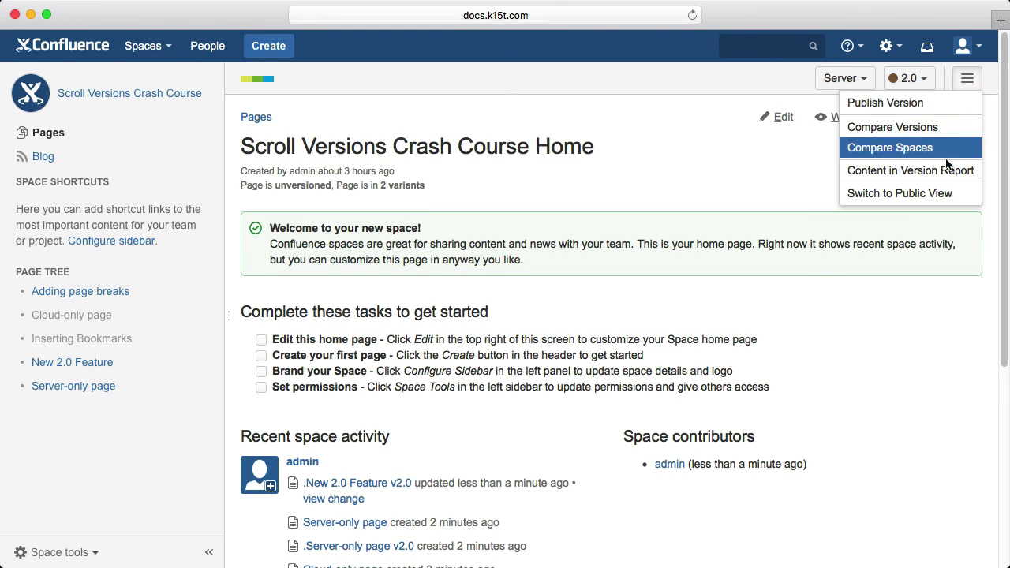
mouse_move(900, 192)
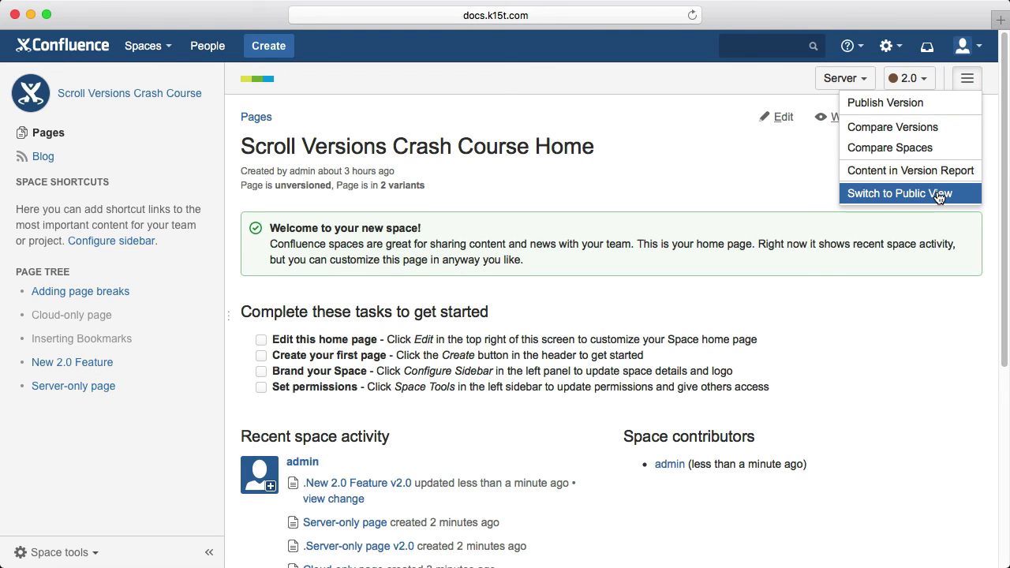
click(899, 192)
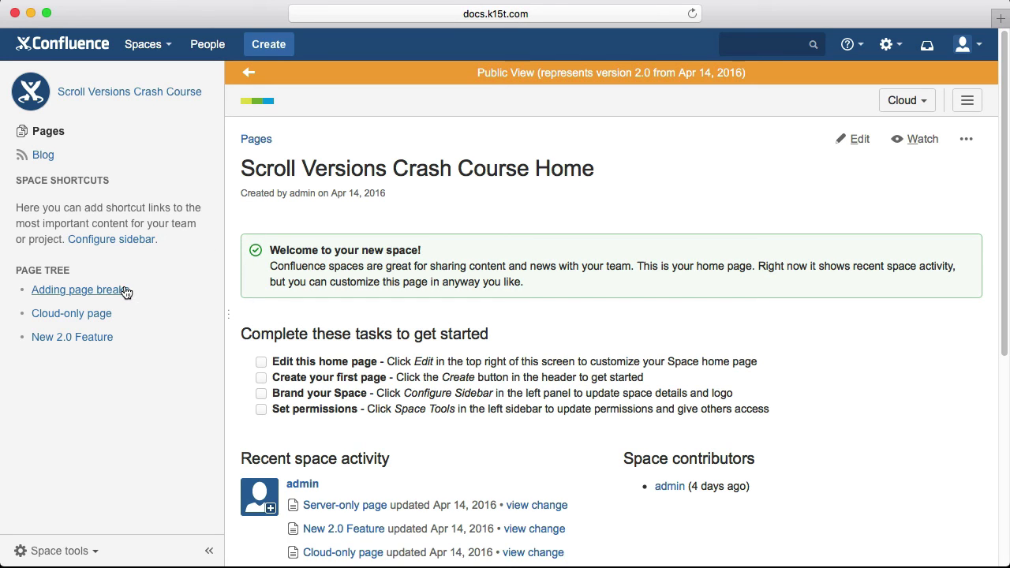
- View New 2.0 Feature publicly as the Server variant, showing its server-only line
click(78, 290)
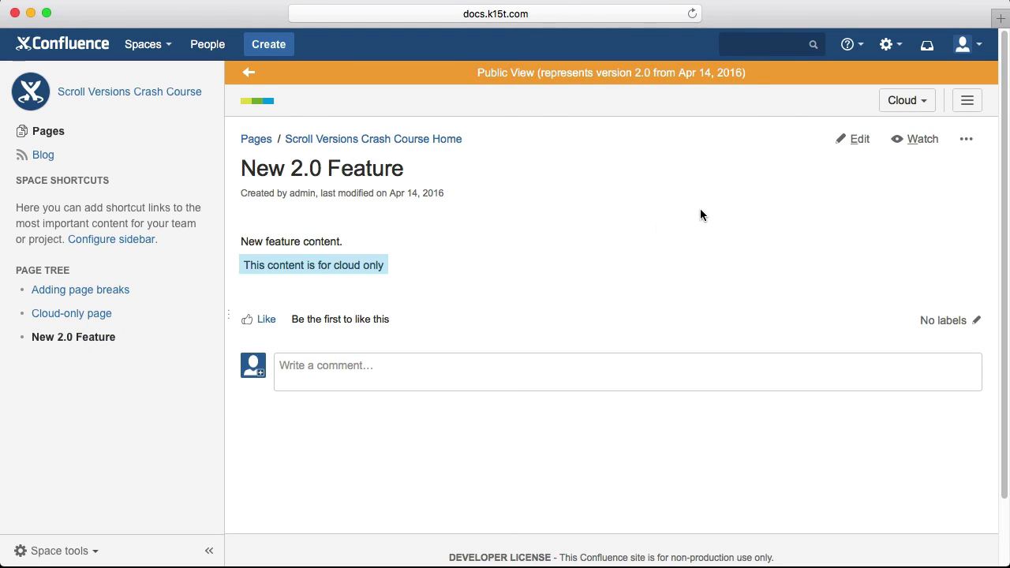
click(906, 101)
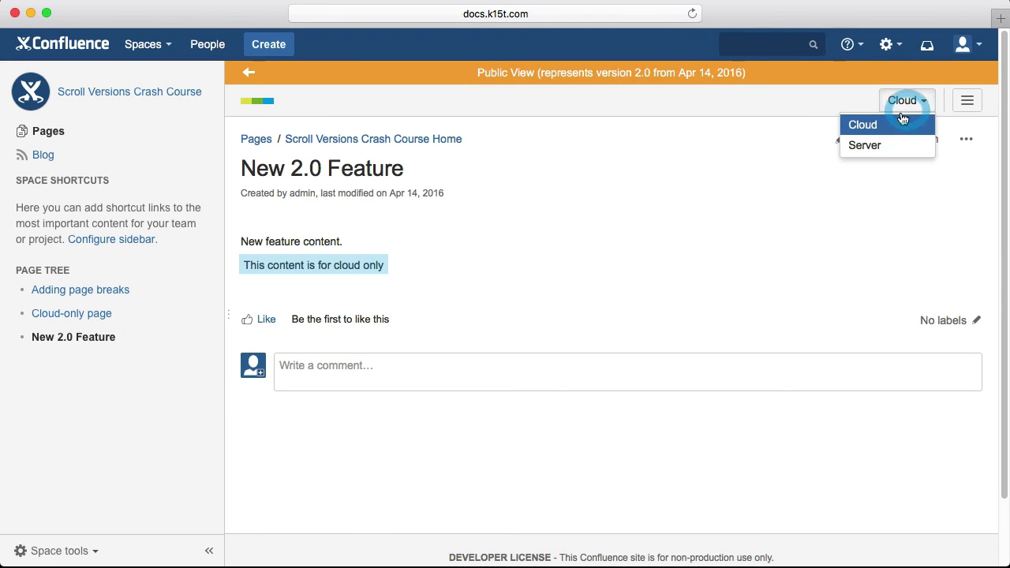
click(864, 145)
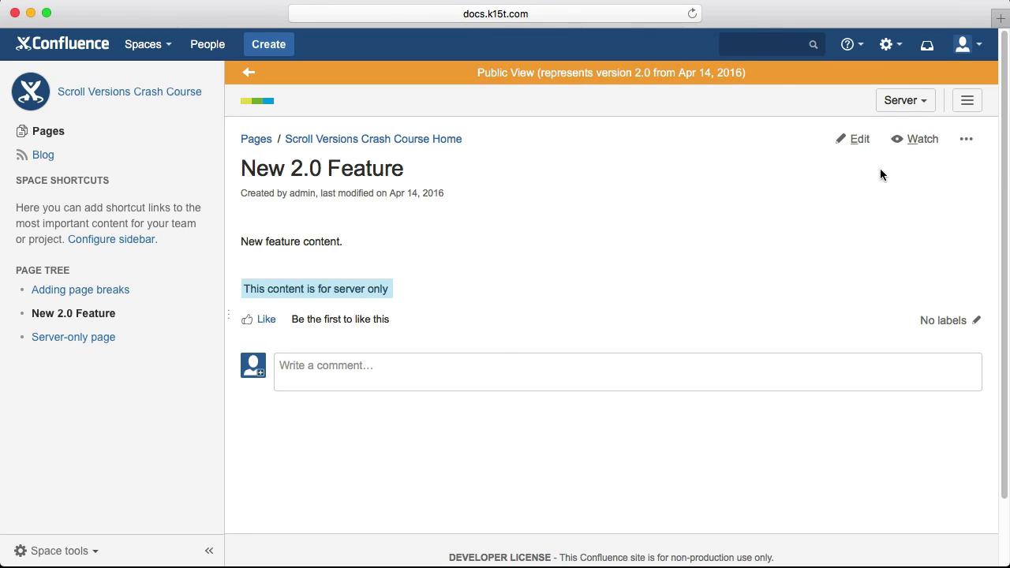